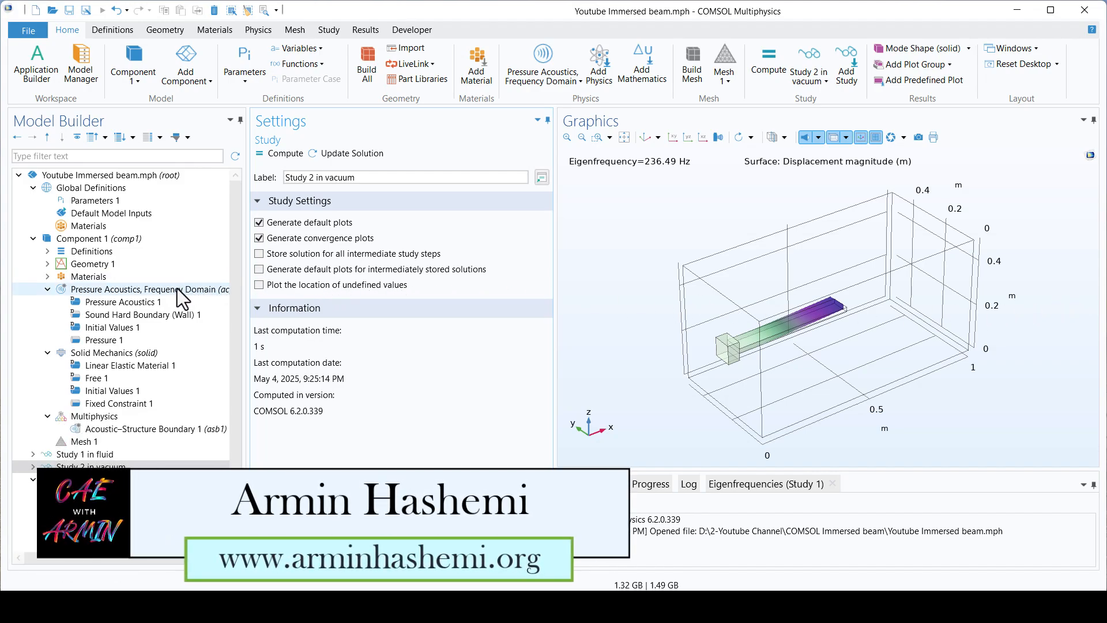
Review the in-air mode-shape plot, then show the vacuum mode shape at 236.49 Hz.
{"action": "left_click", "coordinate": [115, 353]}
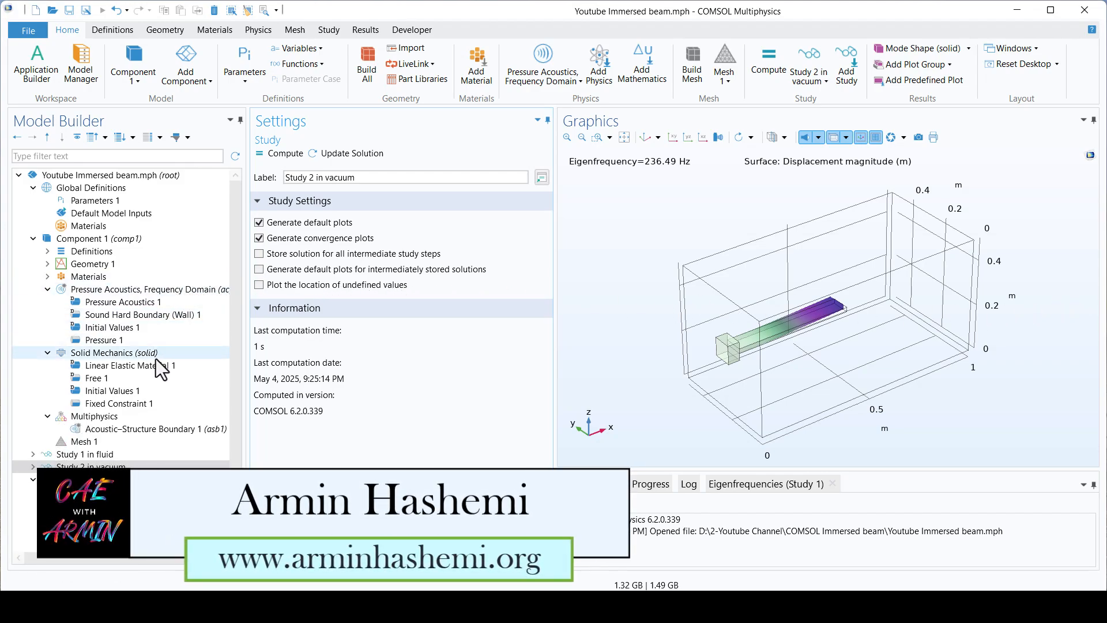
{"action": "scroll", "scroll_direction": "down", "scroll_amount": 3}
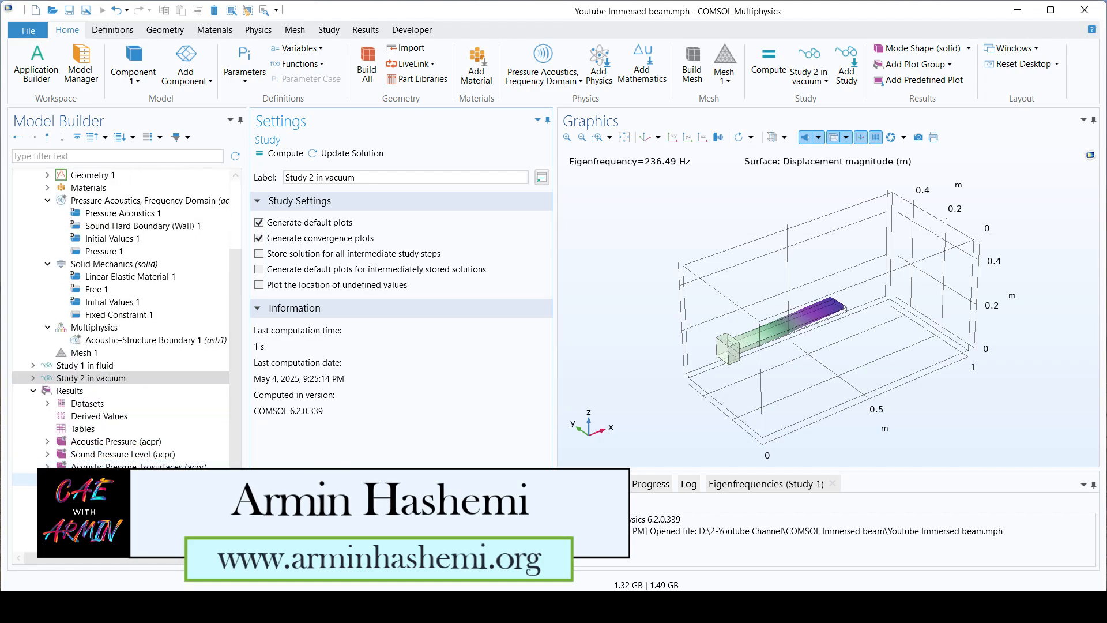
{"action": "left_click", "coordinate": [117, 479]}
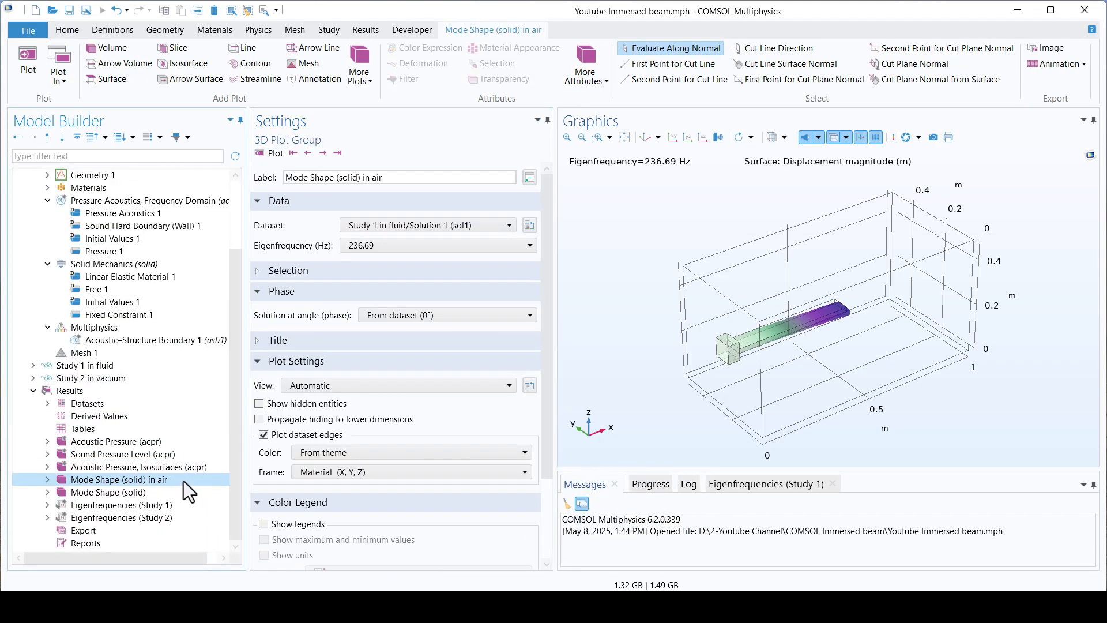
{"action": "left_click", "coordinate": [108, 492]}
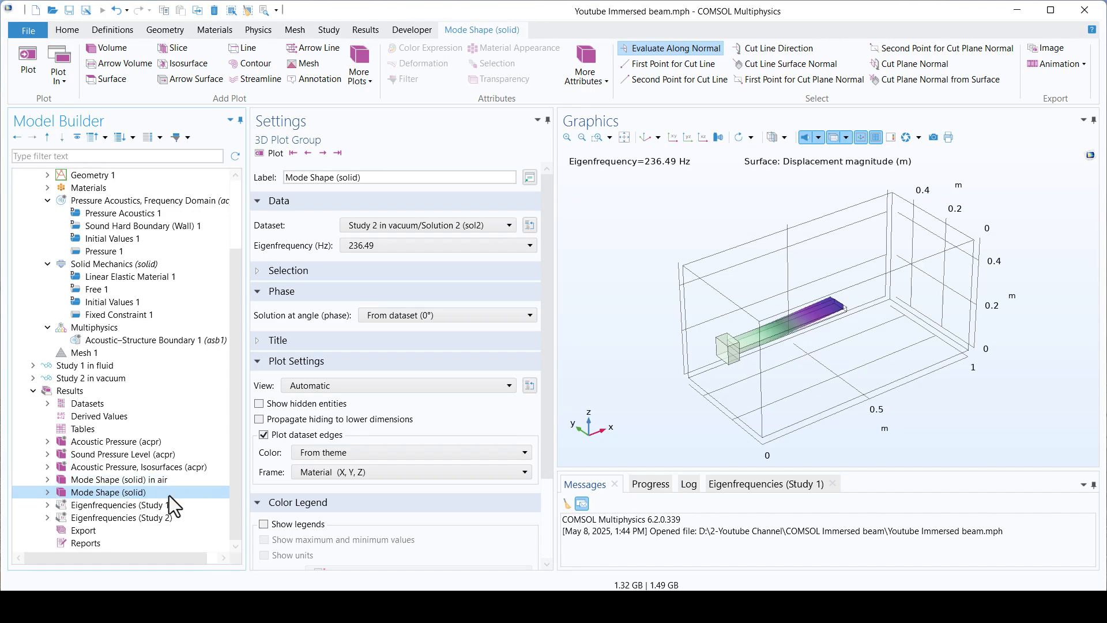
{"action": "mouse_move", "coordinate": [600, 353]}
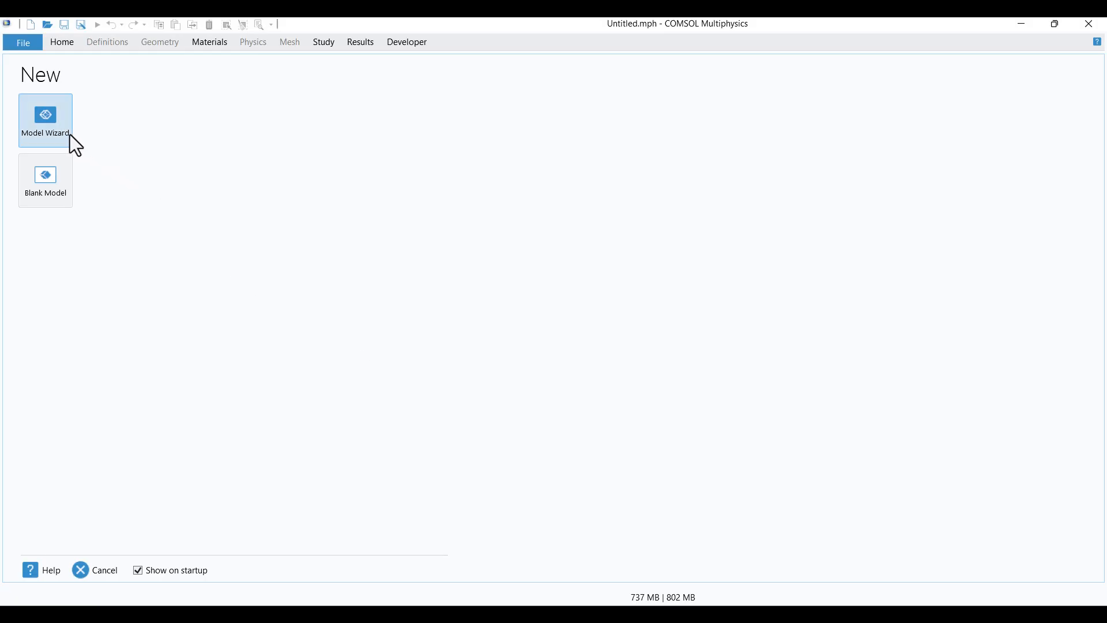
Start the Model Wizard with a new 3D model.
{"action": "left_click", "coordinate": [45, 120]}
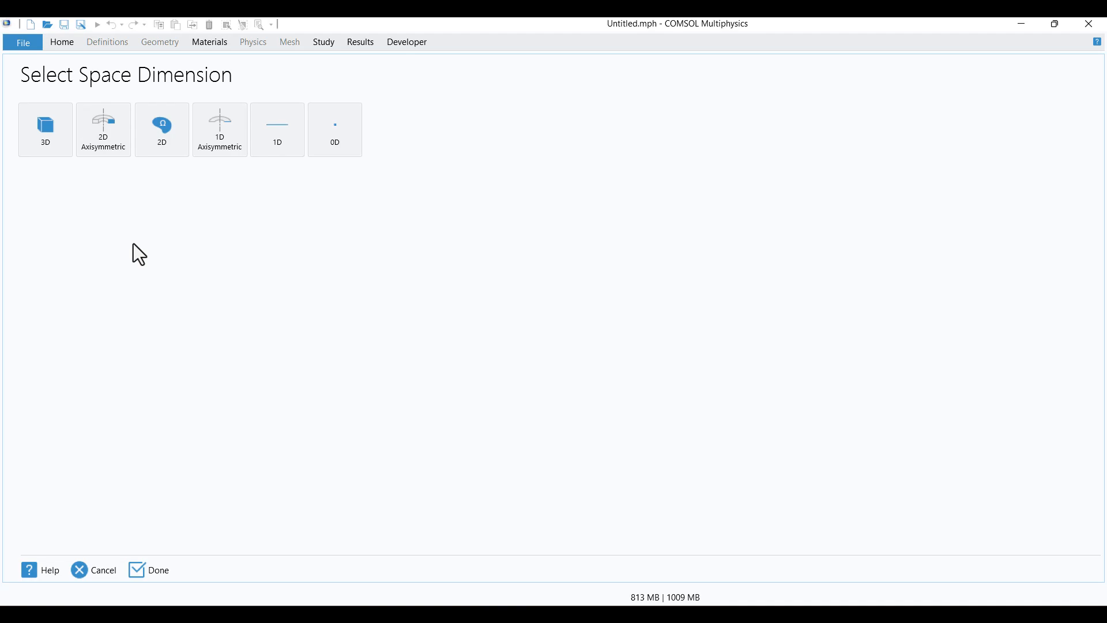
{"action": "left_click", "coordinate": [45, 129]}
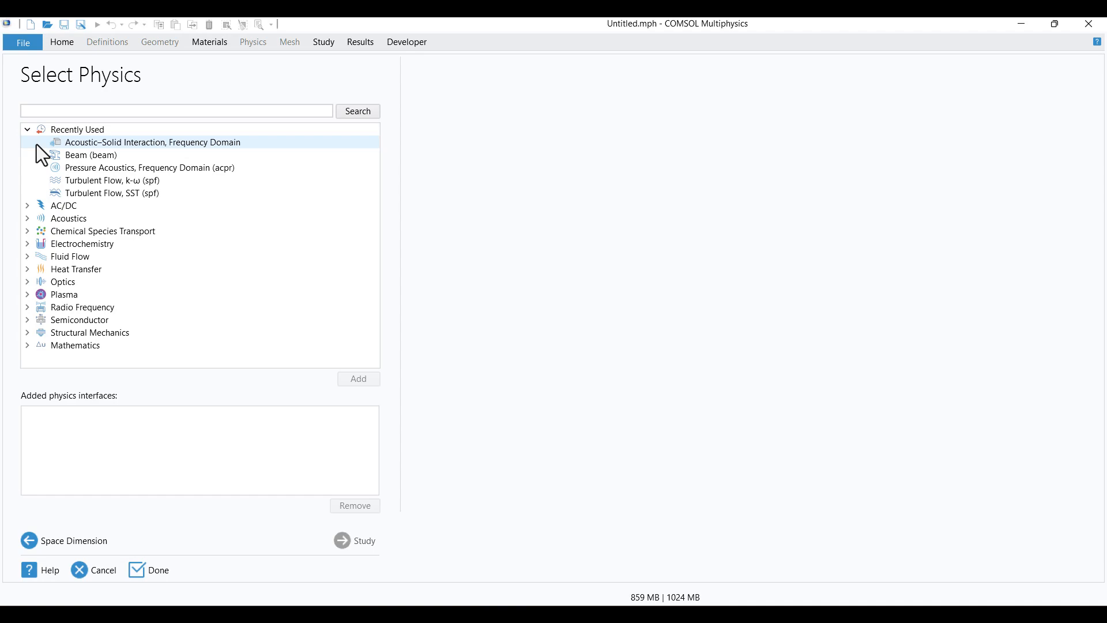
{"action": "left_click", "coordinate": [68, 218]}
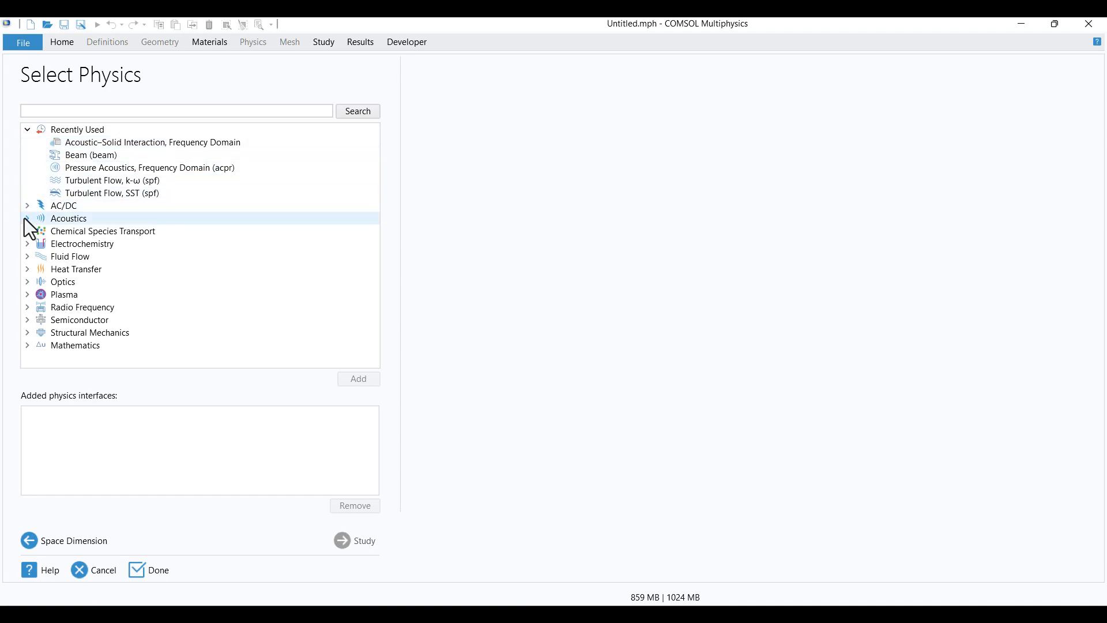
Add Acoustic–Solid Interaction, Frequency Domain physics from Acoustics > Acoustic-Structure Interaction.
{"action": "left_click", "coordinate": [26, 218]}
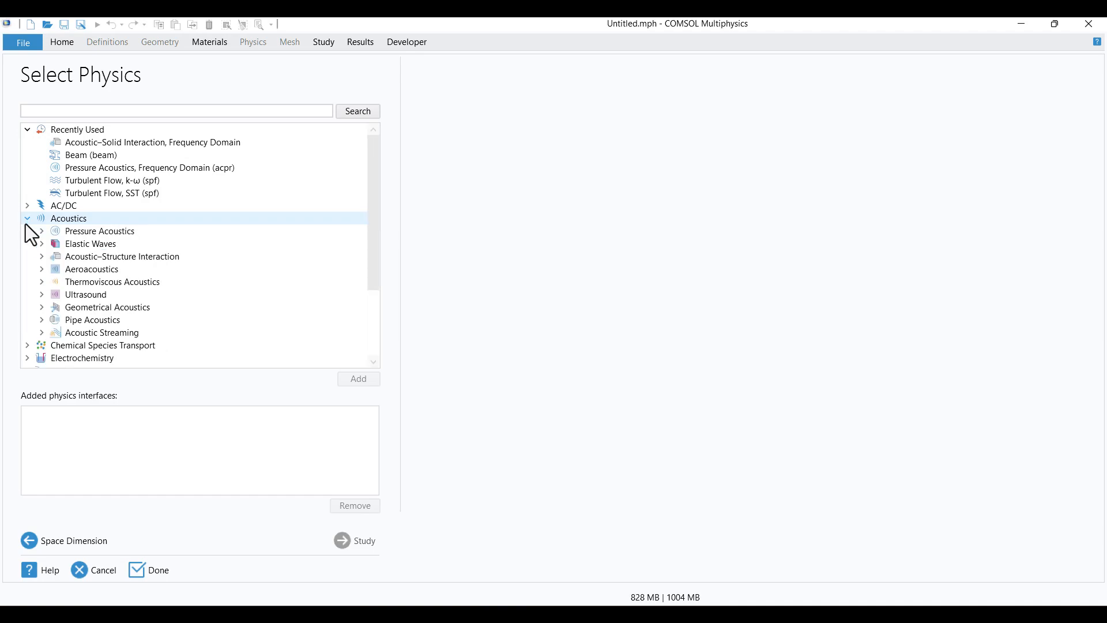
{"action": "left_click", "coordinate": [122, 256]}
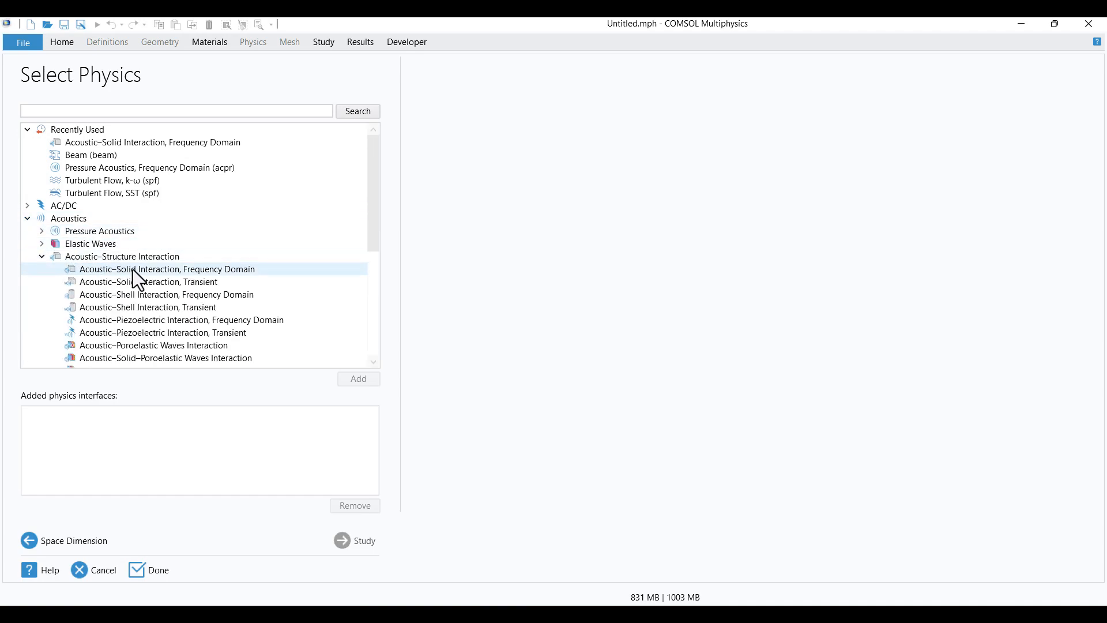
{"action": "left_click", "coordinate": [166, 269]}
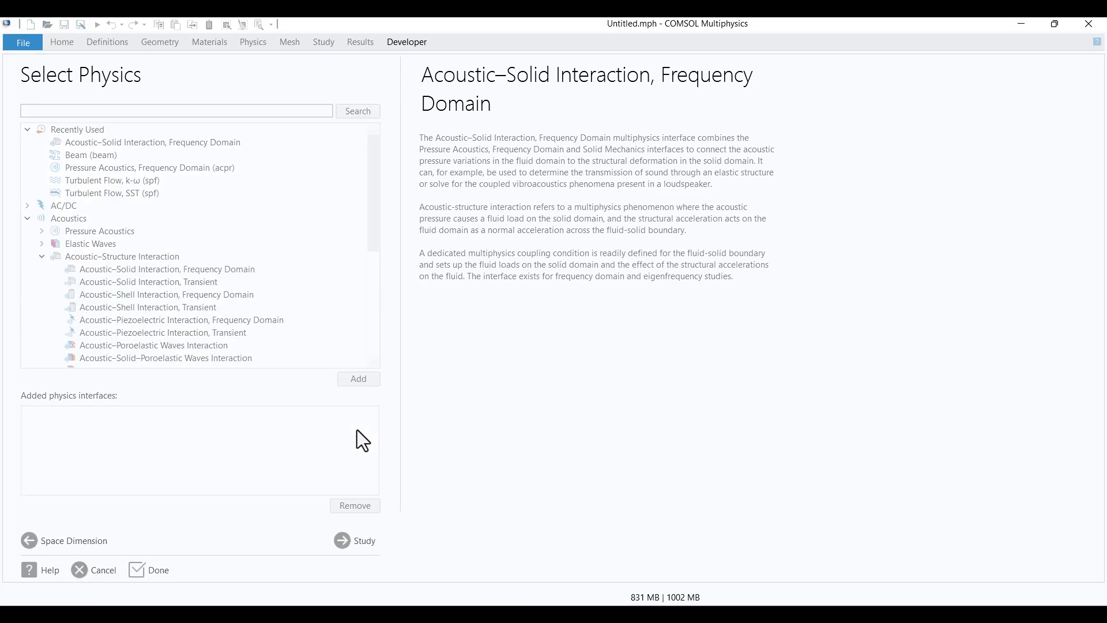
{"action": "left_click", "coordinate": [357, 379]}
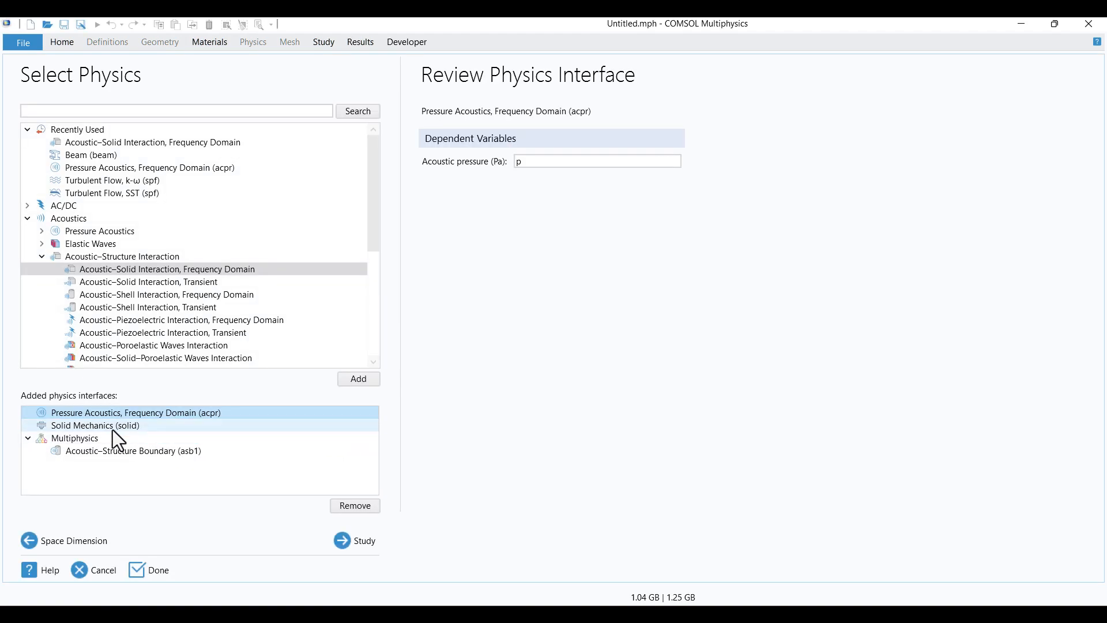
{"action": "mouse_move", "coordinate": [97, 432]}
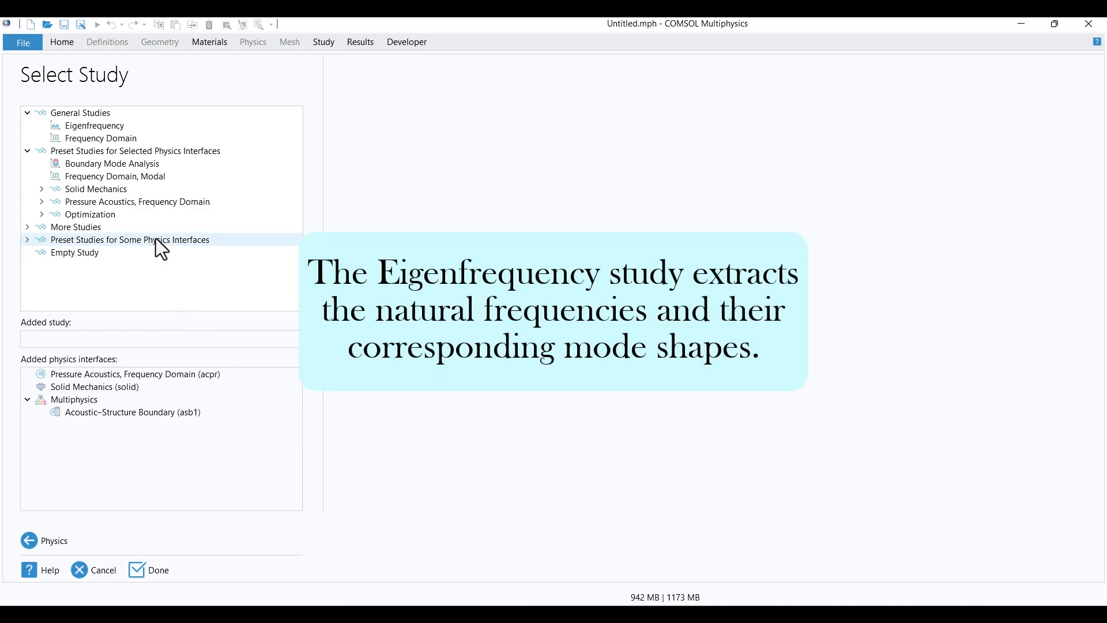
Add an Eigenfrequency study and finish the wizard to create the model.
{"action": "left_click", "coordinate": [93, 126]}
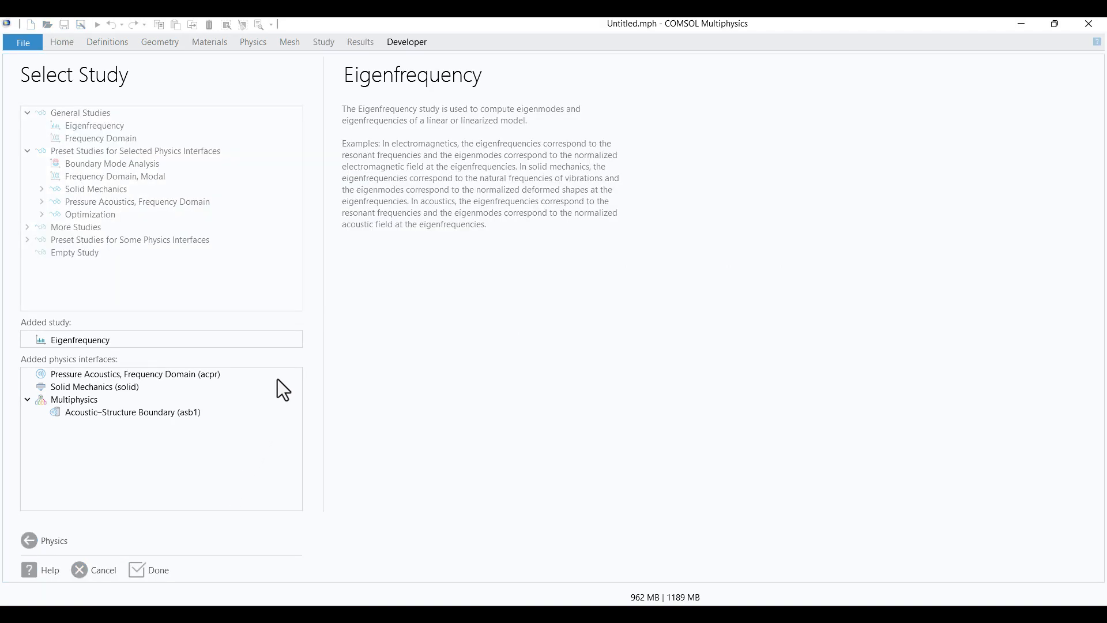
{"action": "left_click", "coordinate": [157, 570]}
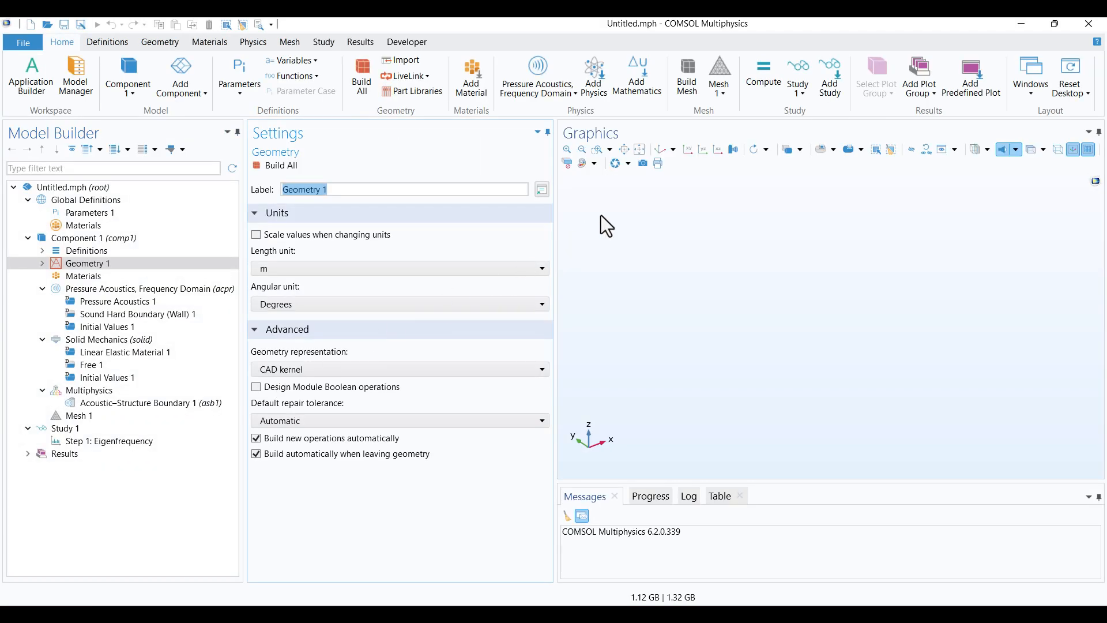
Add a block named Fluid with depth 0.5 and height 0.5 m and build the geometry.
{"action": "left_click", "coordinate": [88, 263]}
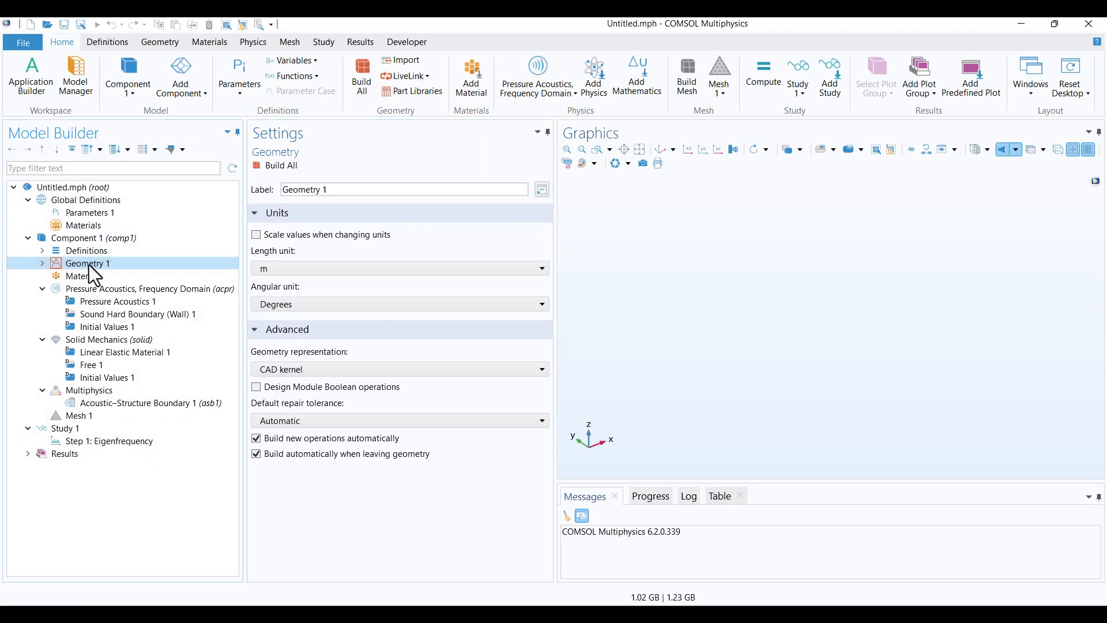
{"action": "right_click", "coordinate": [88, 263]}
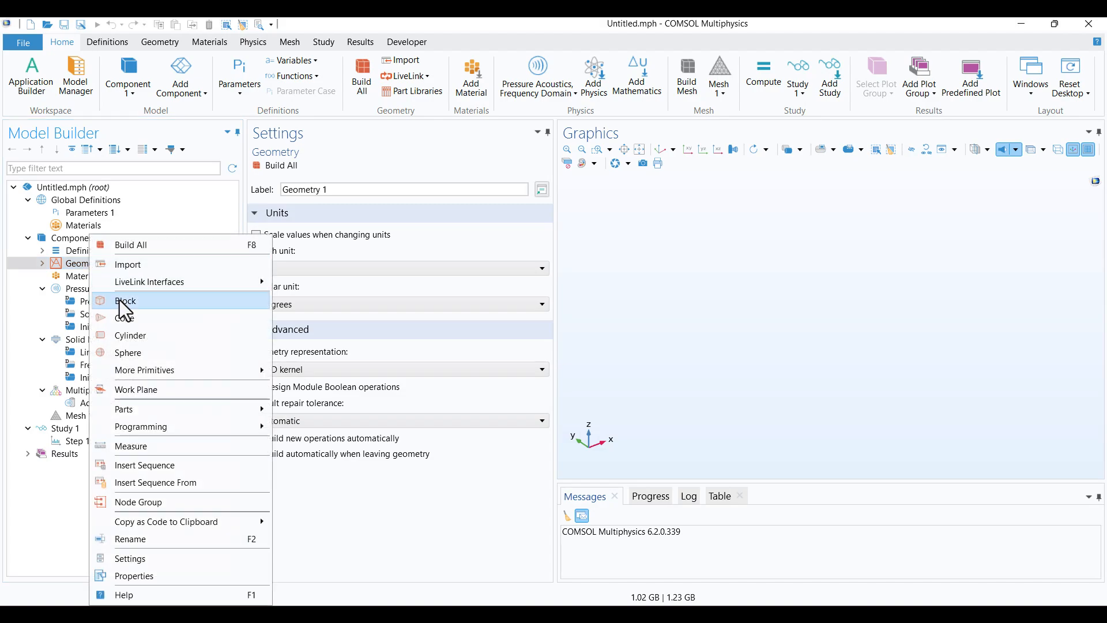
{"action": "left_click", "coordinate": [124, 301]}
{"action": "type", "text": "Fluid"}
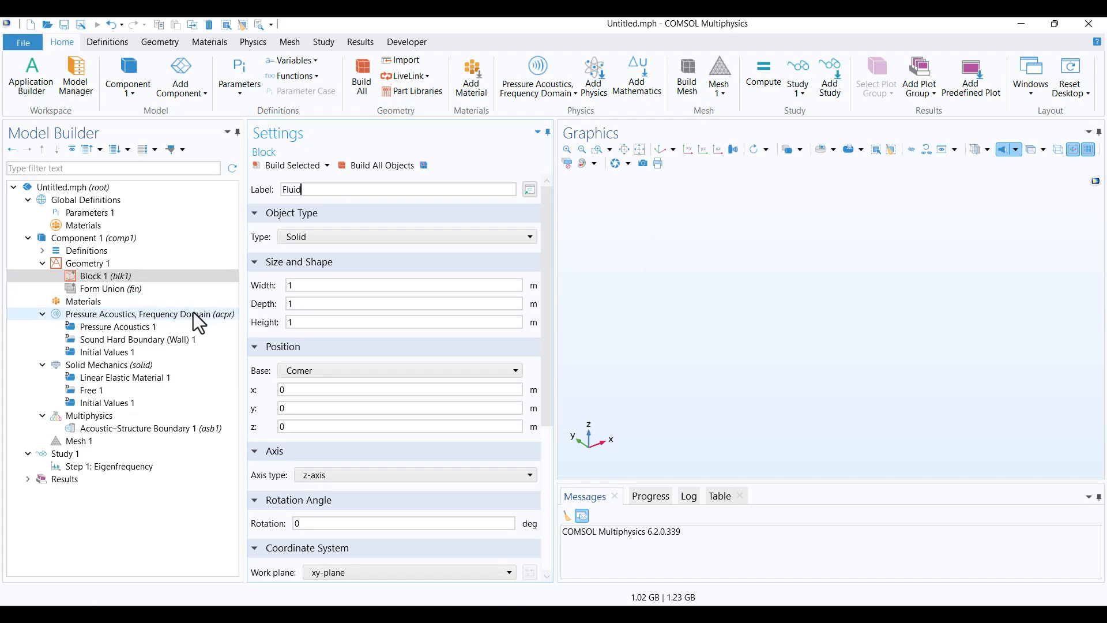
{"action": "left_click", "coordinate": [404, 303]}
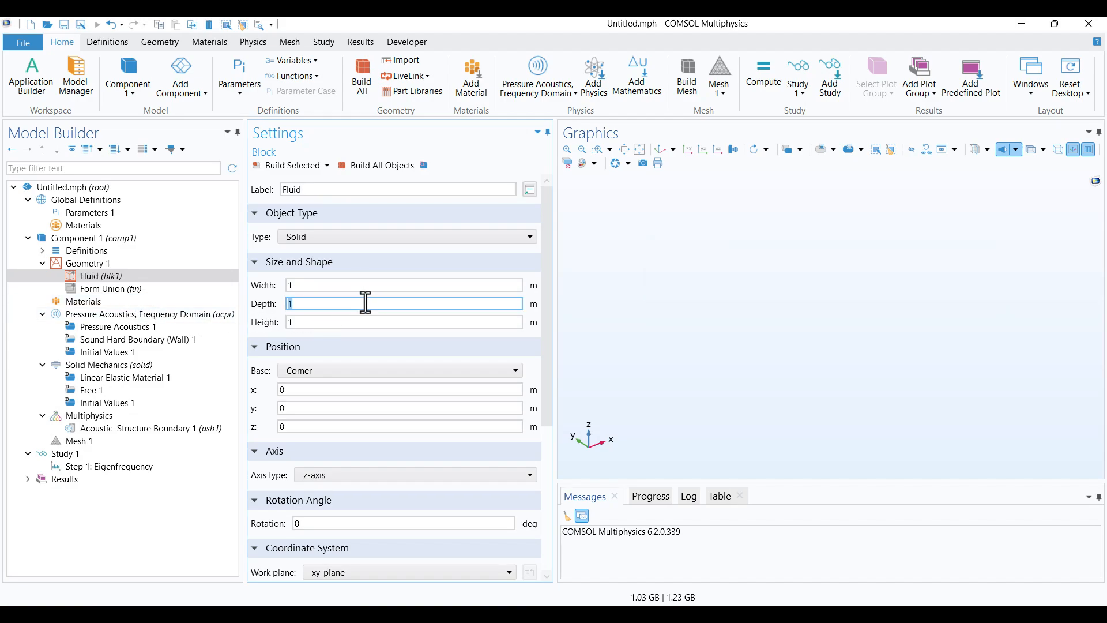
{"action": "type", "text": "0"}
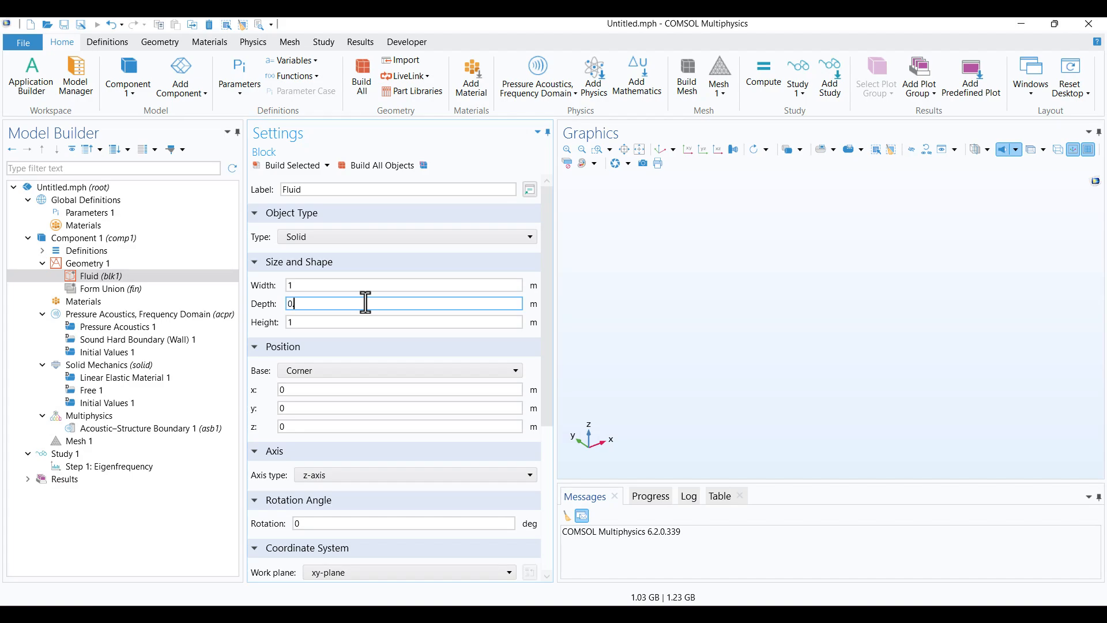
{"action": "type", "text": ".5"}
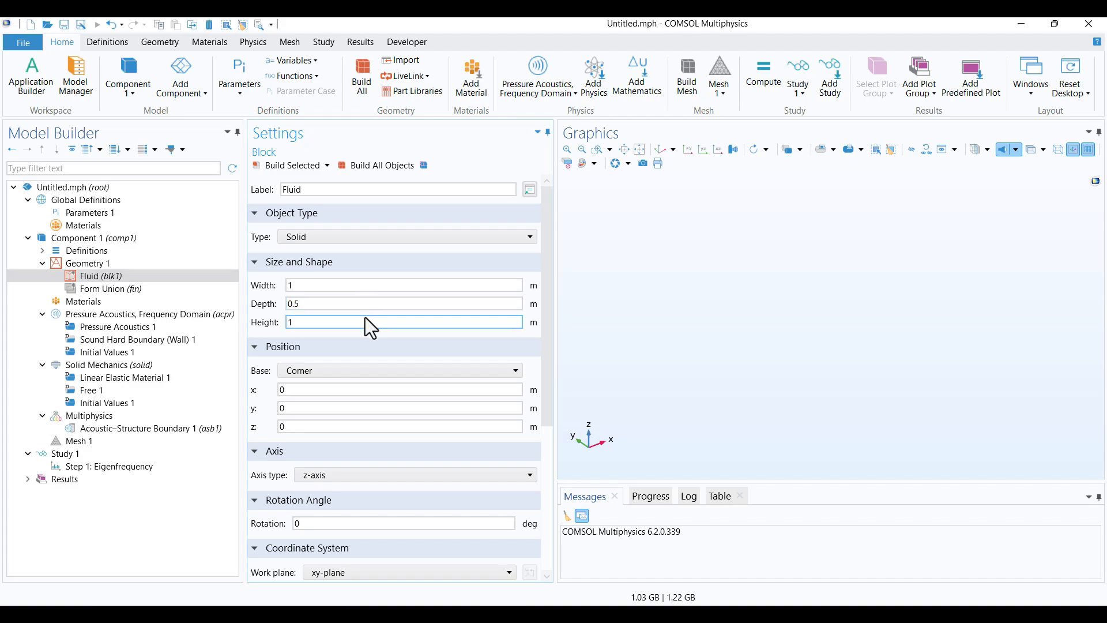
{"action": "type", "text": "0.5"}
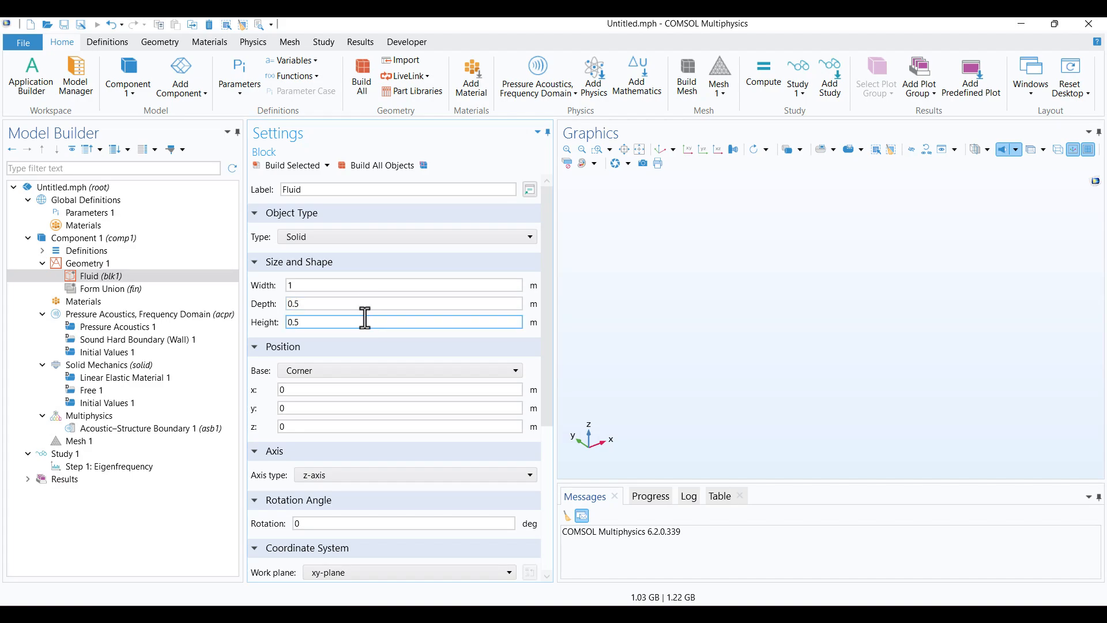
{"action": "left_click", "coordinate": [290, 165]}
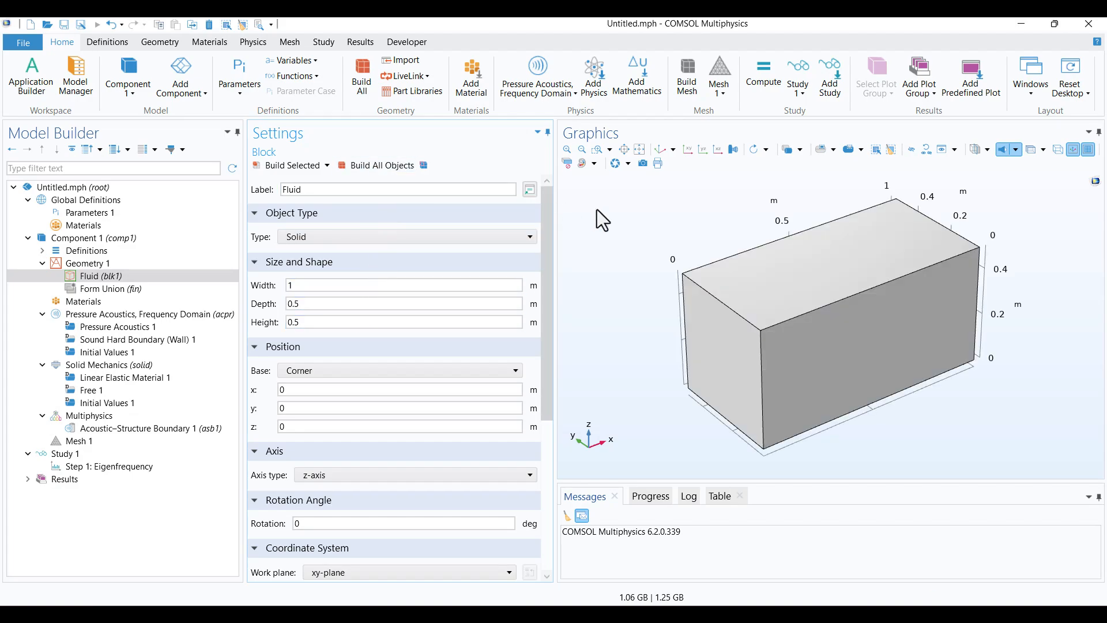
{"action": "mouse_move", "coordinate": [618, 221]}
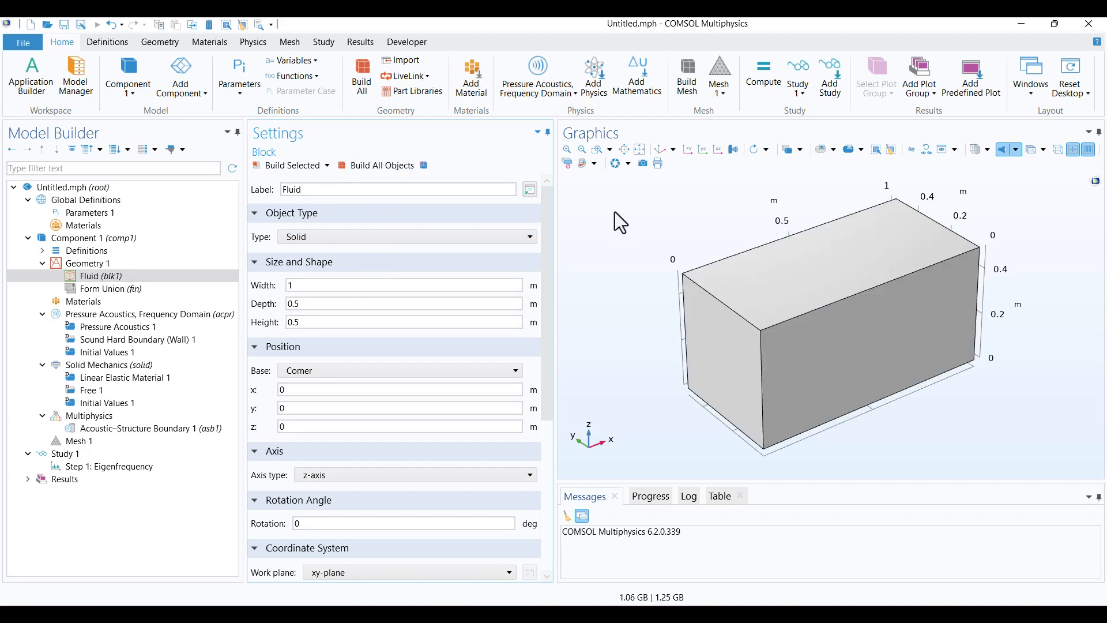
Add Work Plane 1 as face-parallel on the end face of the Fluid block.
{"action": "right_click", "coordinate": [88, 263]}
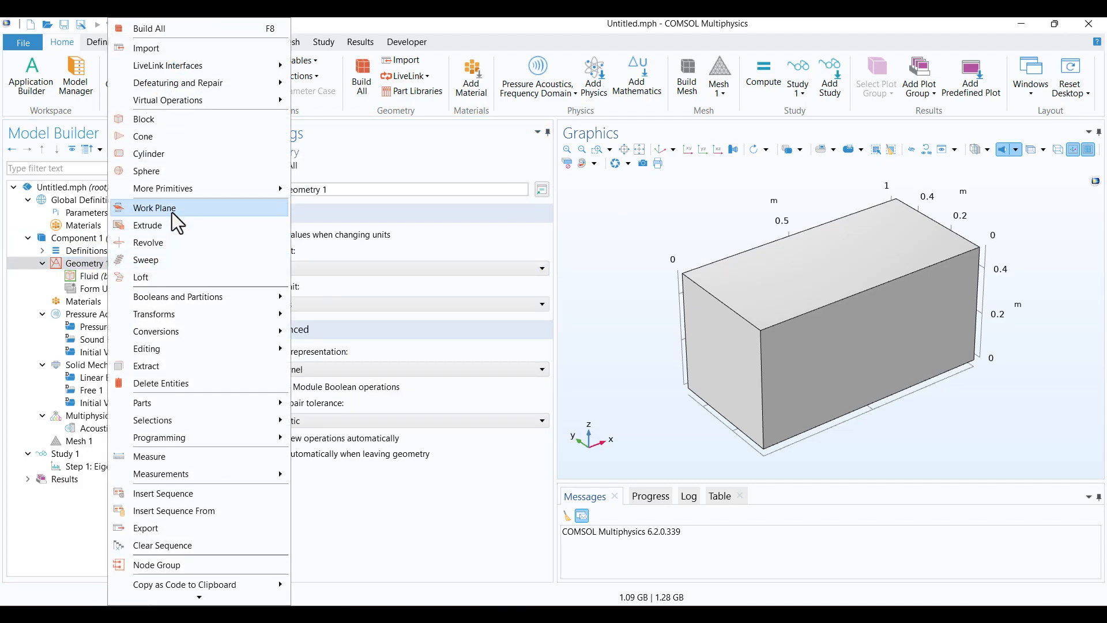
{"action": "left_click", "coordinate": [153, 207]}
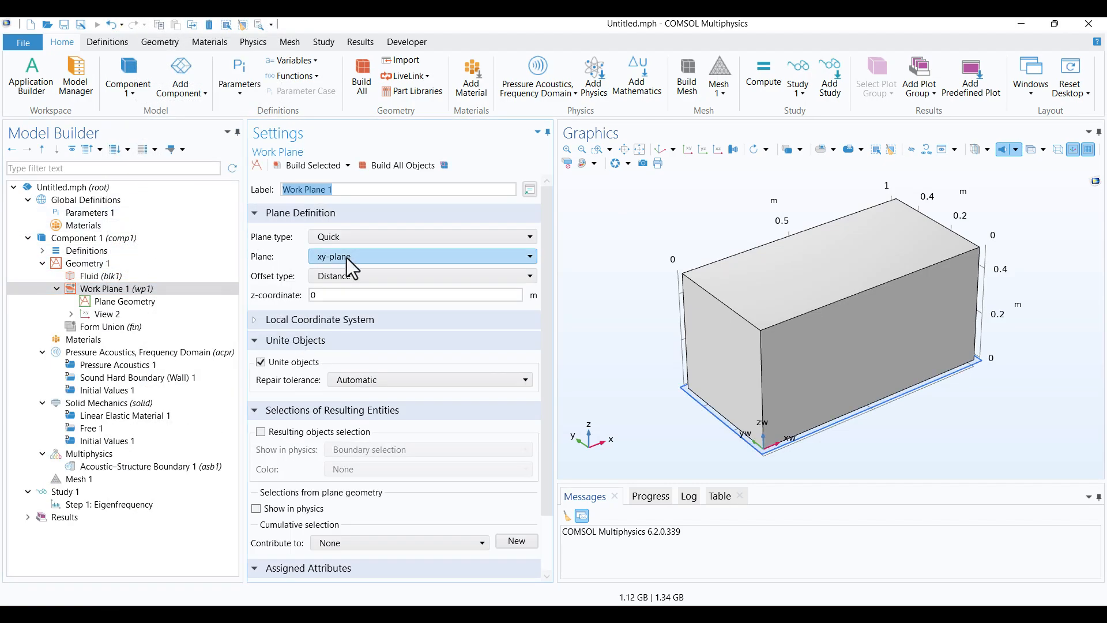
{"action": "left_click", "coordinate": [732, 373]}
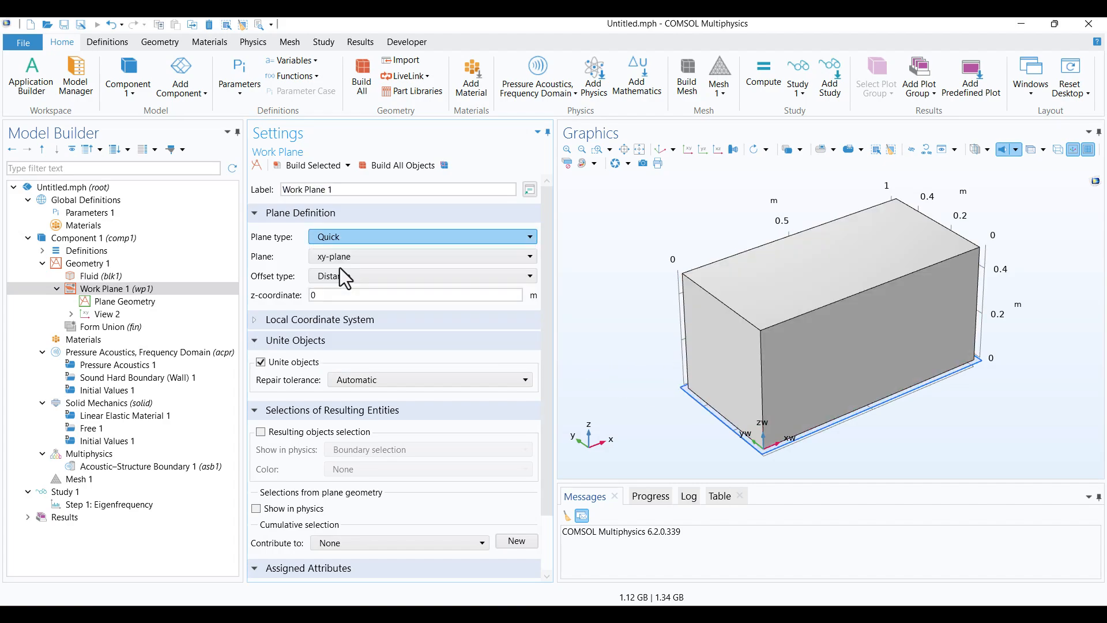
{"action": "left_click", "coordinate": [420, 236]}
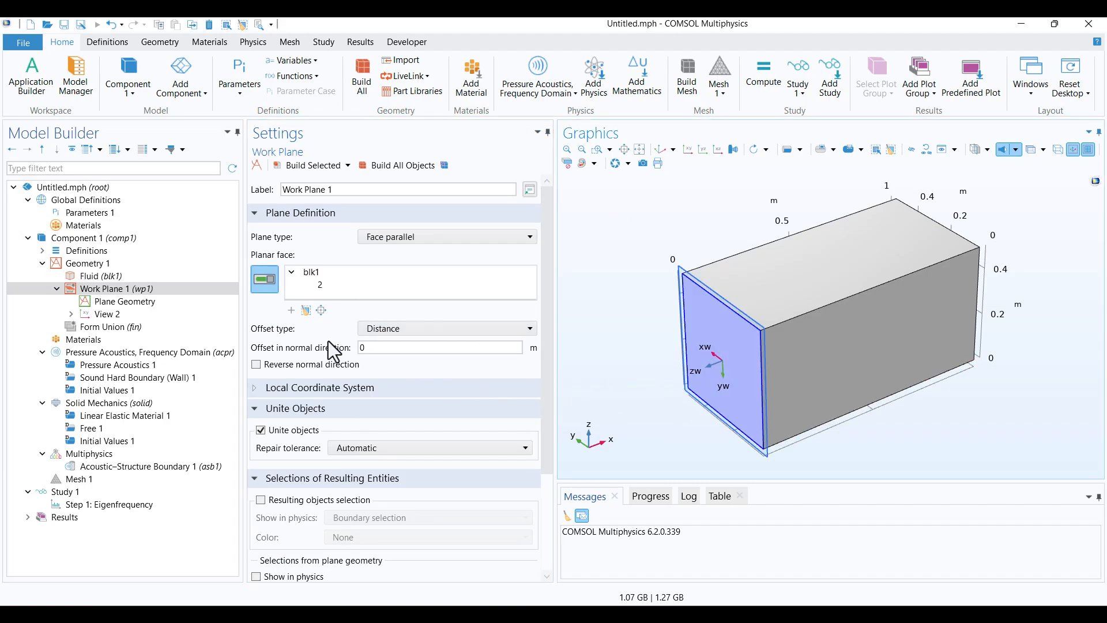
{"action": "left_click", "coordinate": [123, 301]}
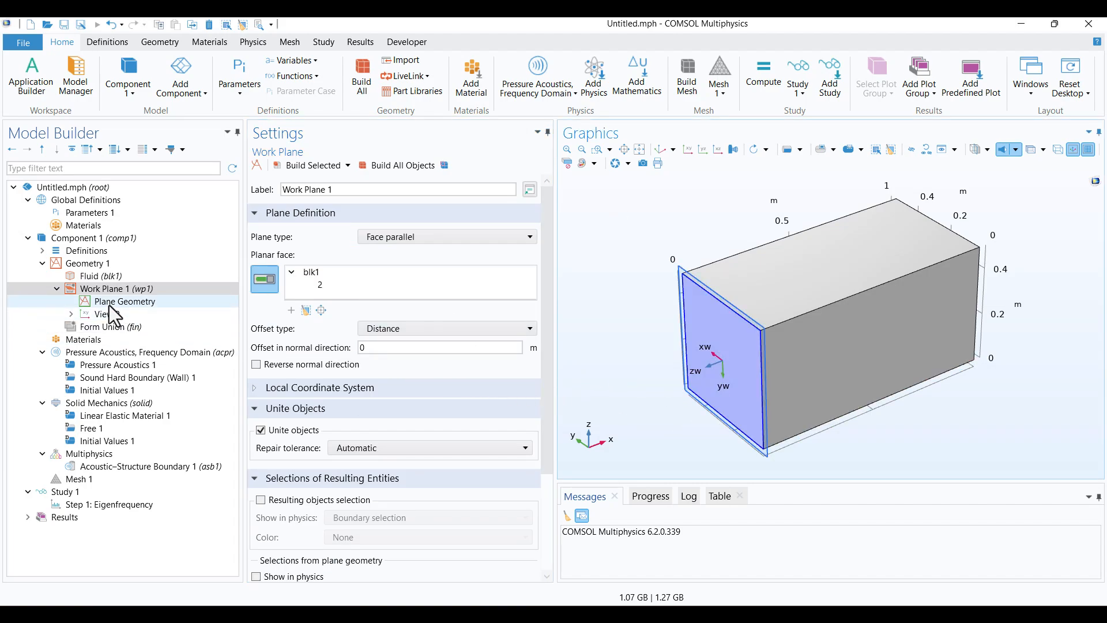
Sketch a rectangle on Work Plane 1 sized 0.08 by 0.08 m with corner at (-0.04, -0.04).
{"action": "left_click", "coordinate": [125, 301]}
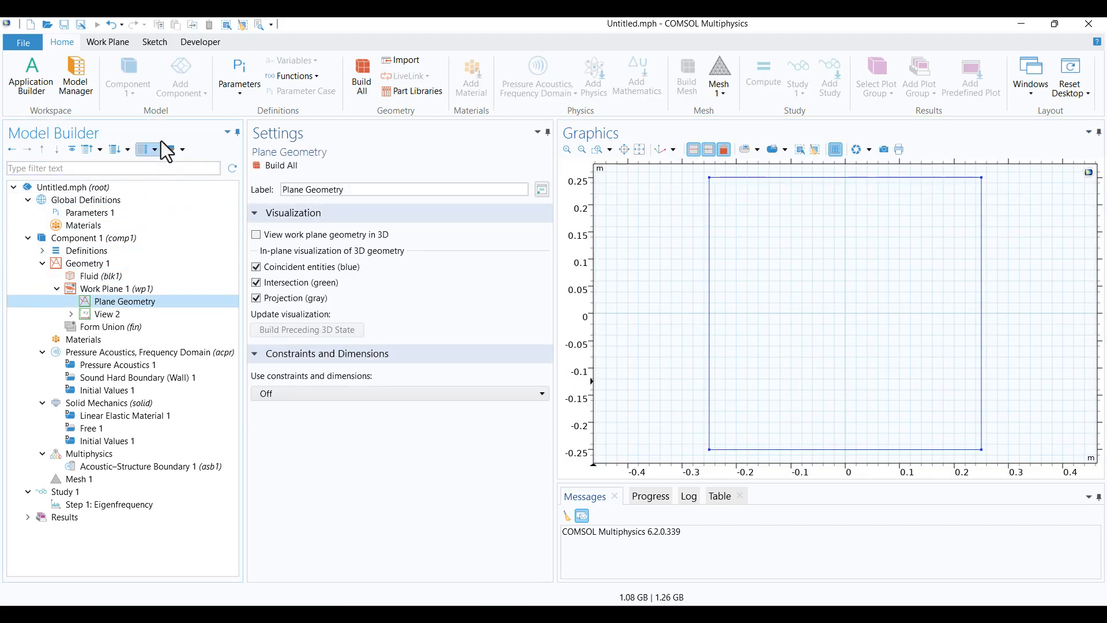
{"action": "left_click", "coordinate": [153, 42]}
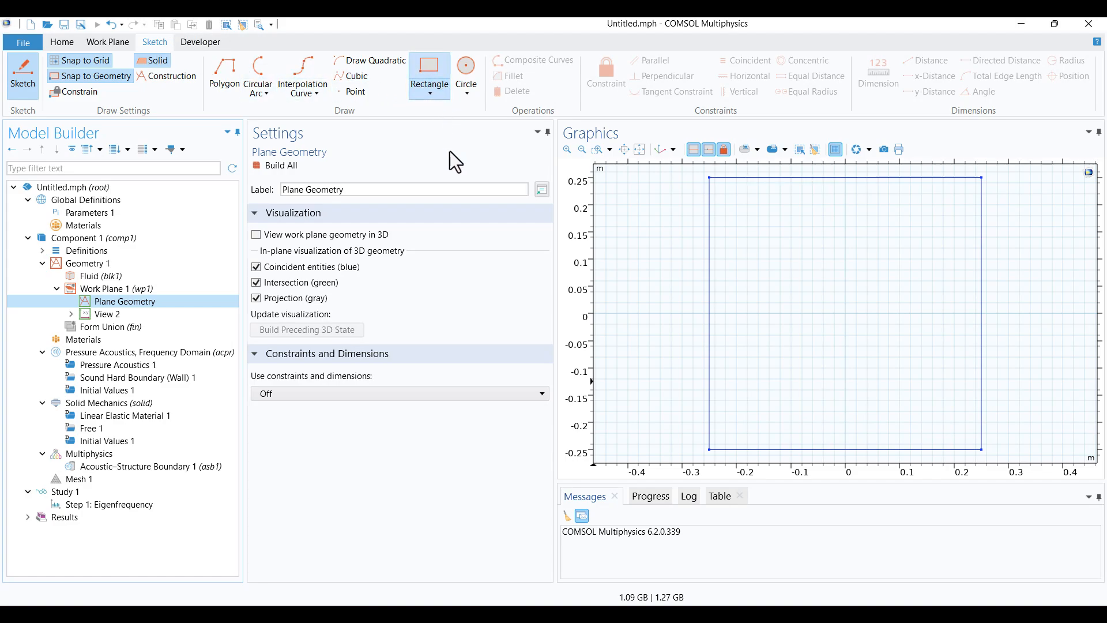
{"action": "mouse_move", "coordinate": [817, 333]}
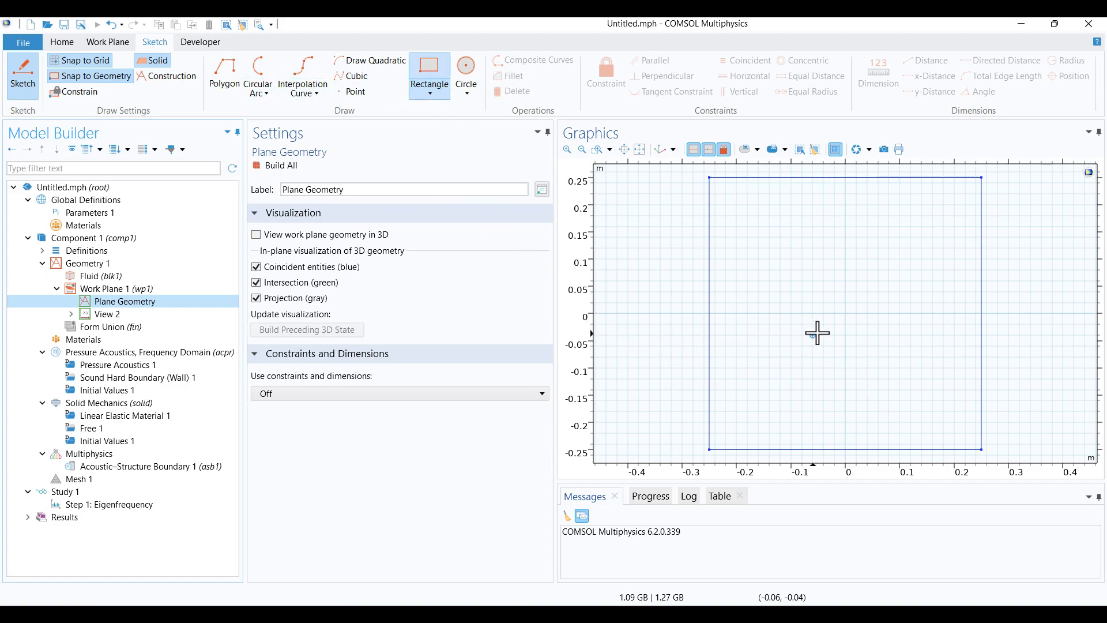
{"action": "left_click_drag", "start_coordinate": [820, 334], "coordinate": [860, 299]}
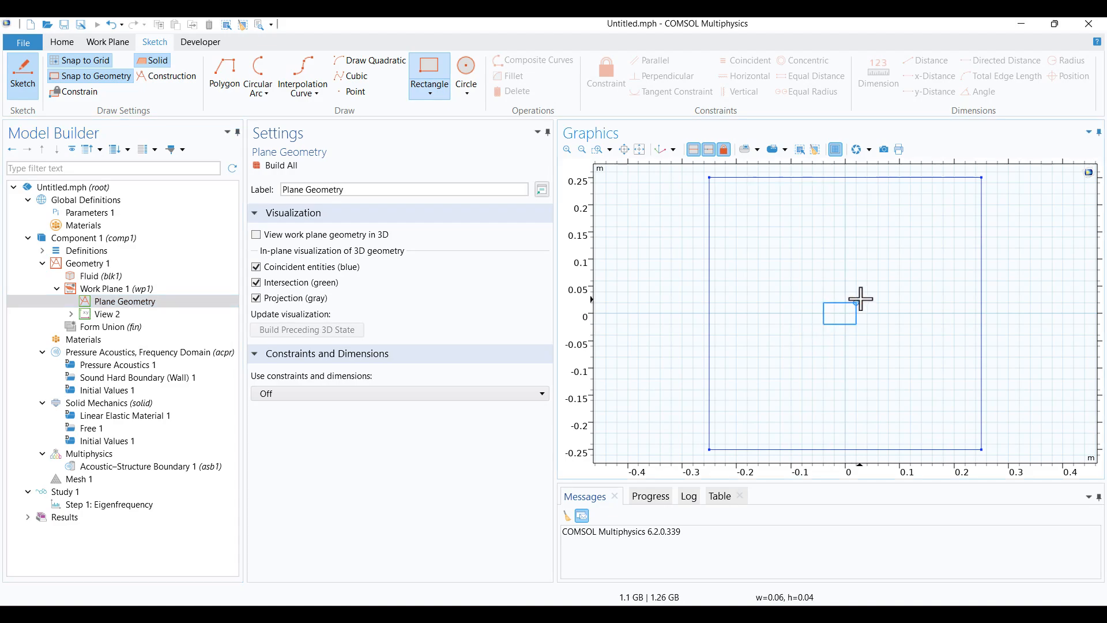
{"action": "left_click_drag", "start_coordinate": [823, 289], "coordinate": [865, 322]}
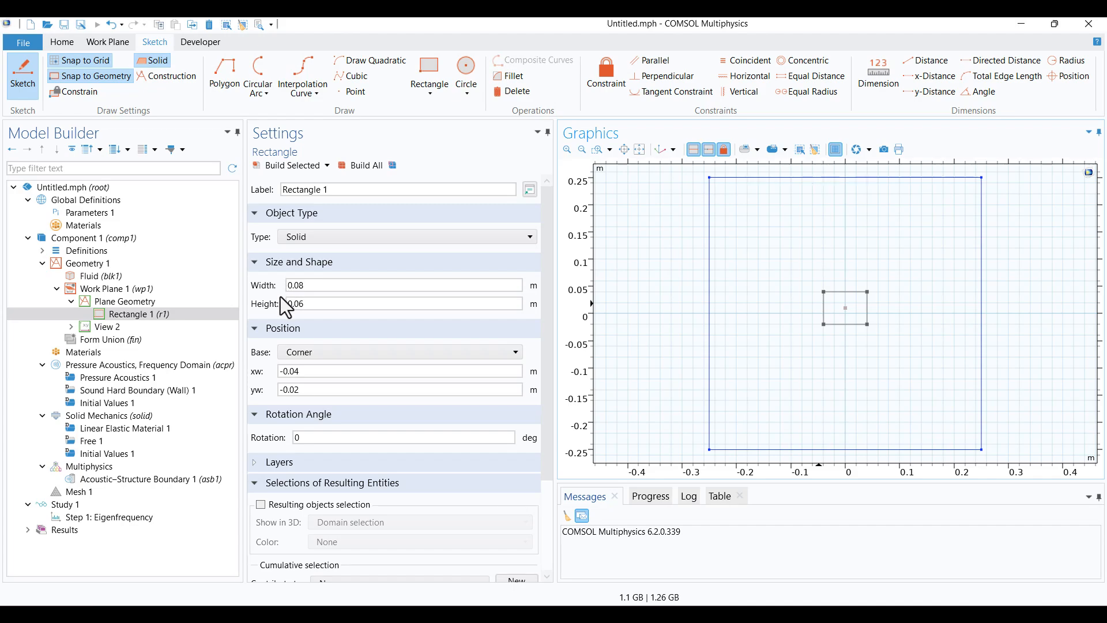
{"action": "type", "text": "0.08"}
{"action": "type", "text": "-0.04"}
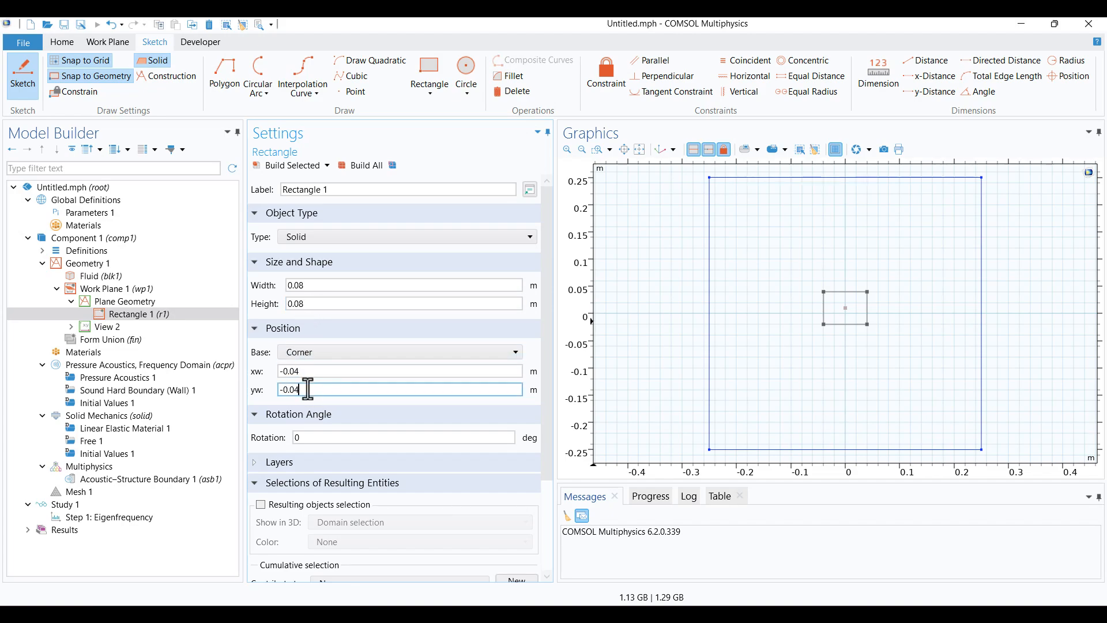
{"action": "left_click", "coordinate": [362, 164]}
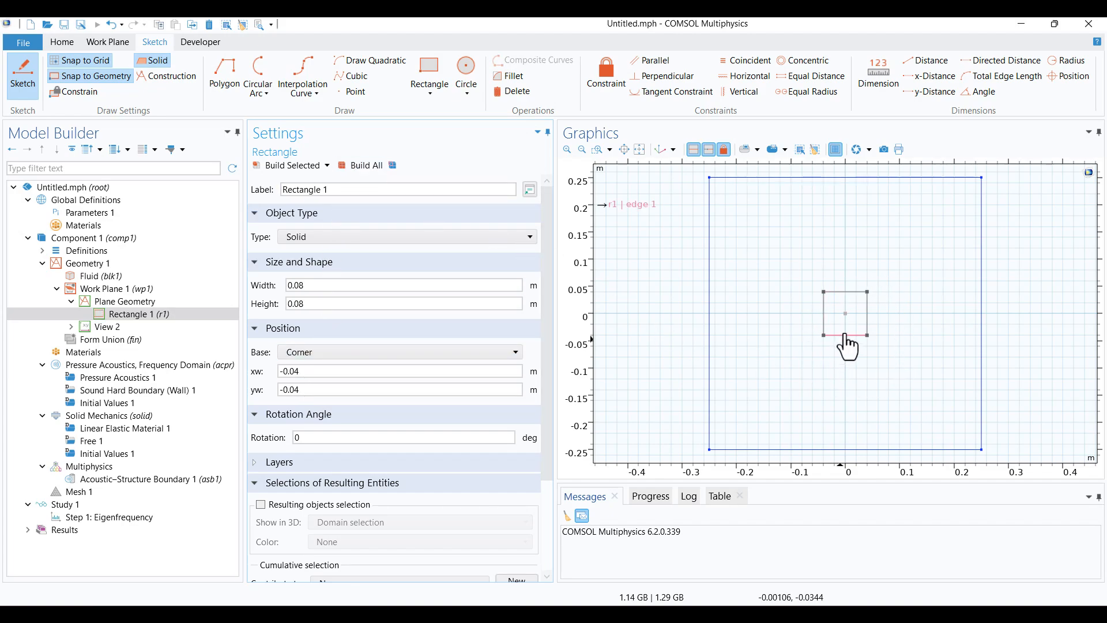
{"action": "mouse_move", "coordinate": [785, 332]}
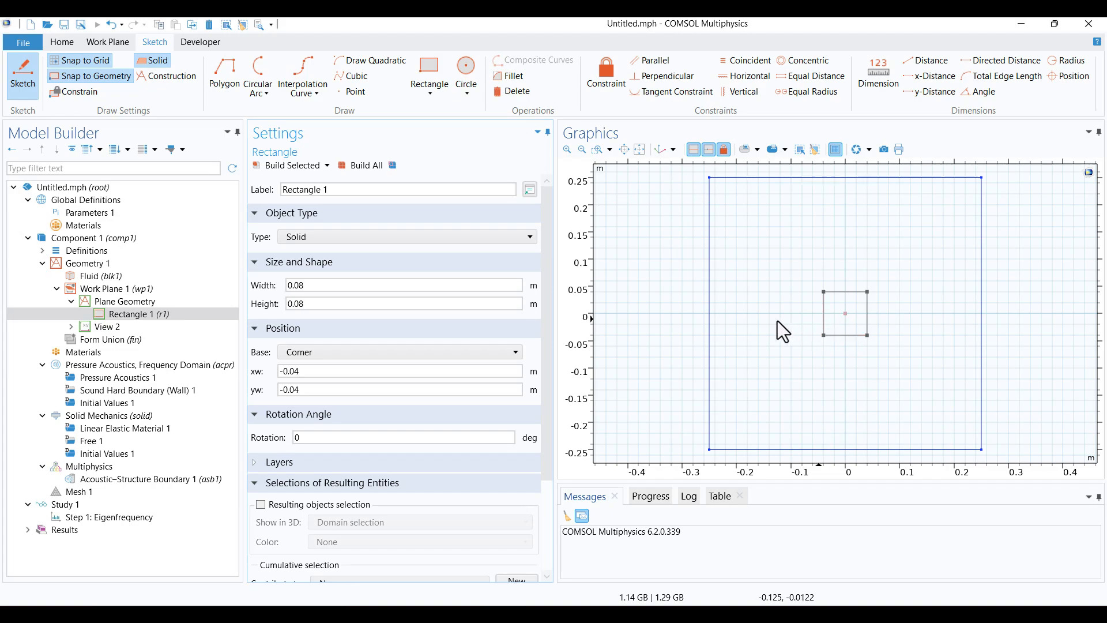
{"action": "mouse_move", "coordinate": [283, 353]}
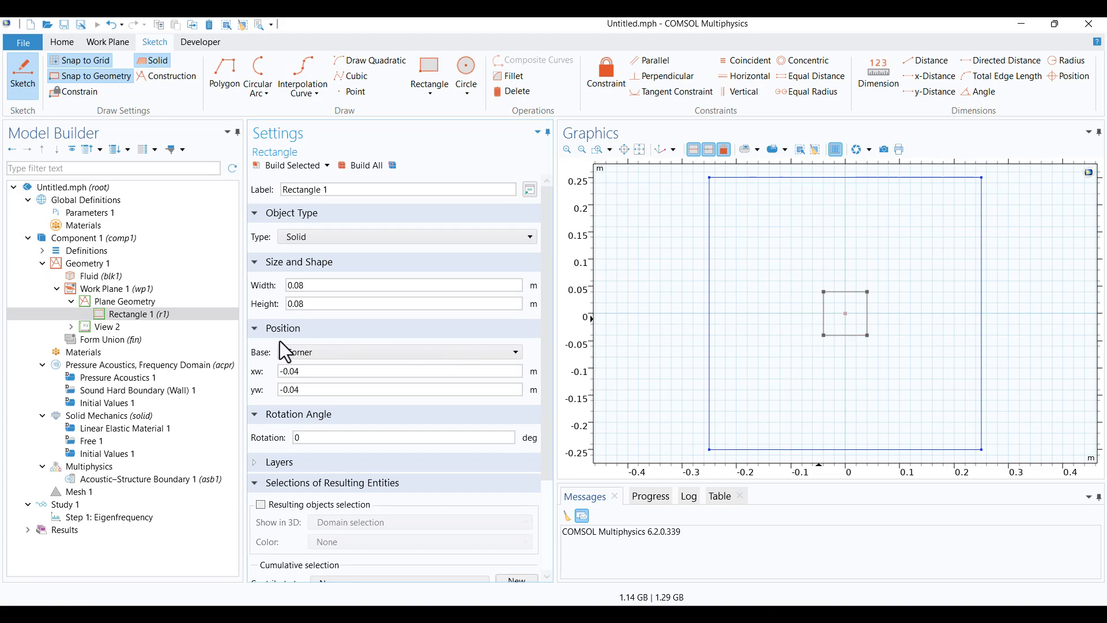
Extrude the square 0.05 m with Reverse direction, build, and make the geometry transparent.
{"action": "right_click", "coordinate": [117, 288]}
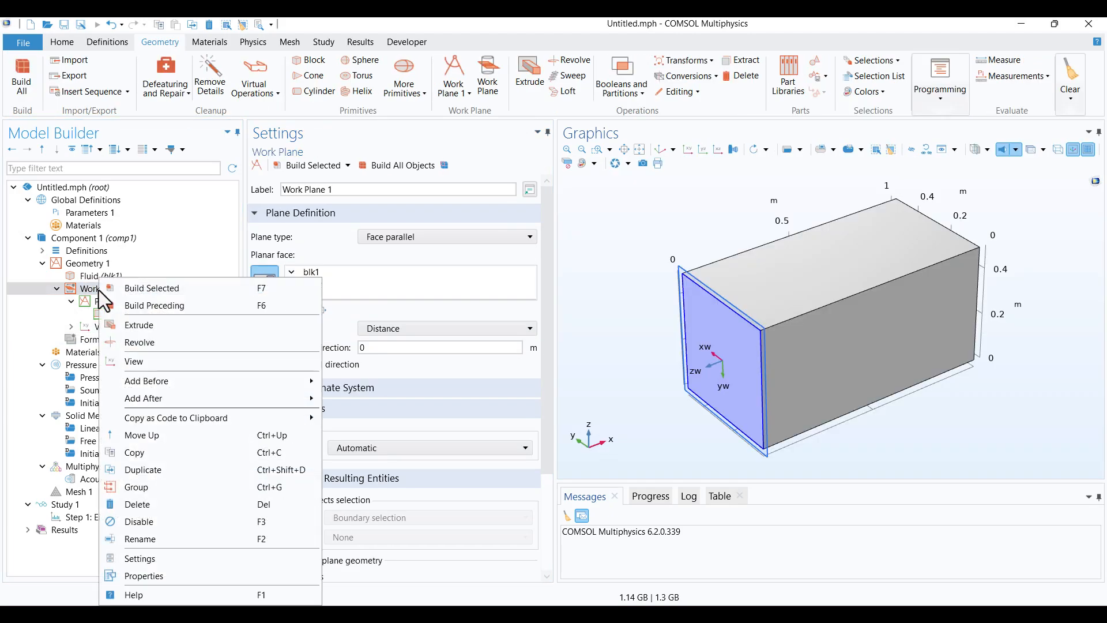
{"action": "mouse_move", "coordinate": [139, 325]}
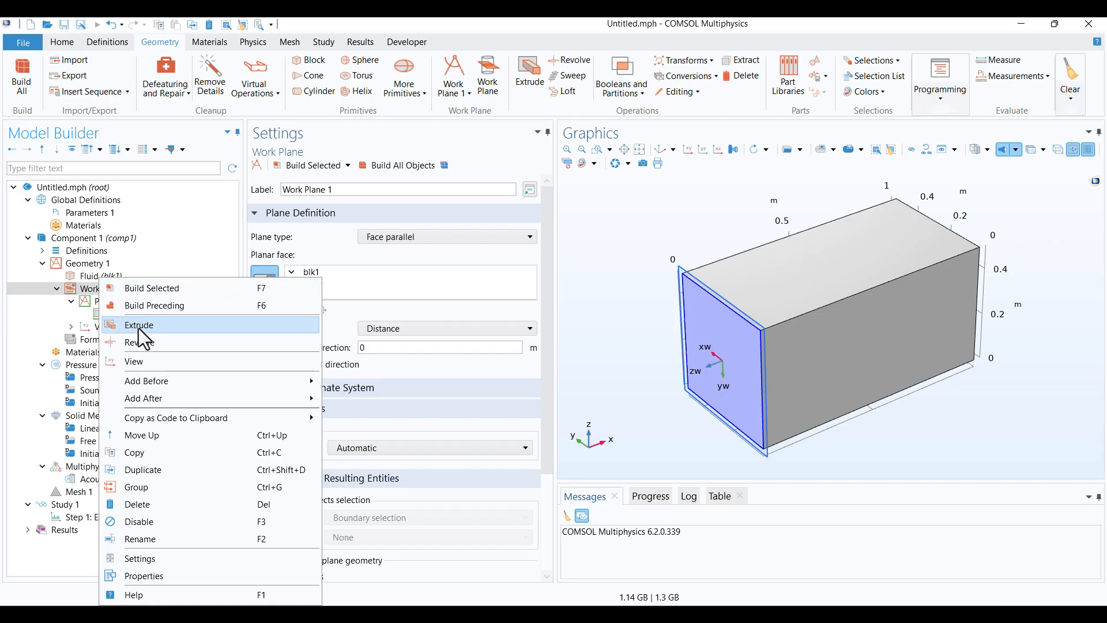
{"action": "left_click", "coordinate": [140, 325]}
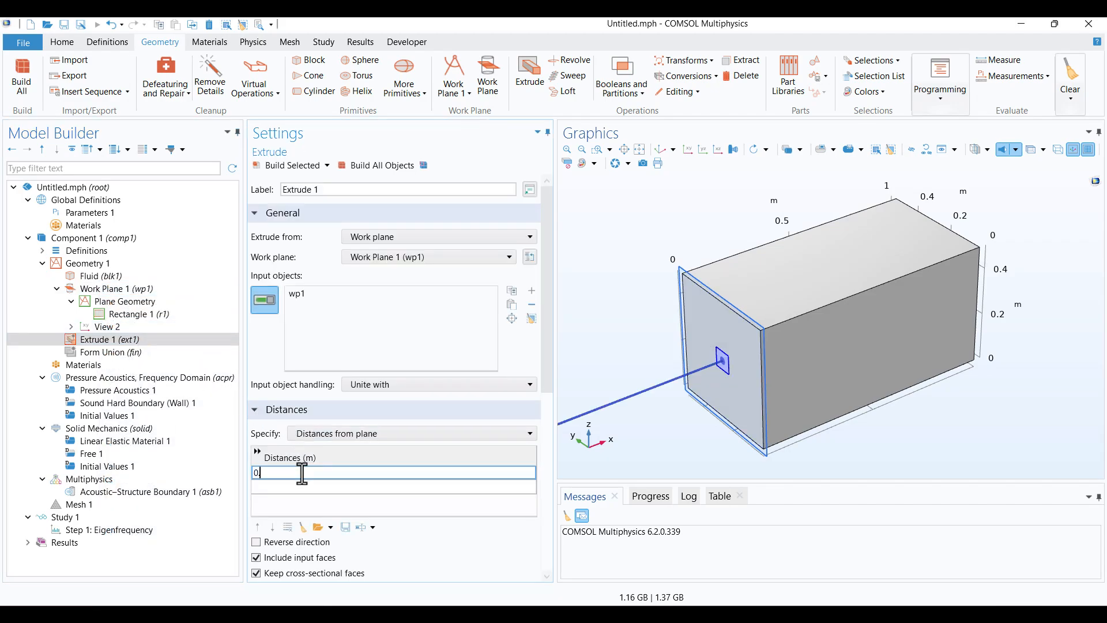
{"action": "type", "text": "0.05"}
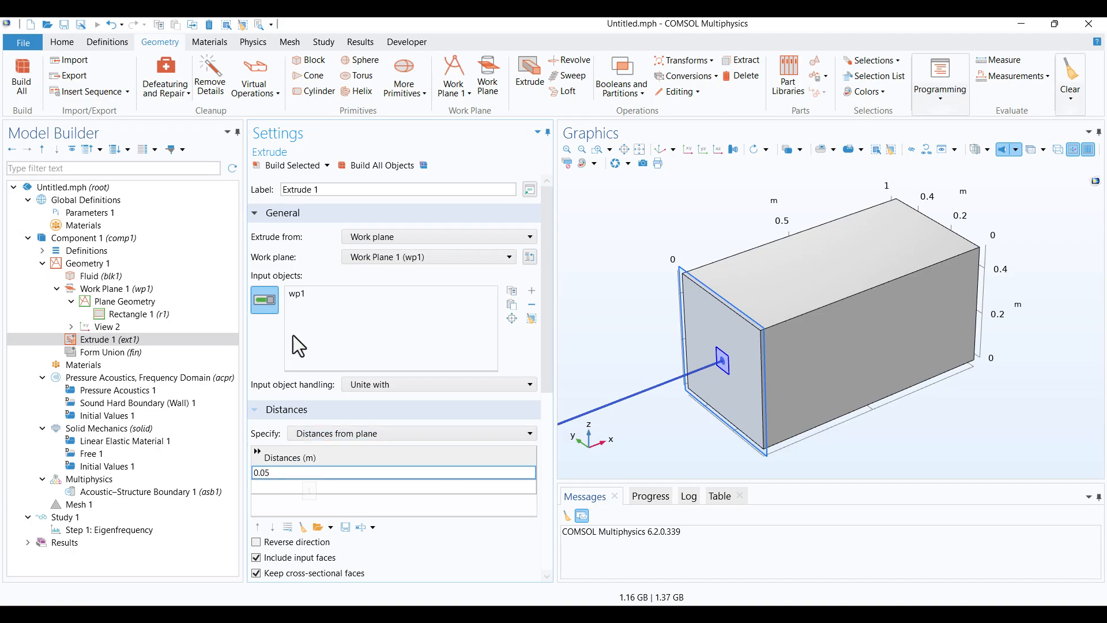
{"action": "left_click", "coordinate": [381, 165]}
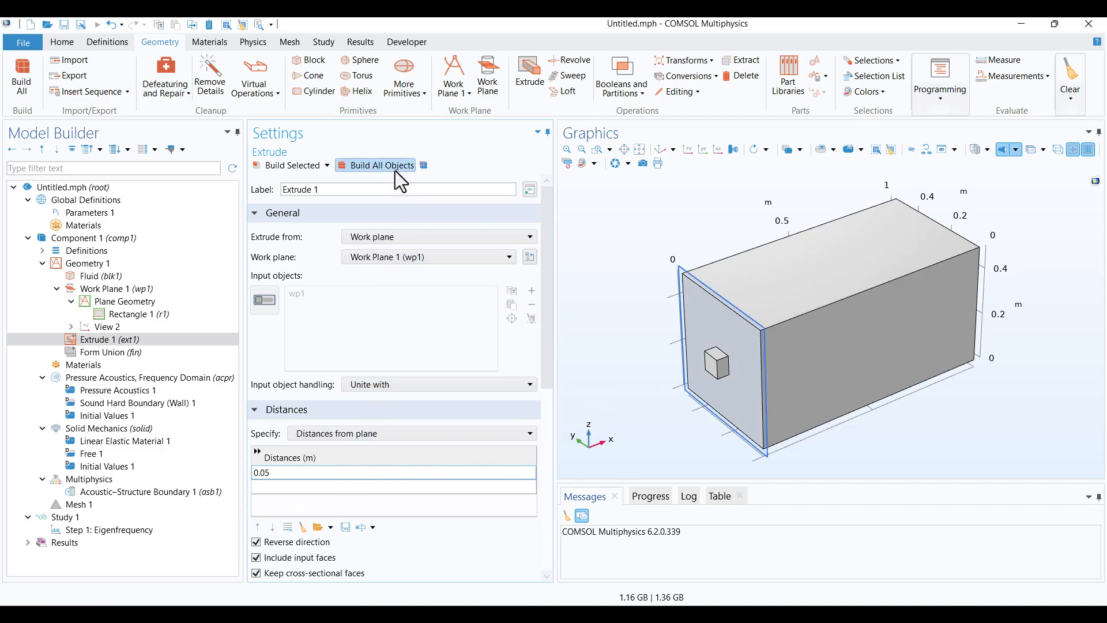
{"action": "left_click", "coordinate": [382, 165]}
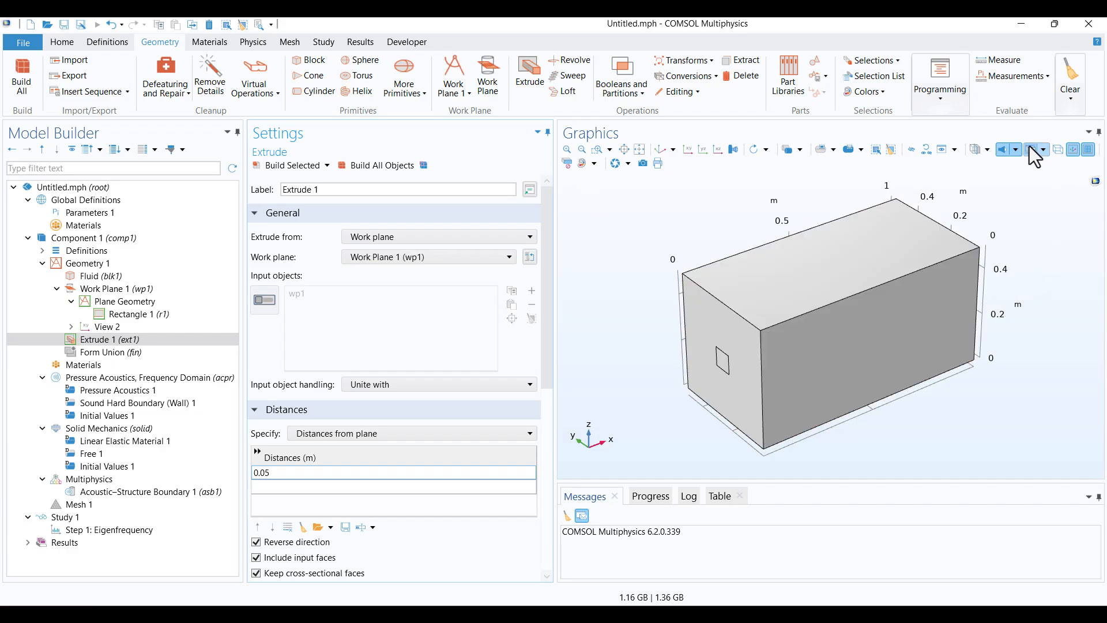
{"action": "left_click", "coordinate": [1032, 149]}
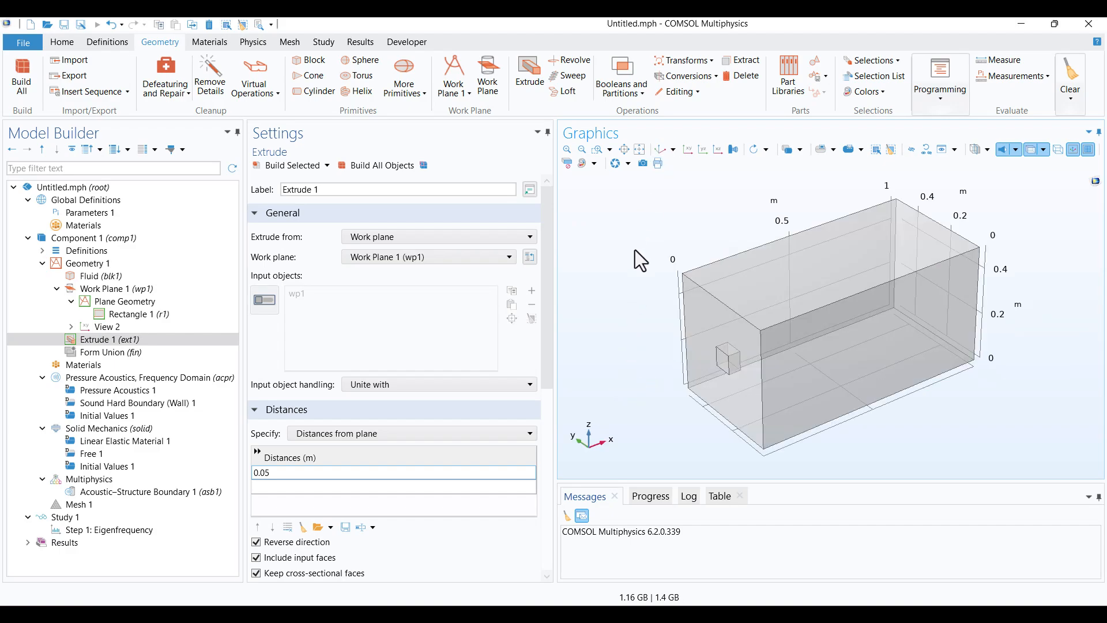
{"action": "mouse_move", "coordinate": [629, 233]}
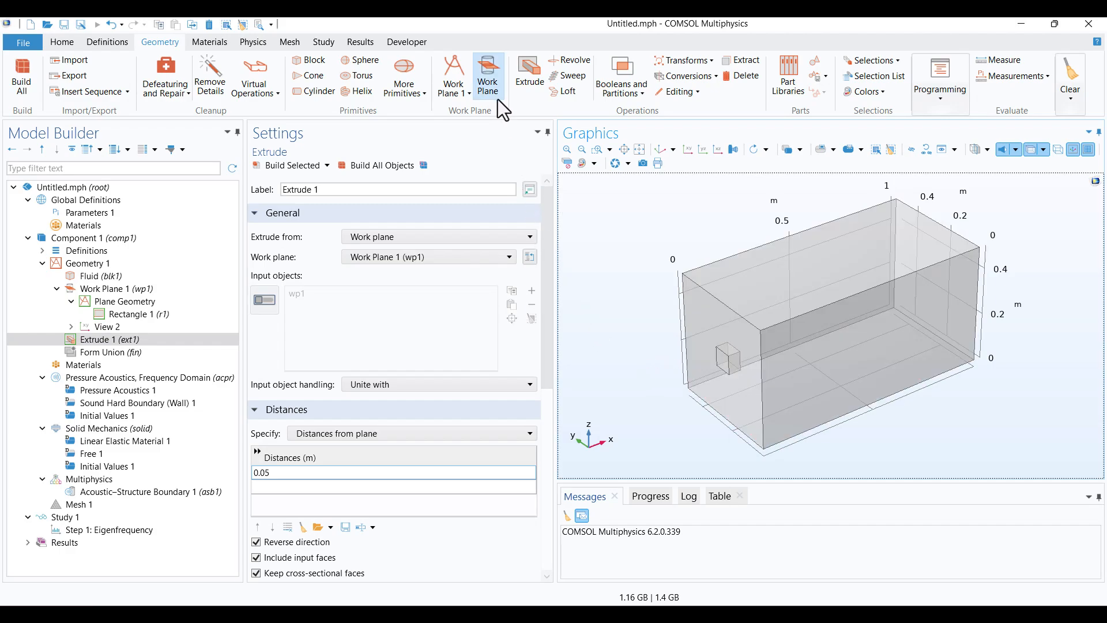
Add Work Plane 2 as face-parallel on the small block's face and enter its plane geometry.
{"action": "left_click", "coordinate": [487, 74]}
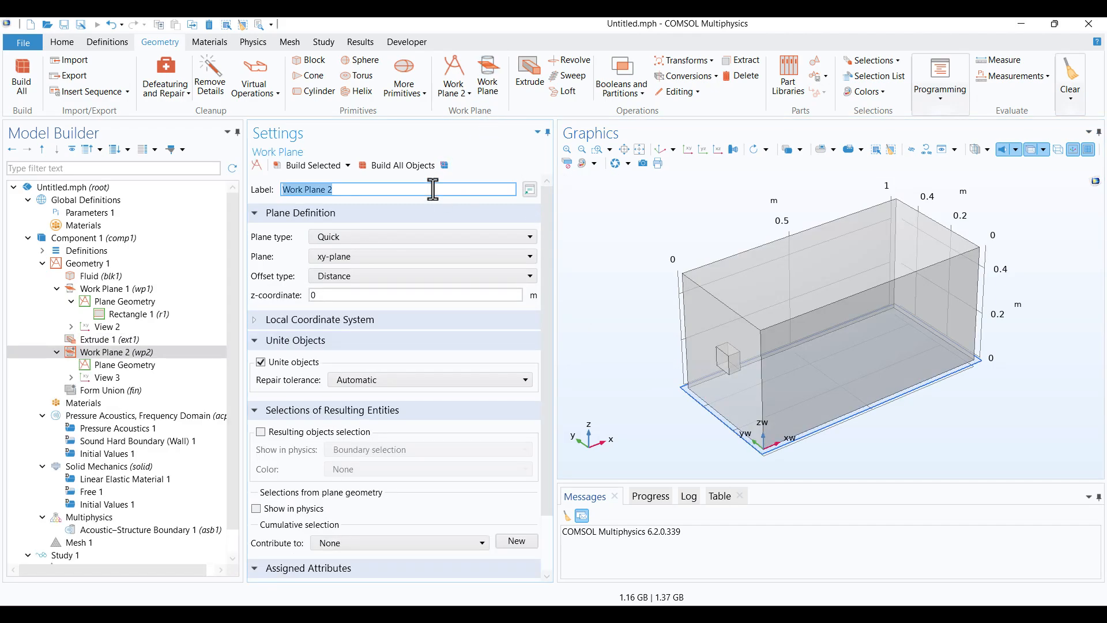
{"action": "left_click", "coordinate": [422, 236]}
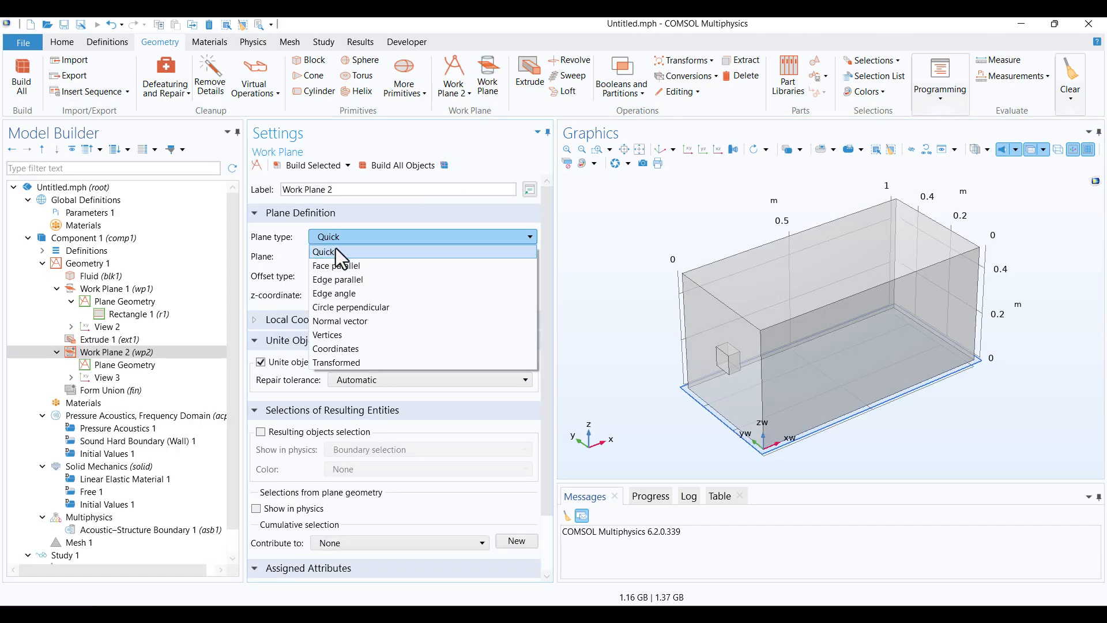
{"action": "left_click", "coordinate": [336, 265]}
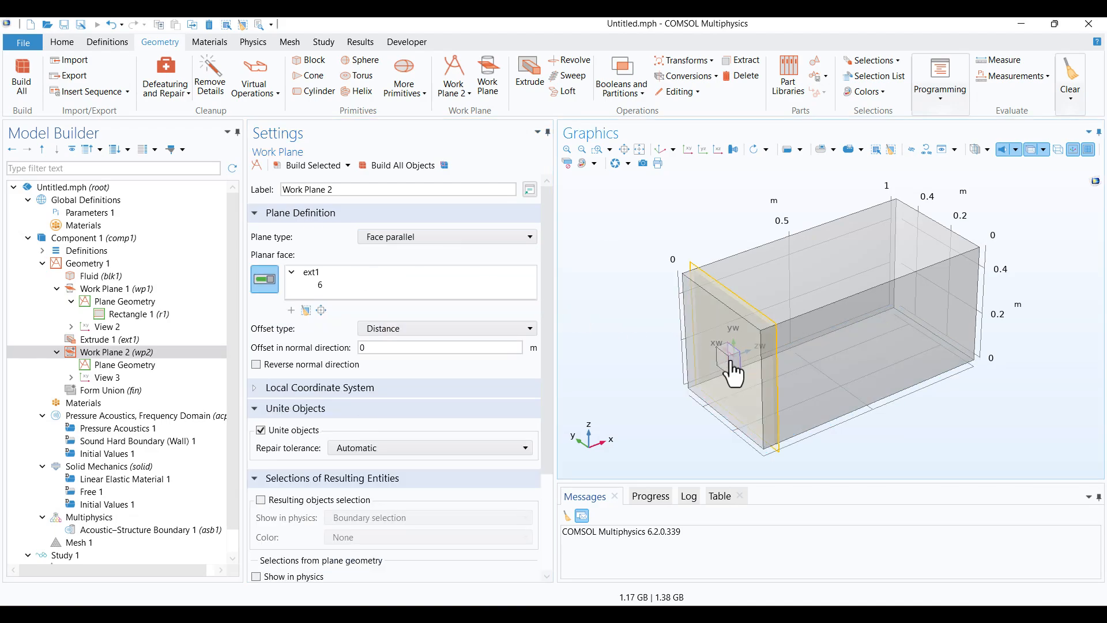
{"action": "mouse_move", "coordinate": [243, 402]}
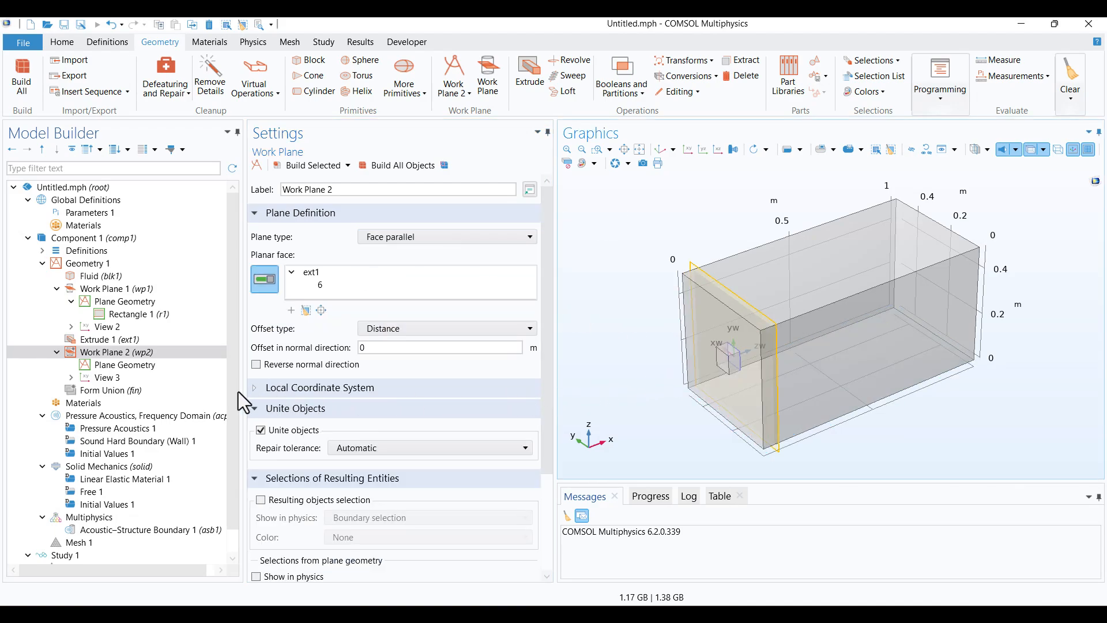
{"action": "left_click", "coordinate": [132, 365]}
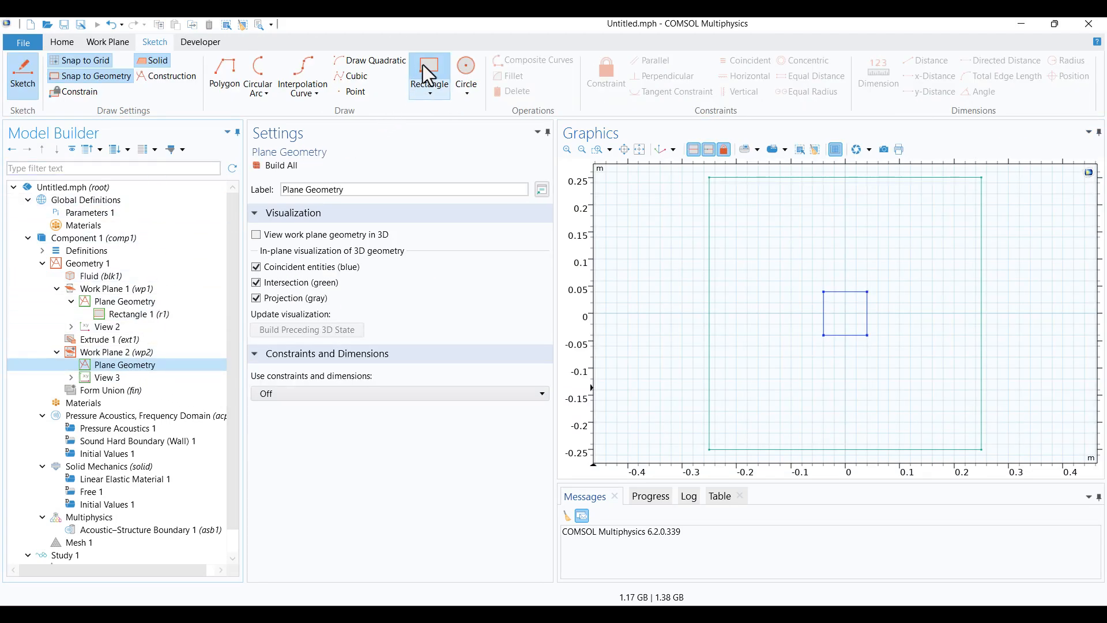
Sketch a rectangle on Work Plane 2 with height 0.02 m and yw -0.01.
{"action": "left_click", "coordinate": [429, 70]}
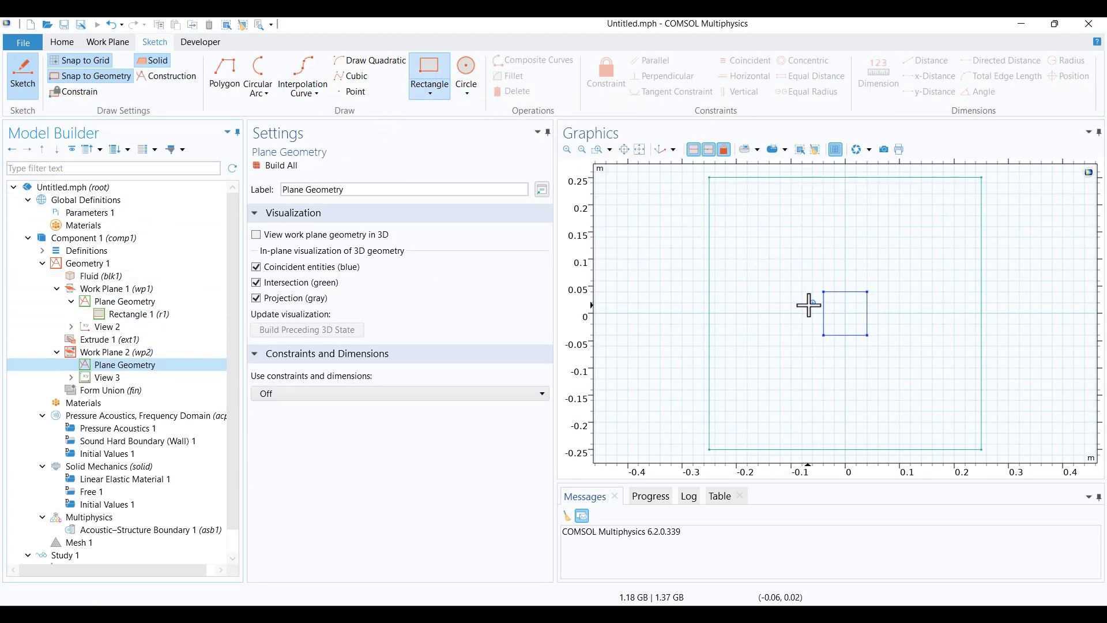
{"action": "left_click_drag", "start_coordinate": [808, 304], "coordinate": [867, 319]}
{"action": "type", "text": "0.04"}
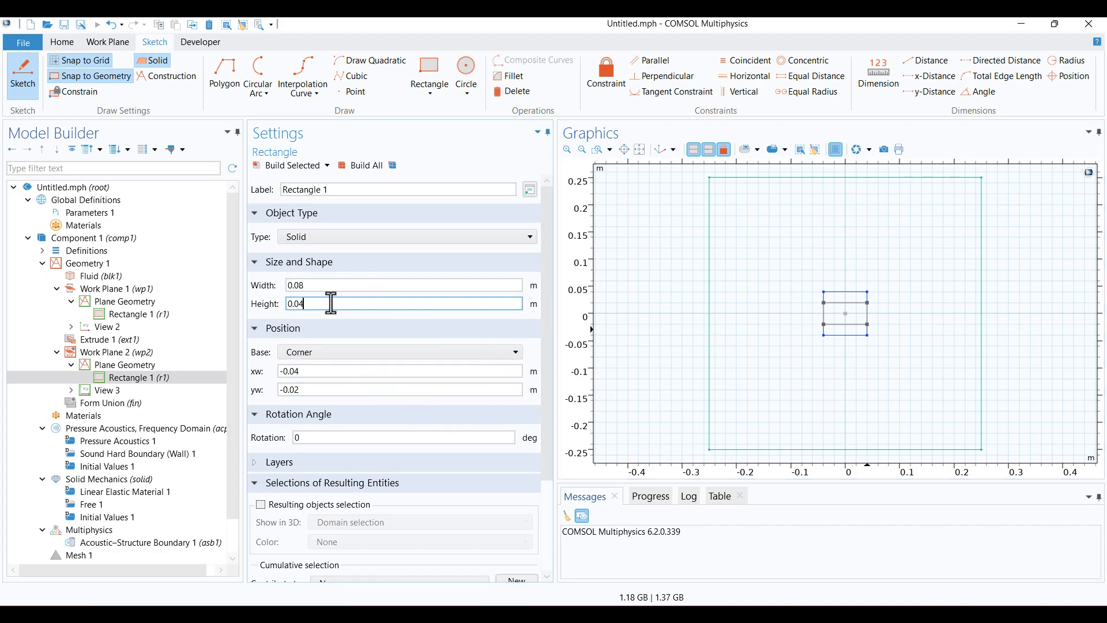
{"action": "type", "text": "0.02"}
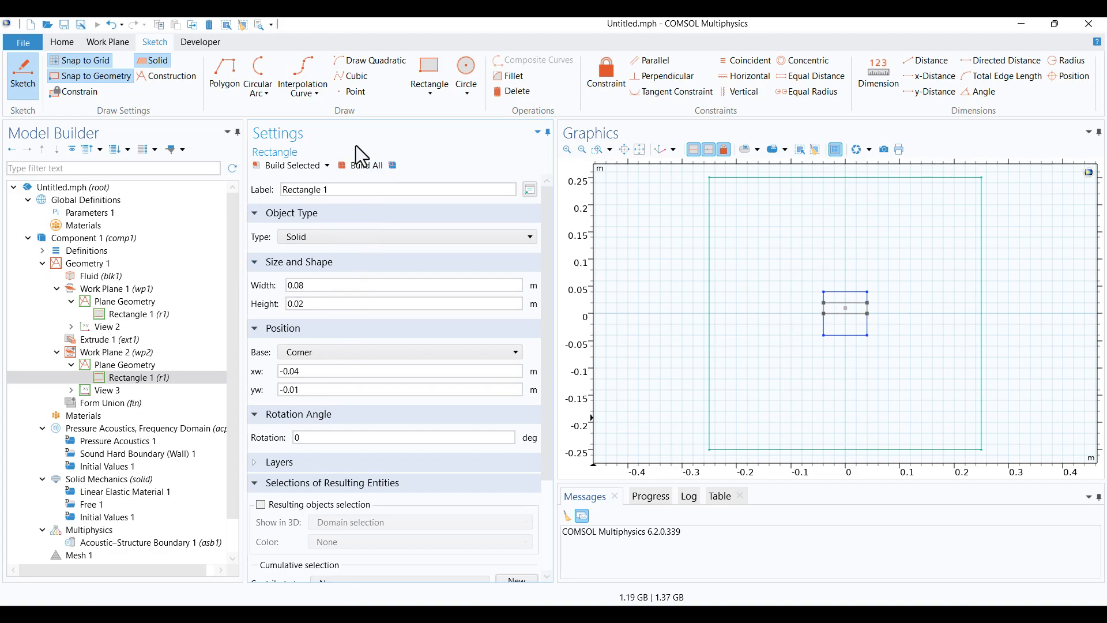
{"action": "mouse_move", "coordinate": [823, 332]}
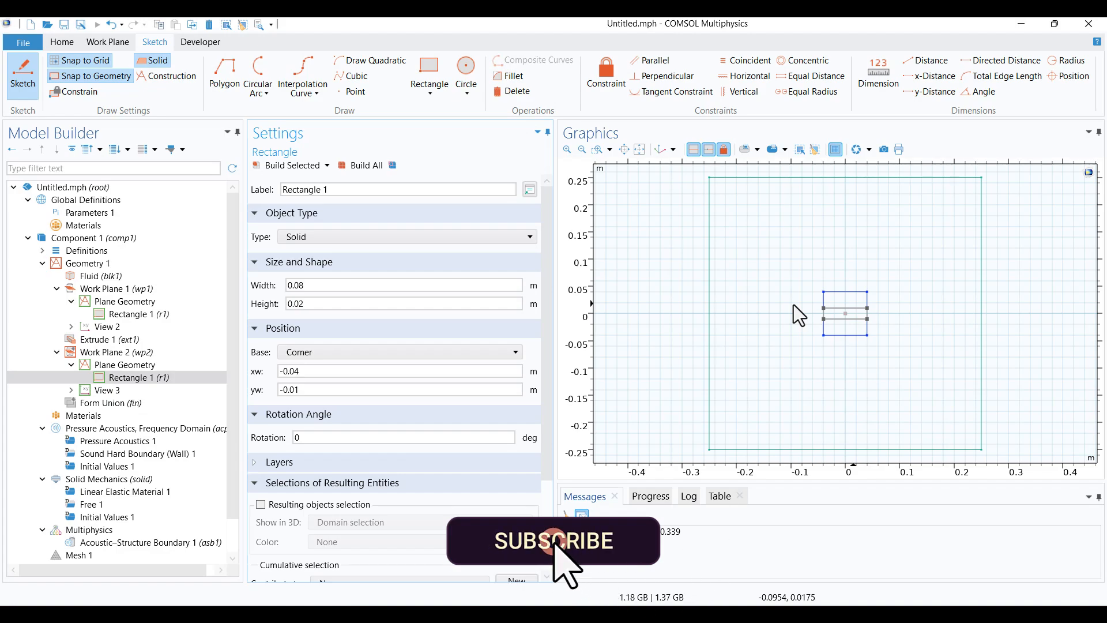
{"action": "left_click", "coordinate": [119, 352]}
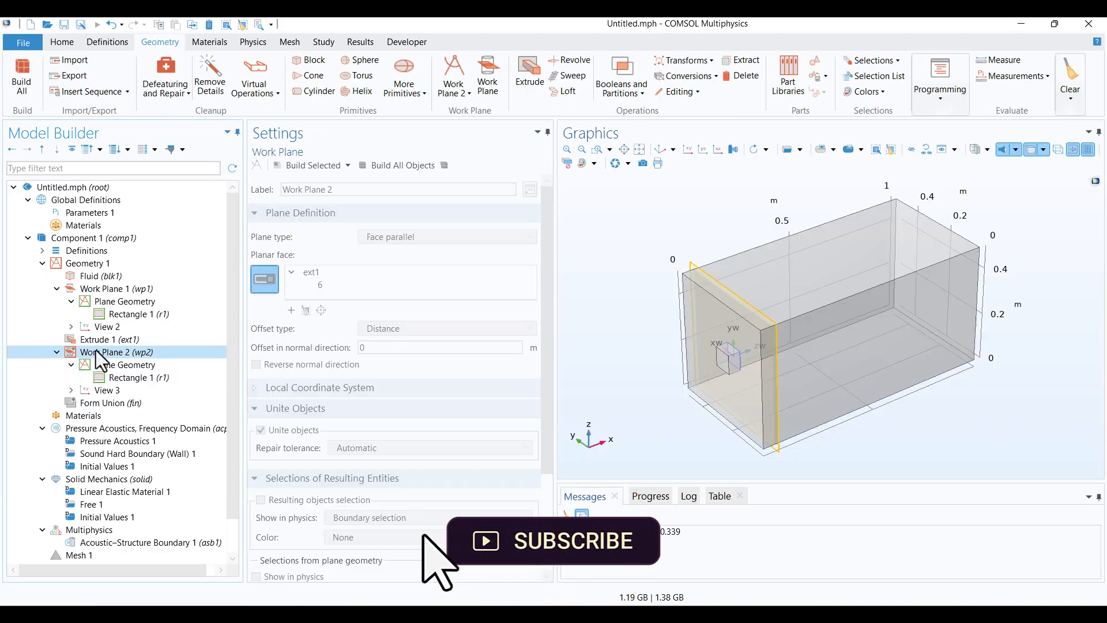
Extrude the thin rectangle 0.5 m from Work Plane 2 and build to form the beam.
{"action": "right_click", "coordinate": [117, 352]}
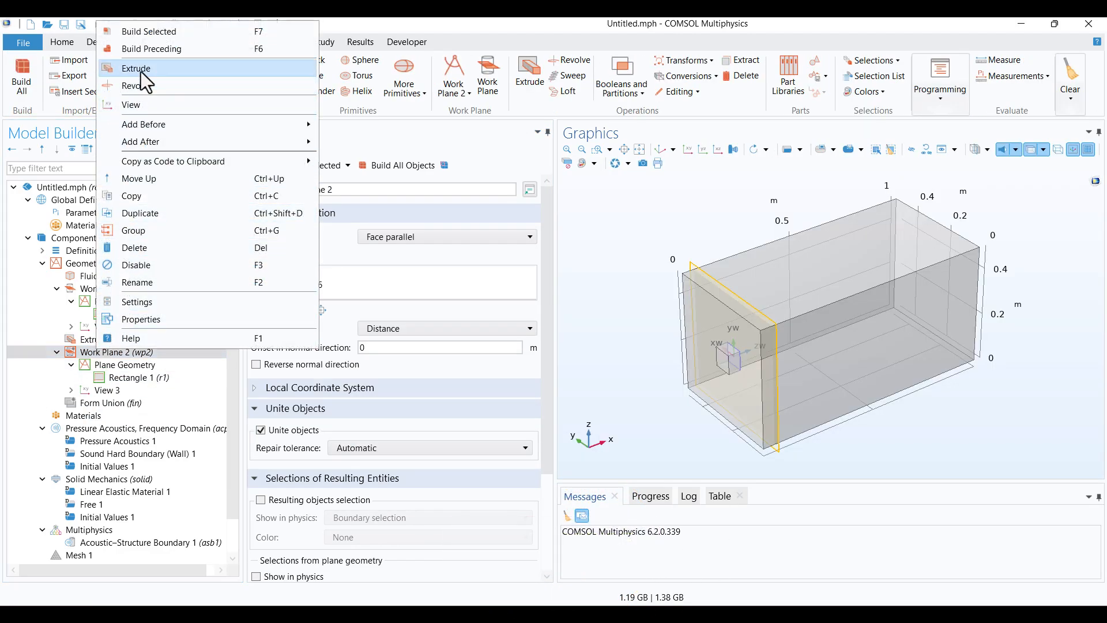
{"action": "left_click", "coordinate": [136, 68]}
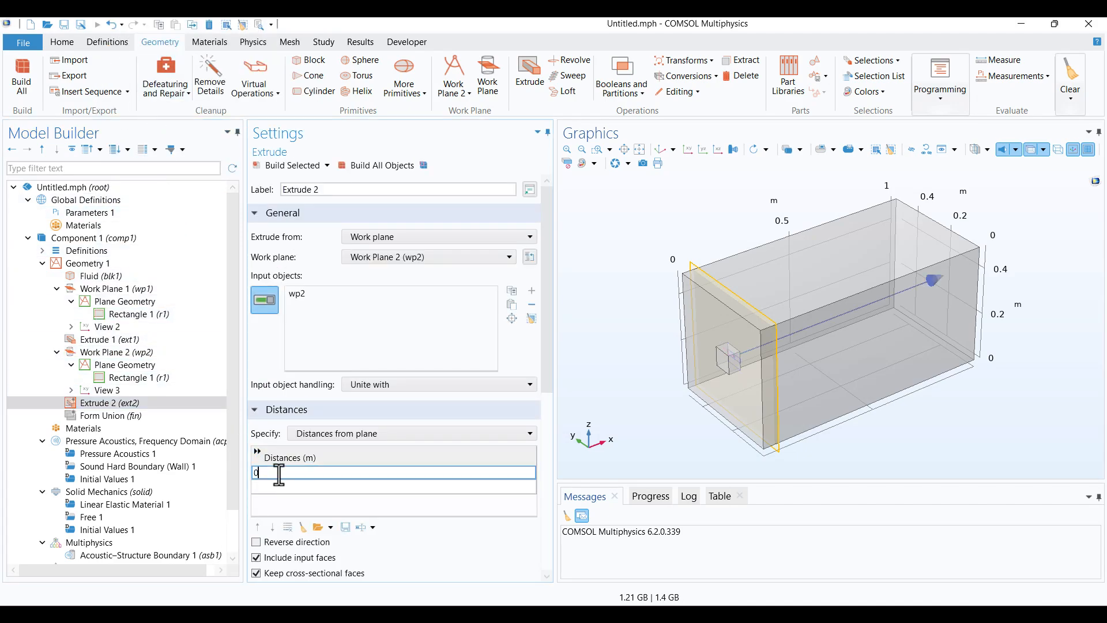
{"action": "type", "text": "0.5"}
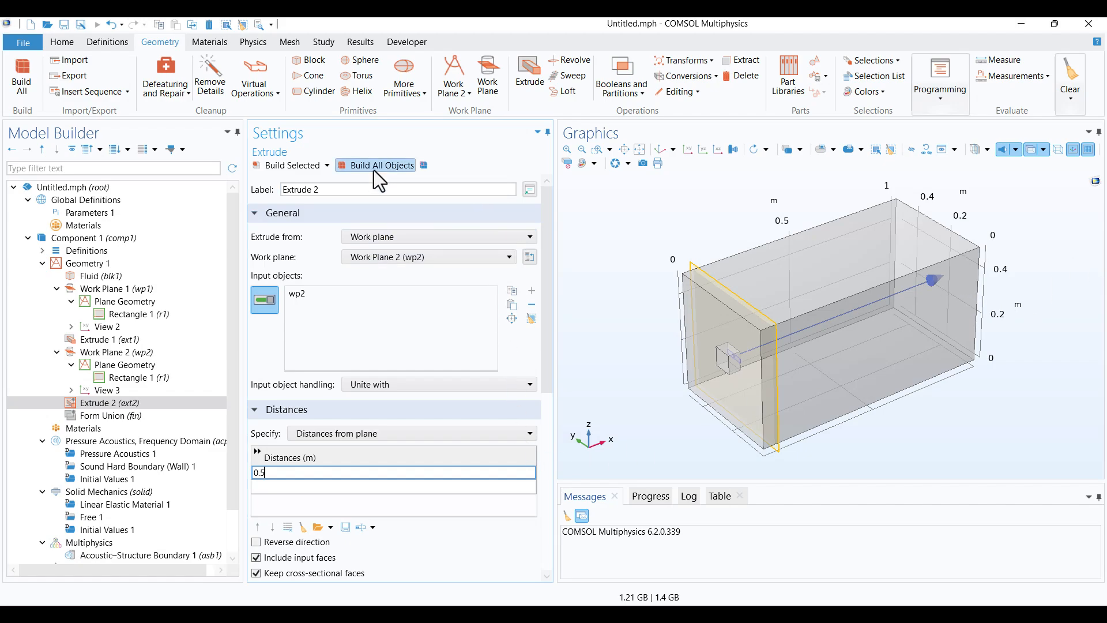
{"action": "left_click", "coordinate": [382, 165]}
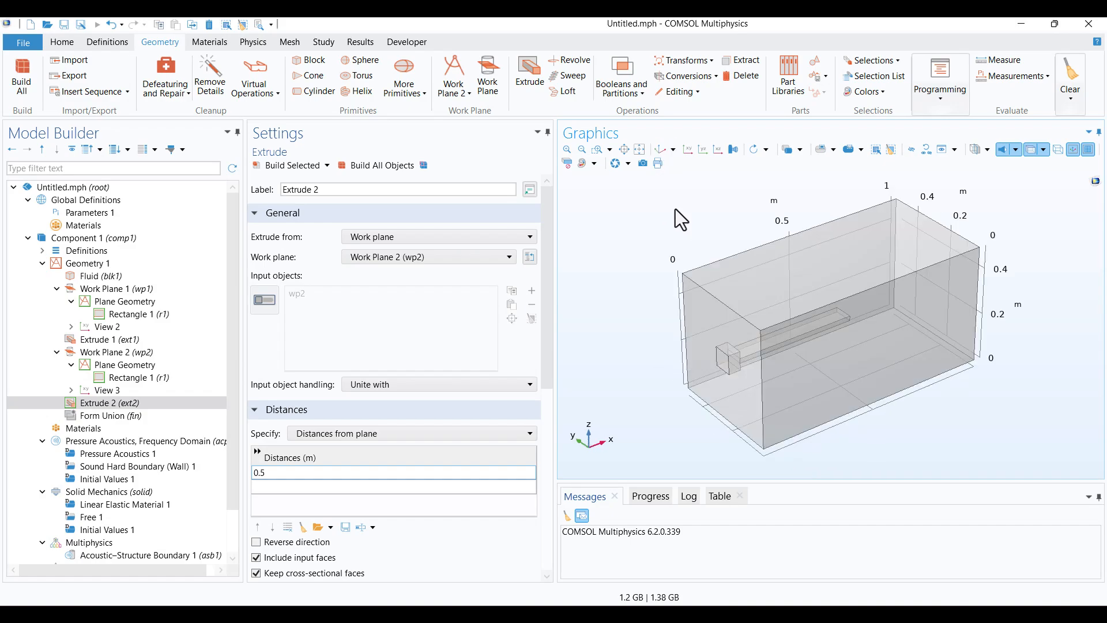
{"action": "left_click", "coordinate": [107, 390]}
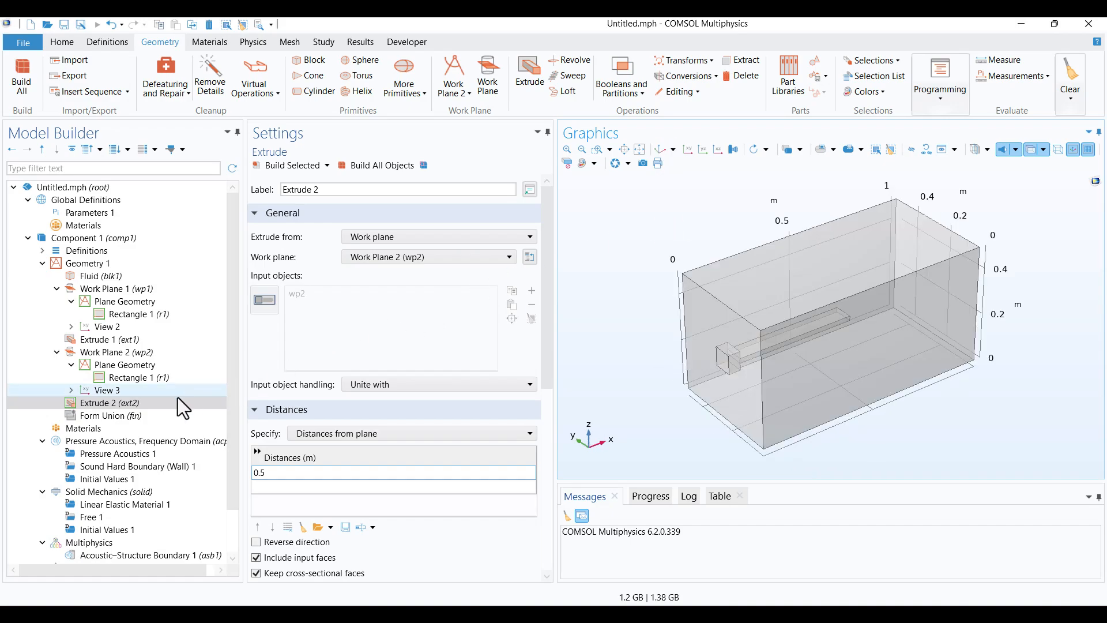
Bring up Add Material and expand the Built-in library to find Structural steel.
{"action": "right_click", "coordinate": [83, 428]}
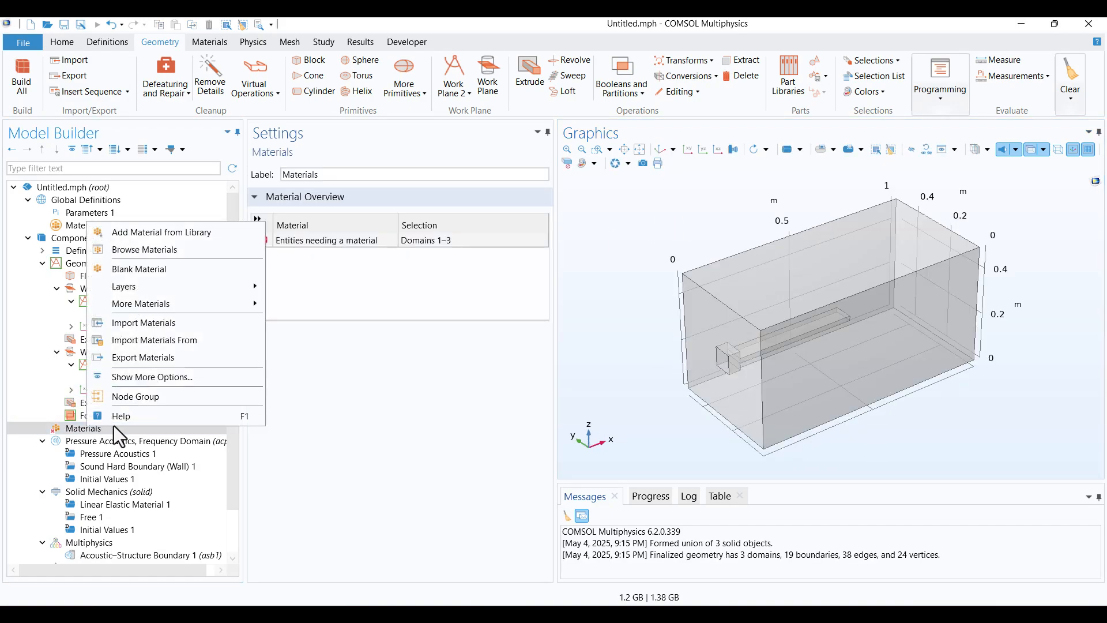
{"action": "left_click", "coordinate": [161, 232]}
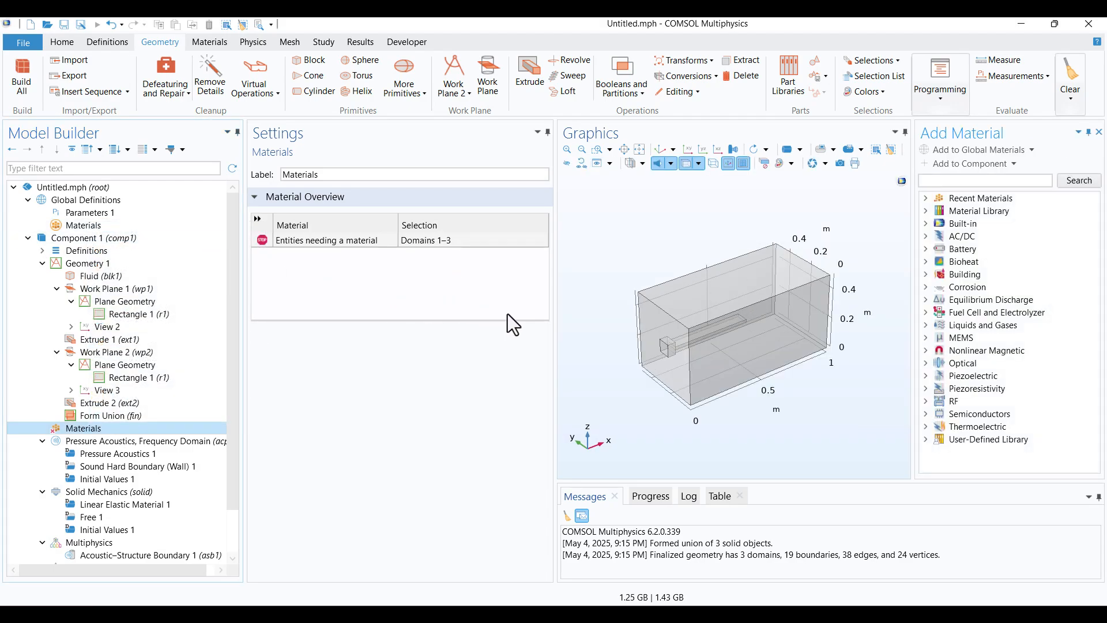
{"action": "mouse_move", "coordinate": [822, 431]}
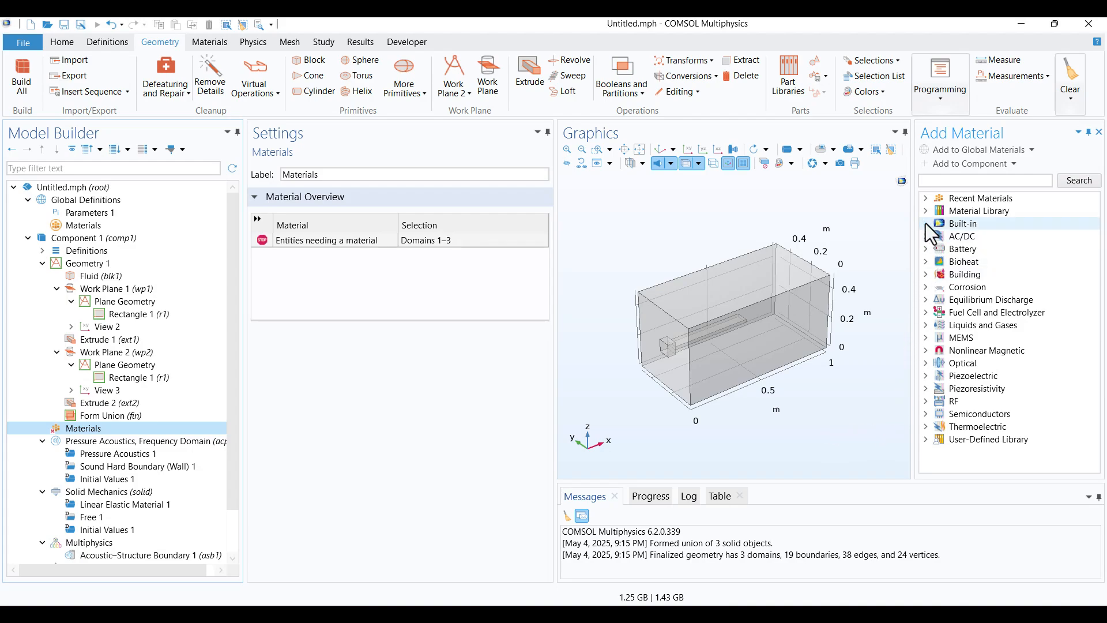
{"action": "left_click", "coordinate": [962, 223]}
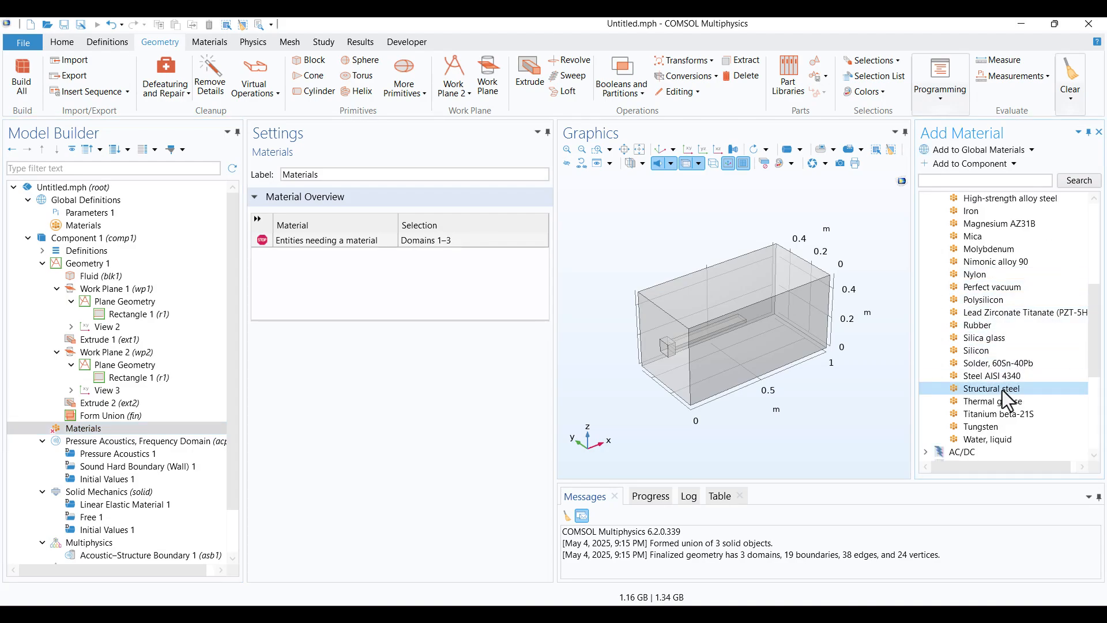
{"action": "mouse_move", "coordinate": [1004, 403]}
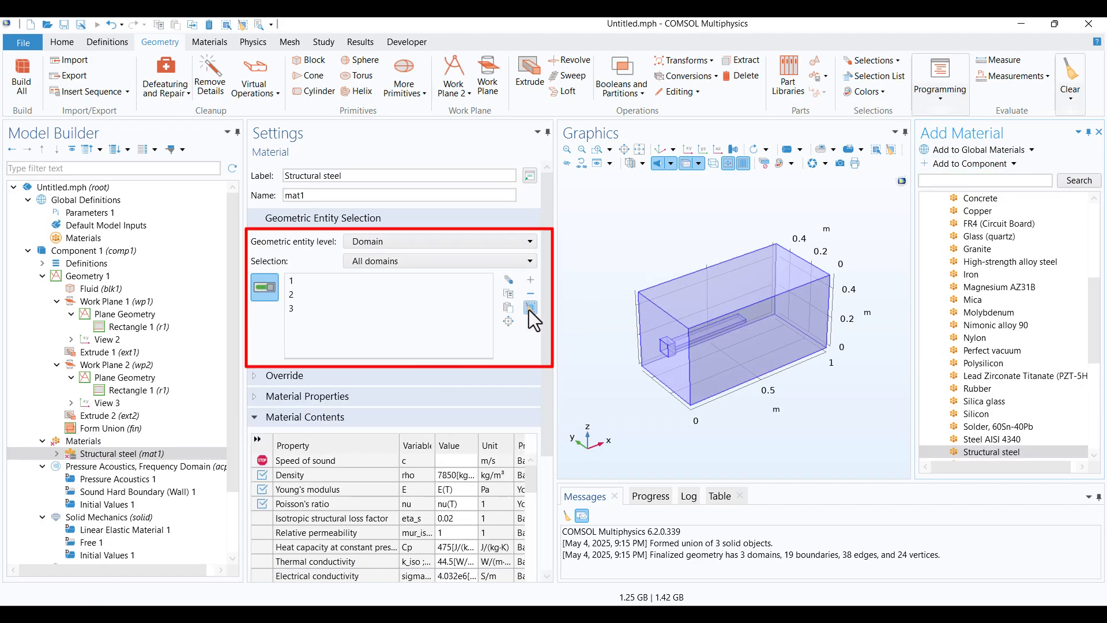
Assign Structural steel only to the beam domains 2 and 3.
{"action": "left_click", "coordinate": [531, 307]}
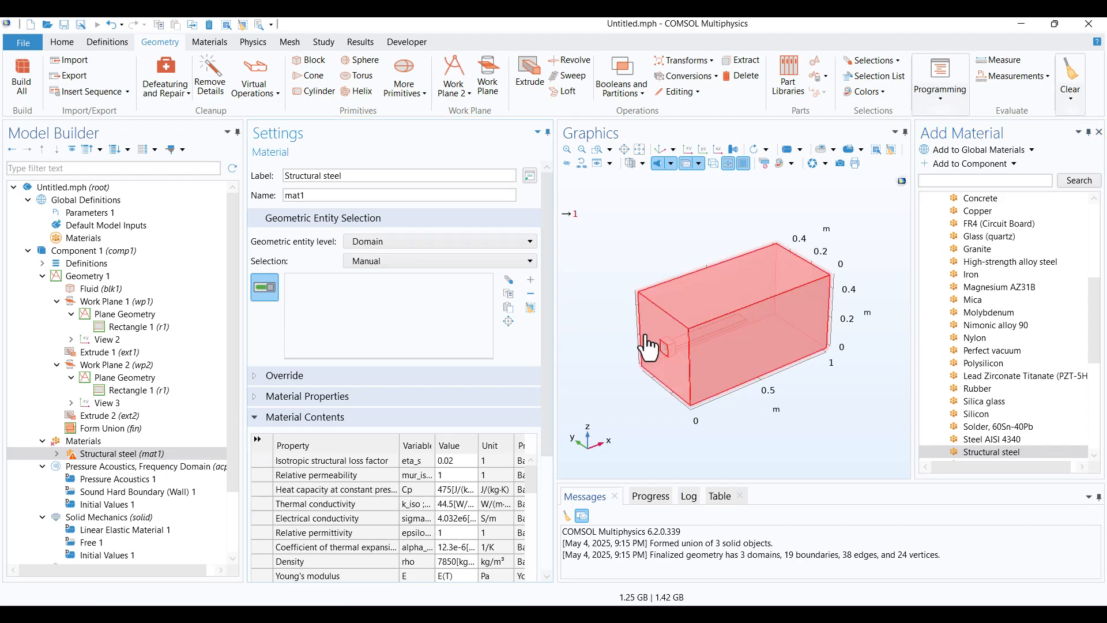
{"action": "left_click", "coordinate": [668, 346]}
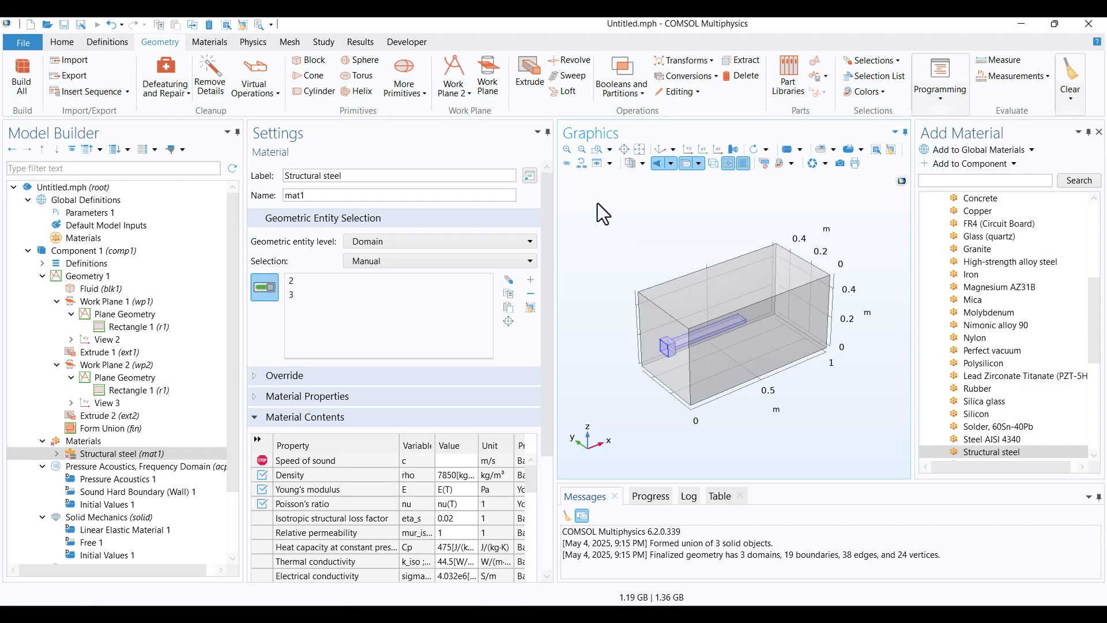
Add Water, liquid and assign it to fluid domain 1, keeping steel on domains 2–3.
{"action": "left_click", "coordinate": [725, 279]}
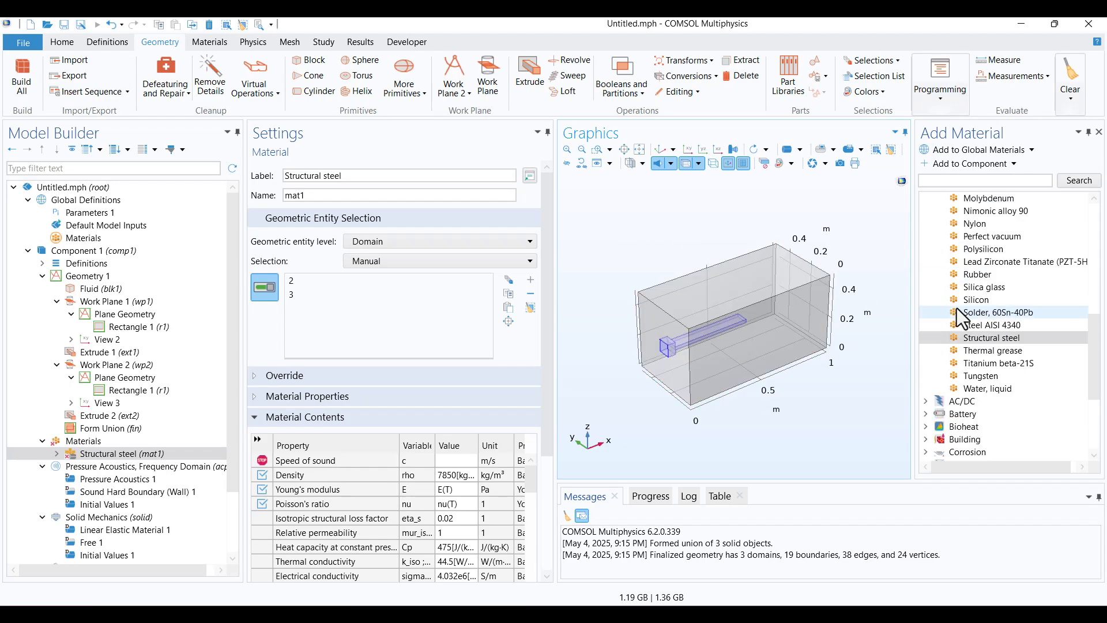
{"action": "mouse_move", "coordinate": [971, 396]}
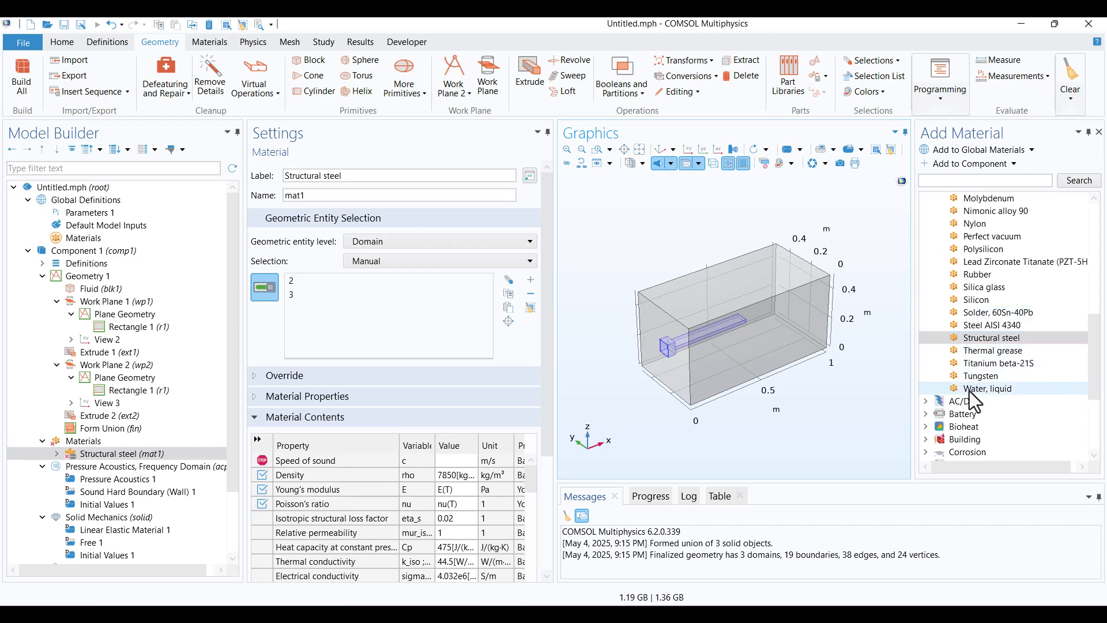
{"action": "double_click", "coordinate": [990, 388]}
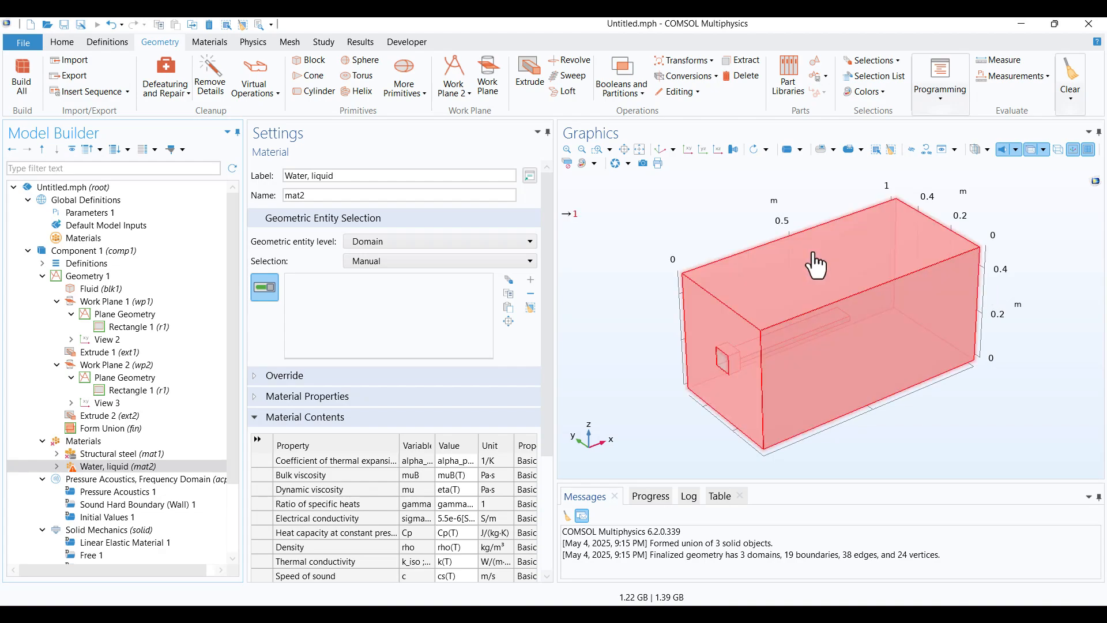
{"action": "left_click", "coordinate": [815, 266]}
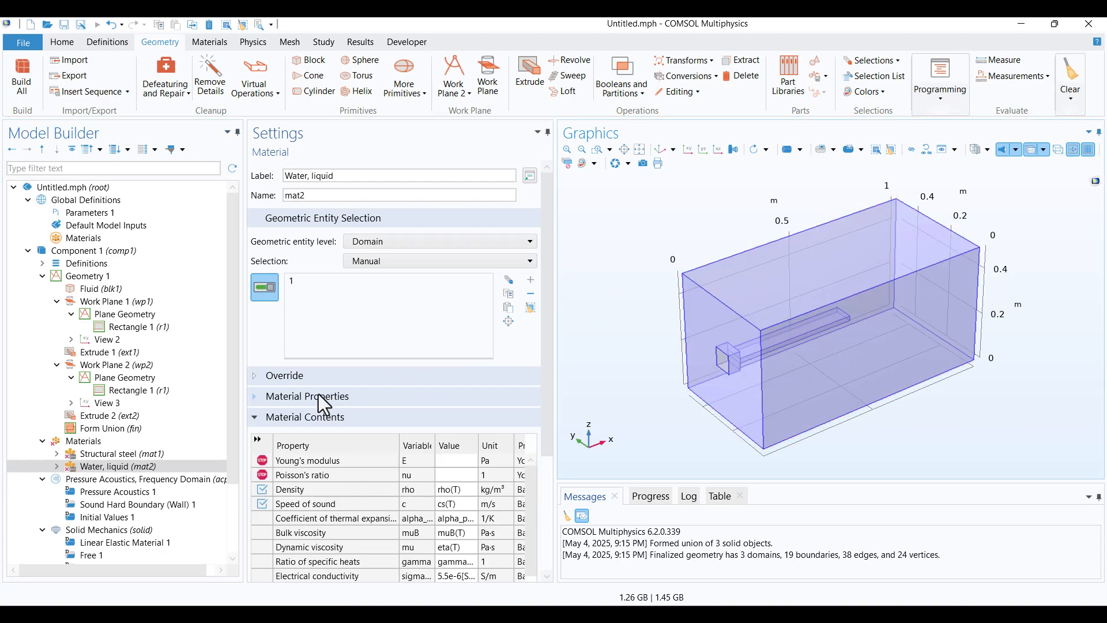
{"action": "left_click", "coordinate": [83, 441]}
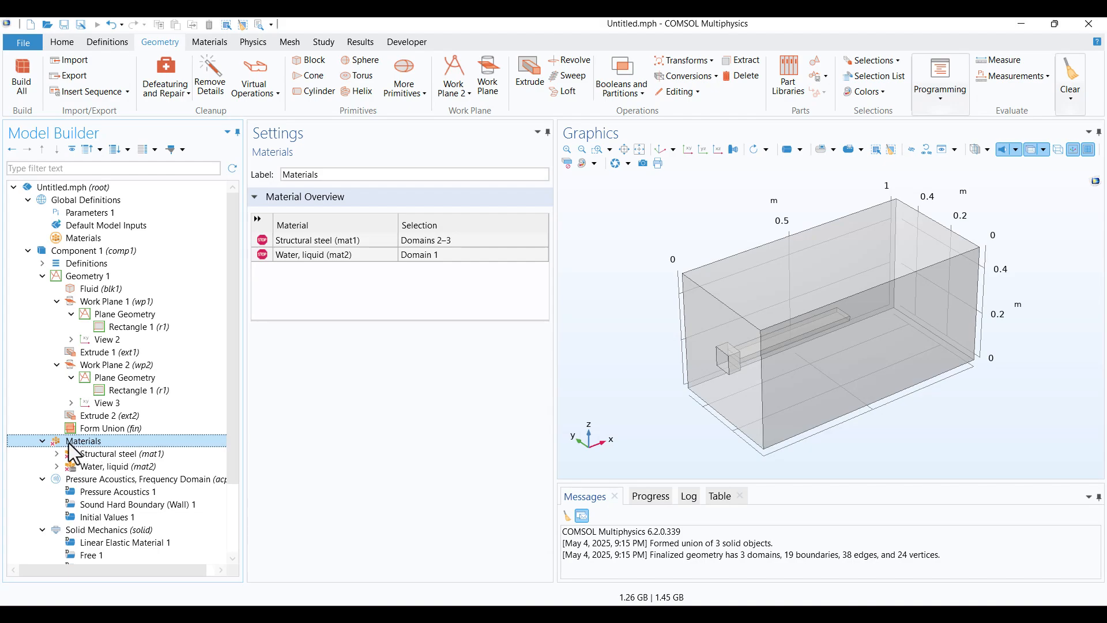
{"action": "mouse_move", "coordinate": [66, 456]}
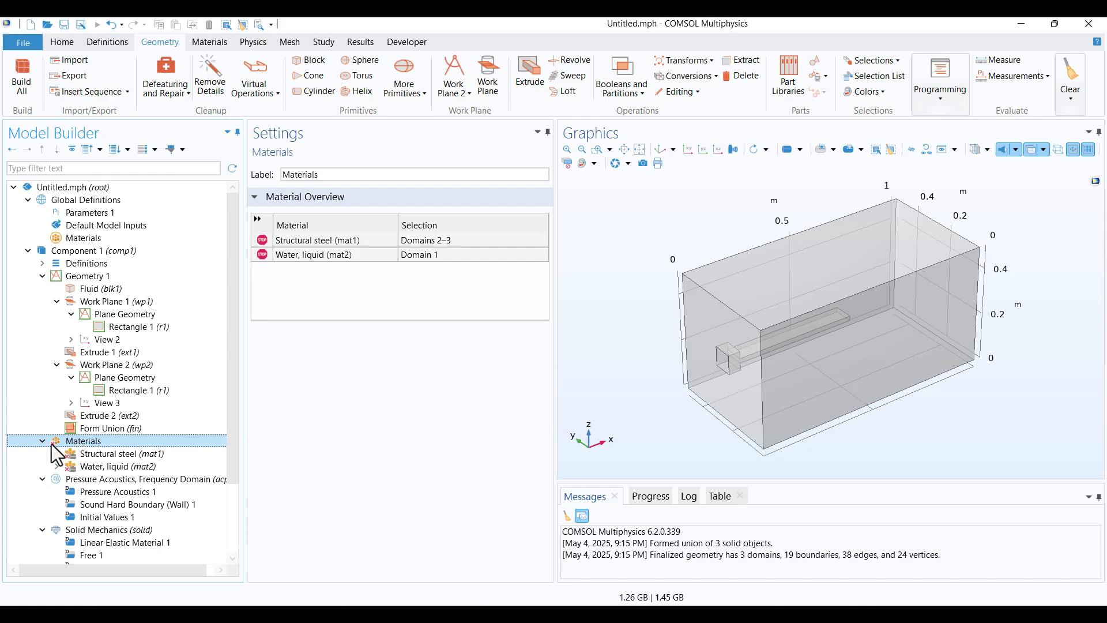
Select Pressure Acoustics, Frequency Domain to edit its domain selection.
{"action": "left_click", "coordinate": [145, 478]}
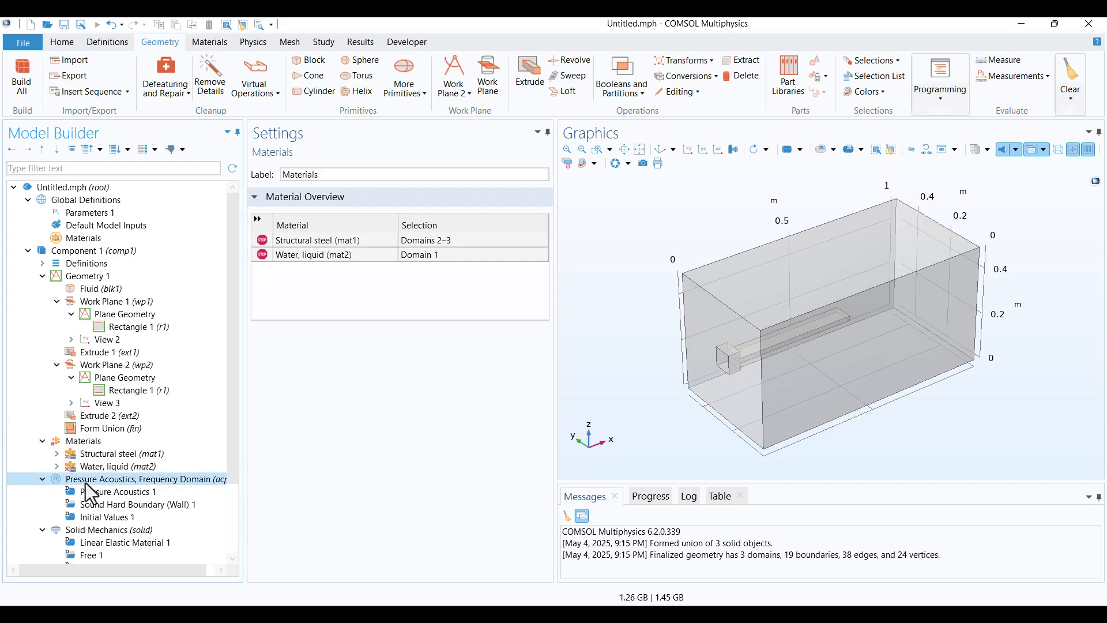
{"action": "left_click", "coordinate": [146, 482]}
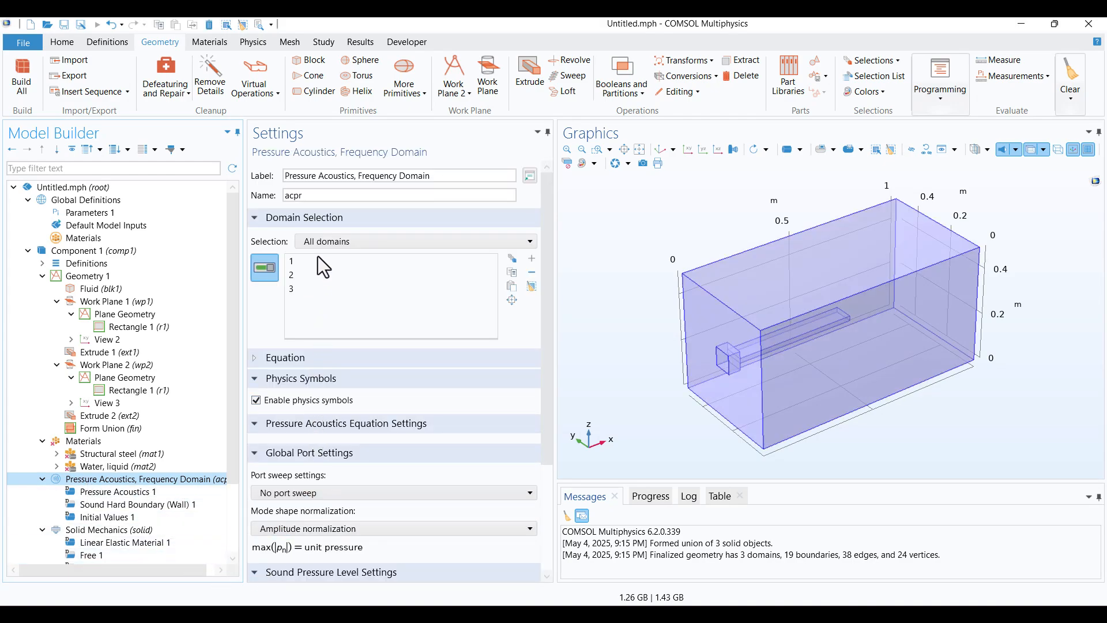
{"action": "mouse_move", "coordinate": [333, 304]}
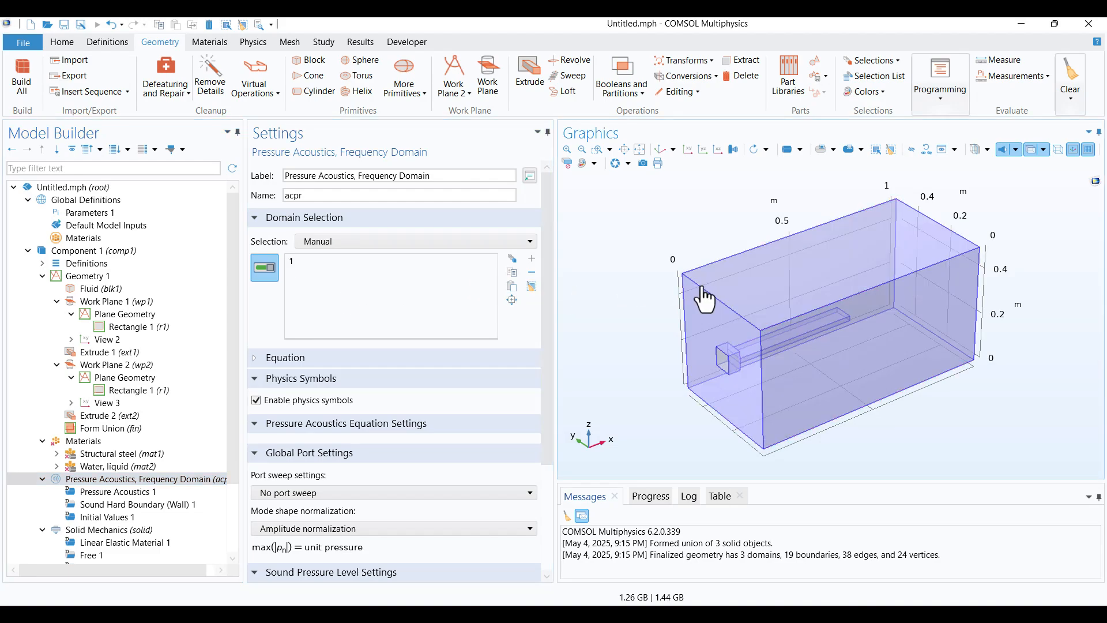
{"action": "mouse_move", "coordinate": [671, 303]}
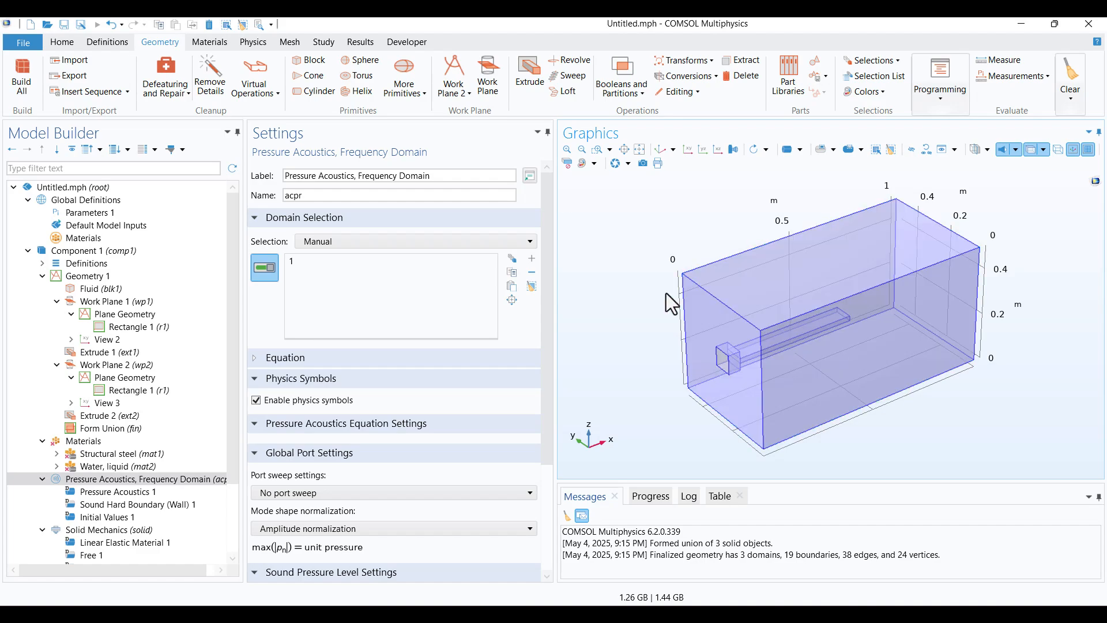
Limit Solid Mechanics to the beam domains 2 and 3 only.
{"action": "left_click", "coordinate": [117, 529]}
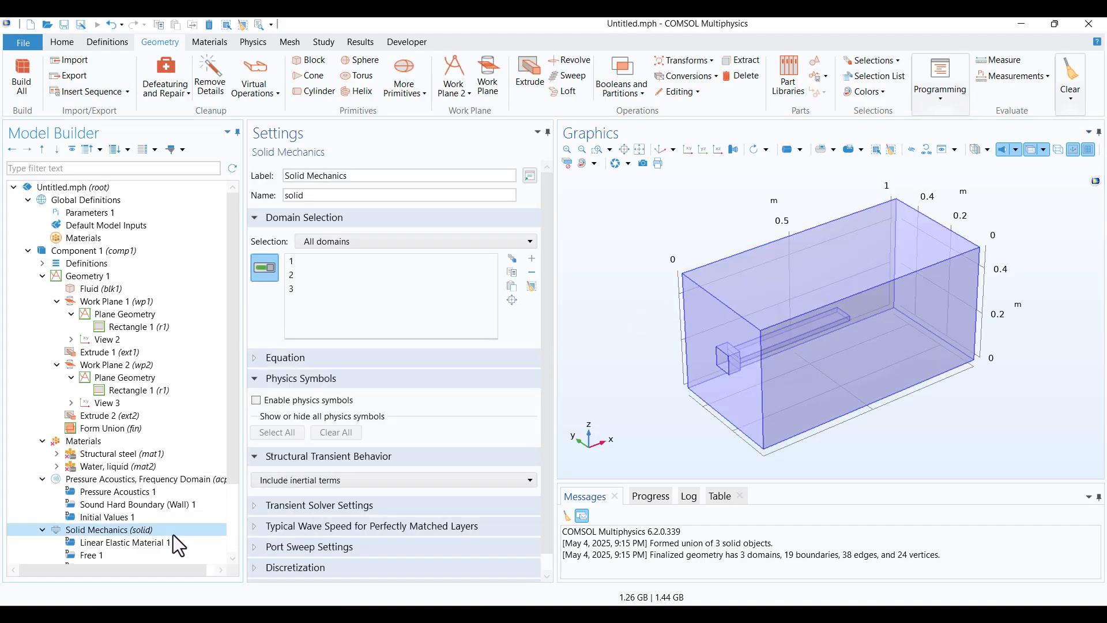
{"action": "mouse_move", "coordinate": [427, 462]}
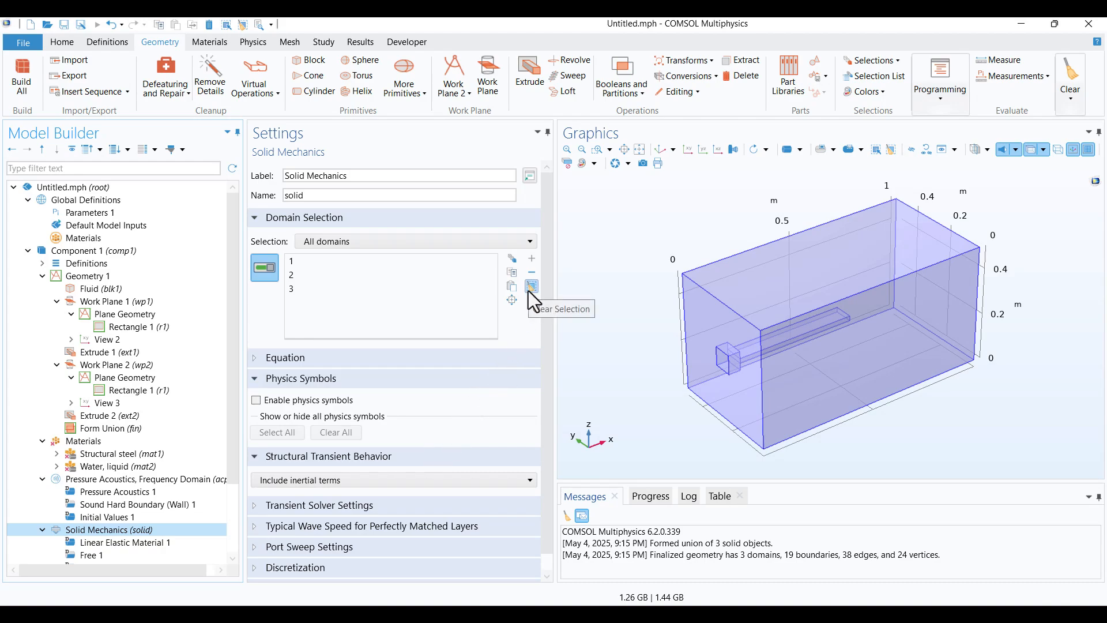
{"action": "left_click", "coordinate": [530, 286]}
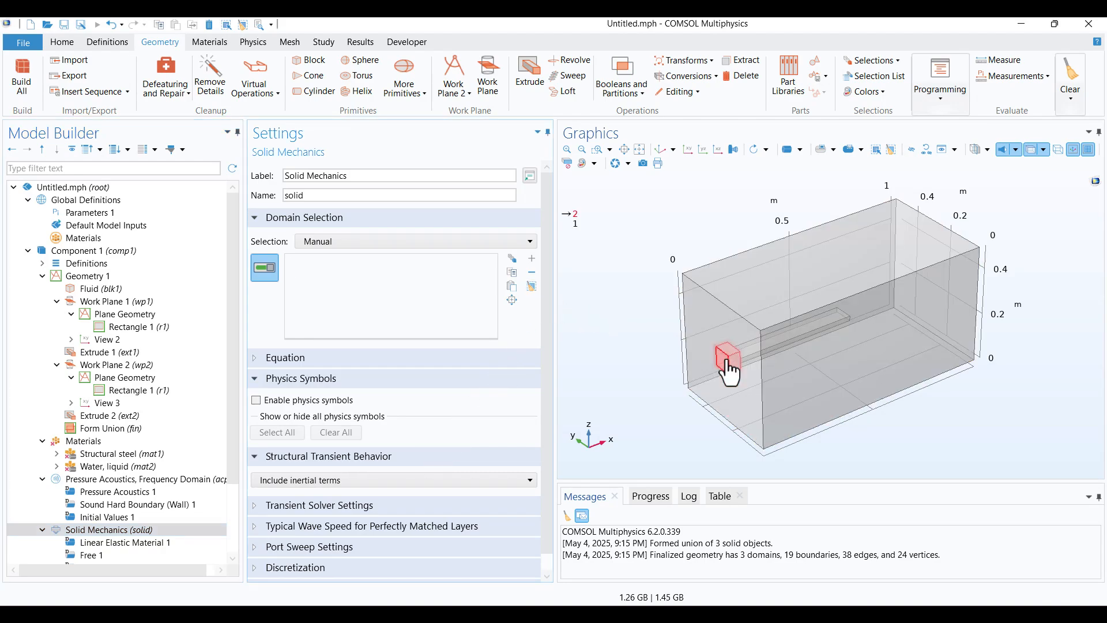
{"action": "left_click", "coordinate": [726, 360]}
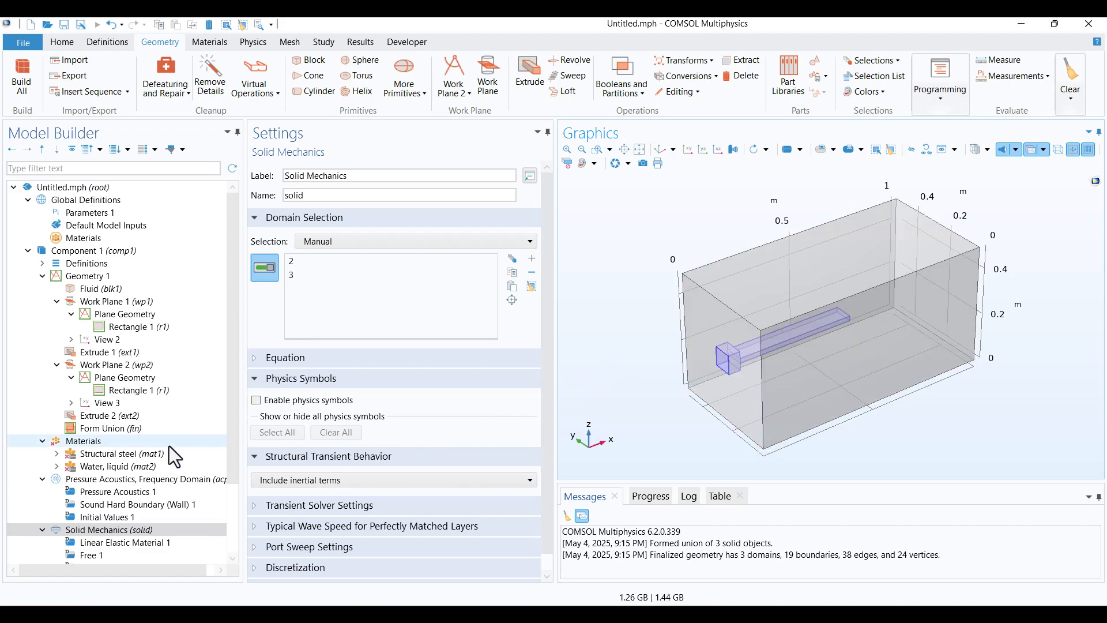
Recheck the material assignments overview under Materials.
{"action": "left_click", "coordinate": [84, 440]}
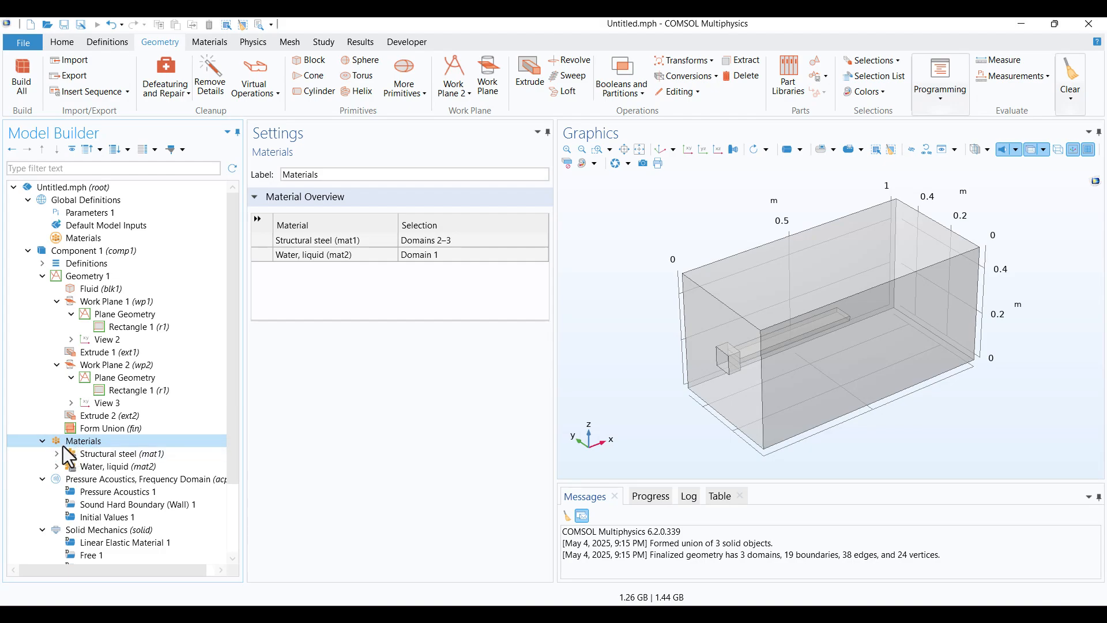
{"action": "mouse_move", "coordinate": [347, 456]}
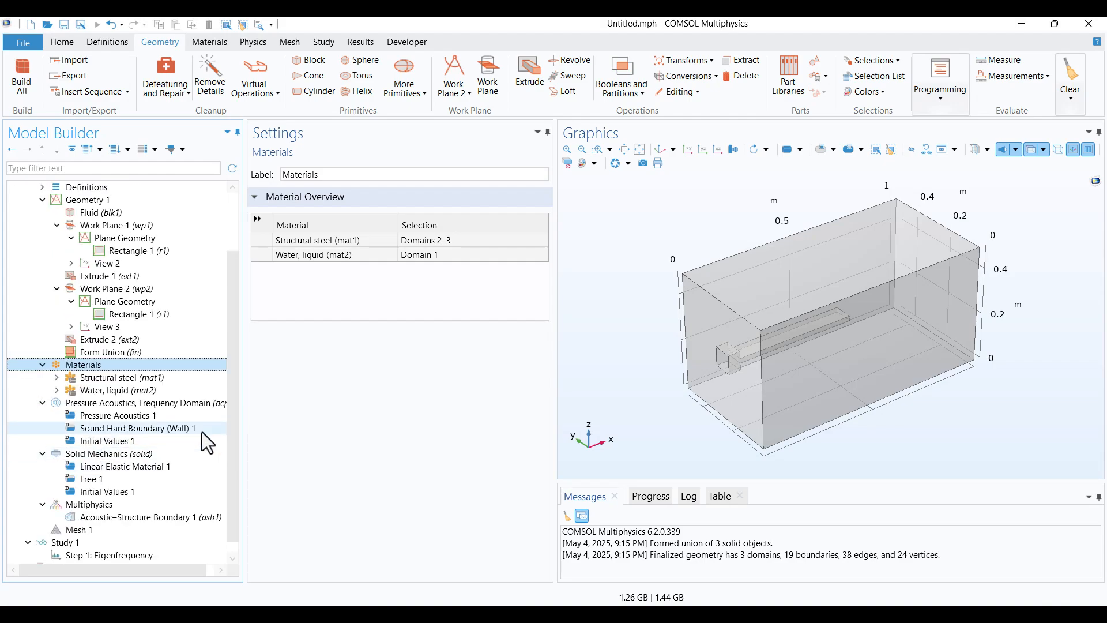
{"action": "left_click", "coordinate": [110, 453]}
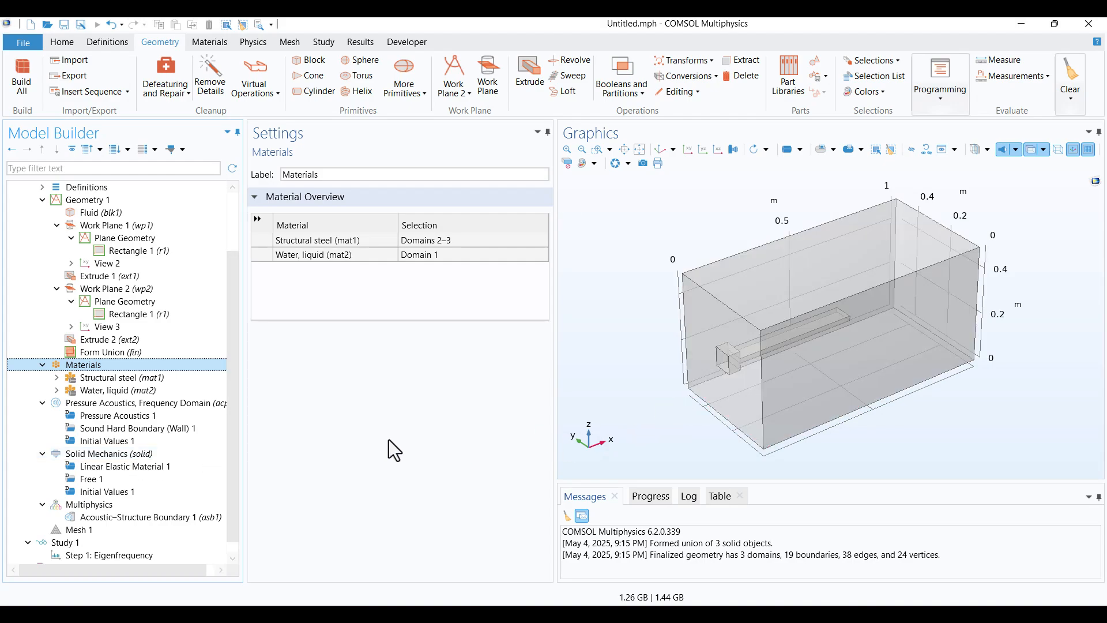
{"action": "mouse_move", "coordinate": [263, 460]}
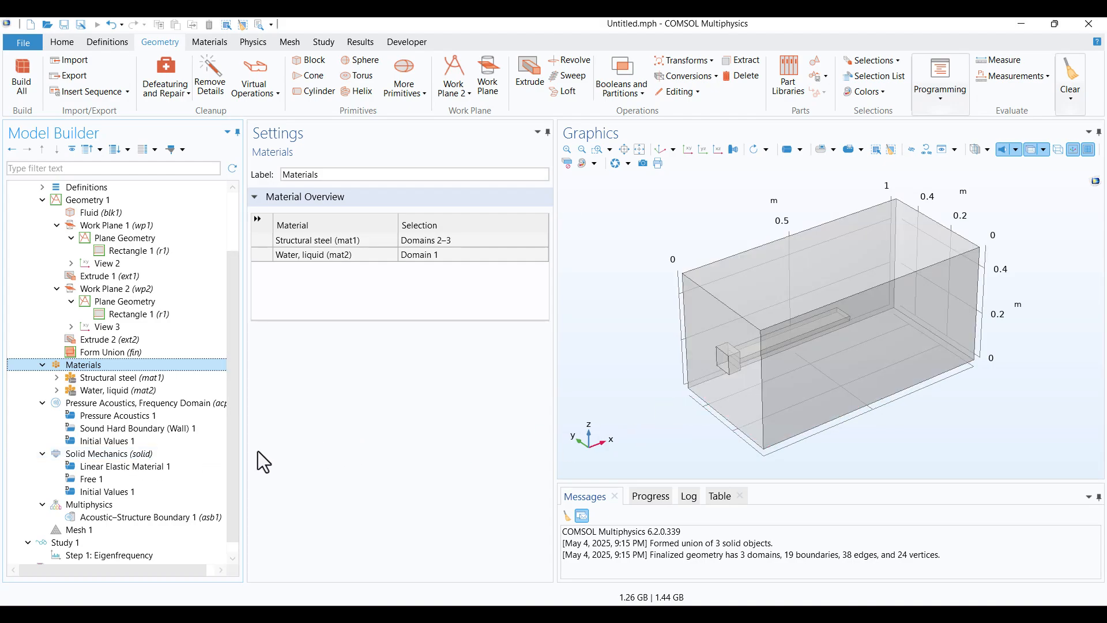
Add a Fixed Constraint to Solid Mechanics on the beam's end face, boundary 5.
{"action": "left_click", "coordinate": [109, 453]}
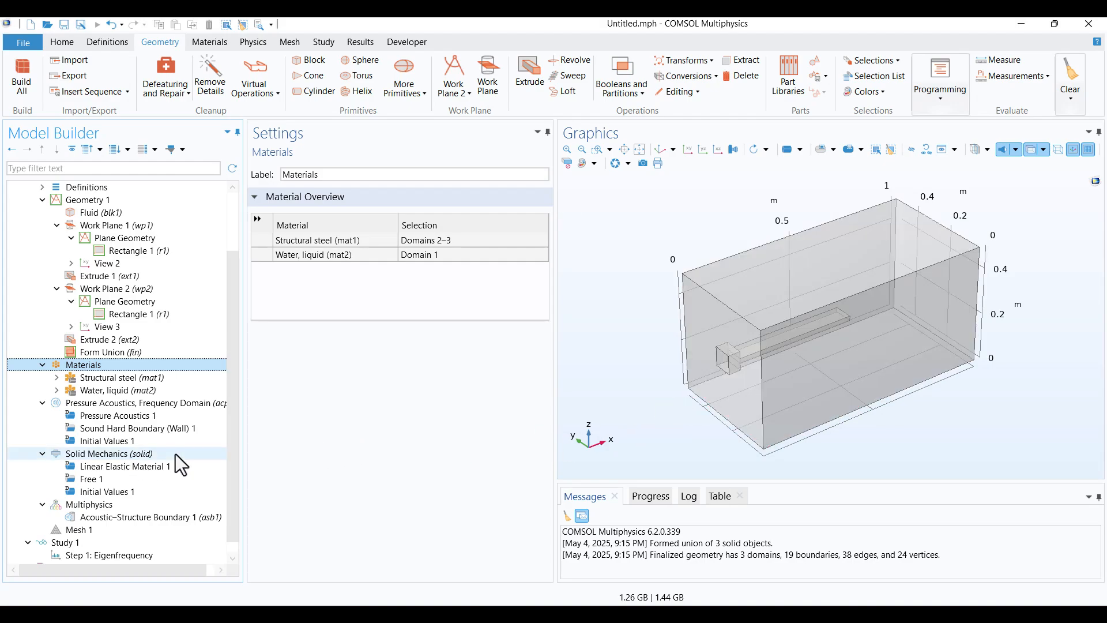
{"action": "right_click", "coordinate": [93, 454]}
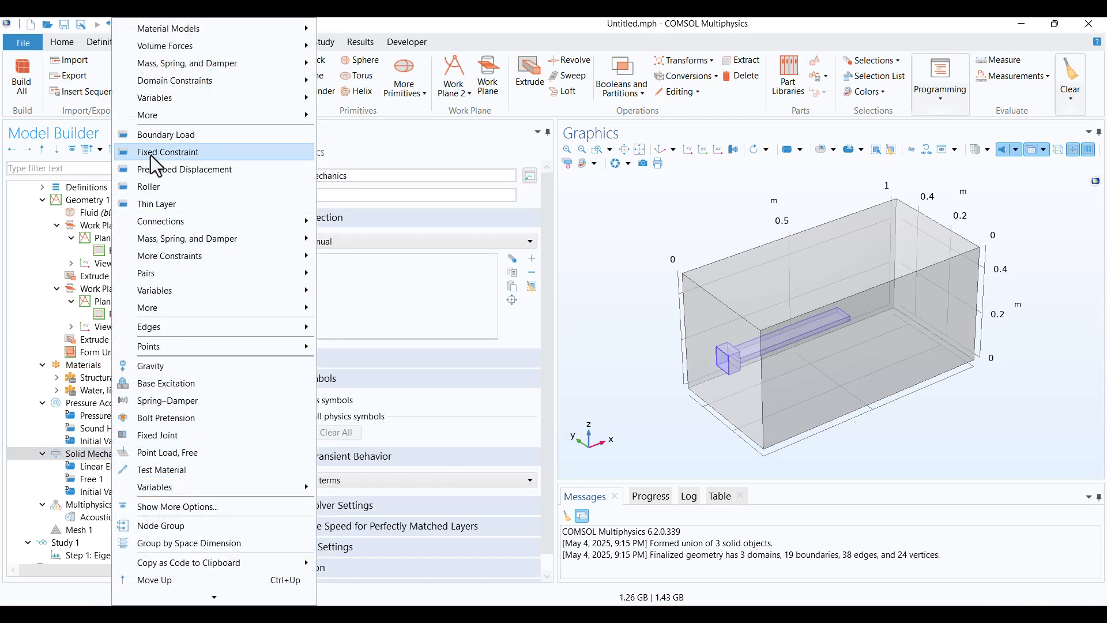
{"action": "left_click", "coordinate": [169, 153]}
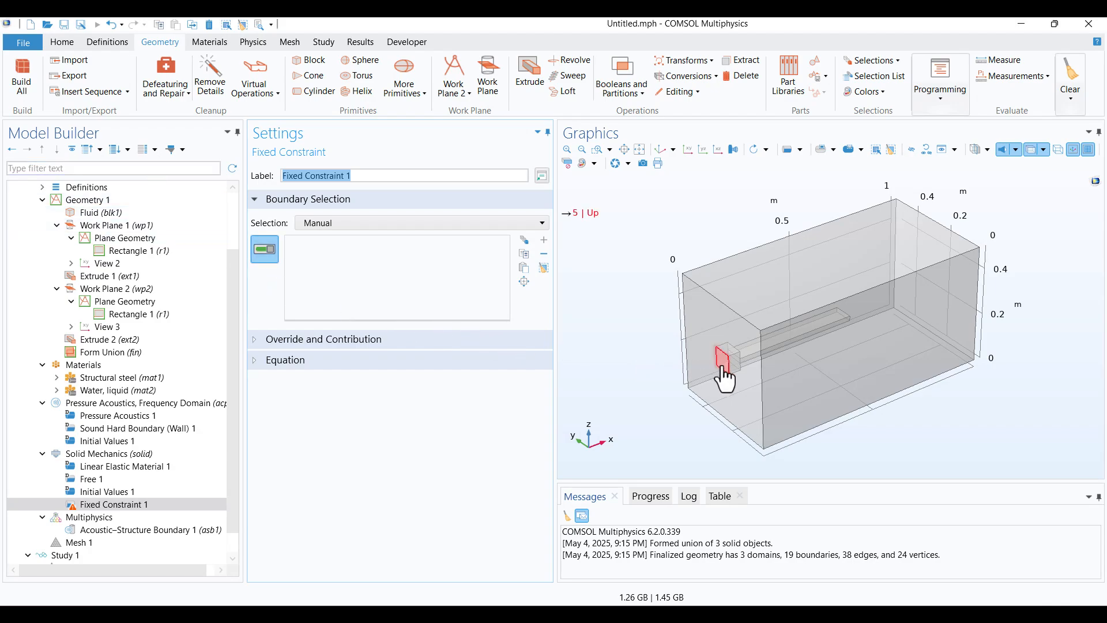
{"action": "left_click", "coordinate": [724, 357]}
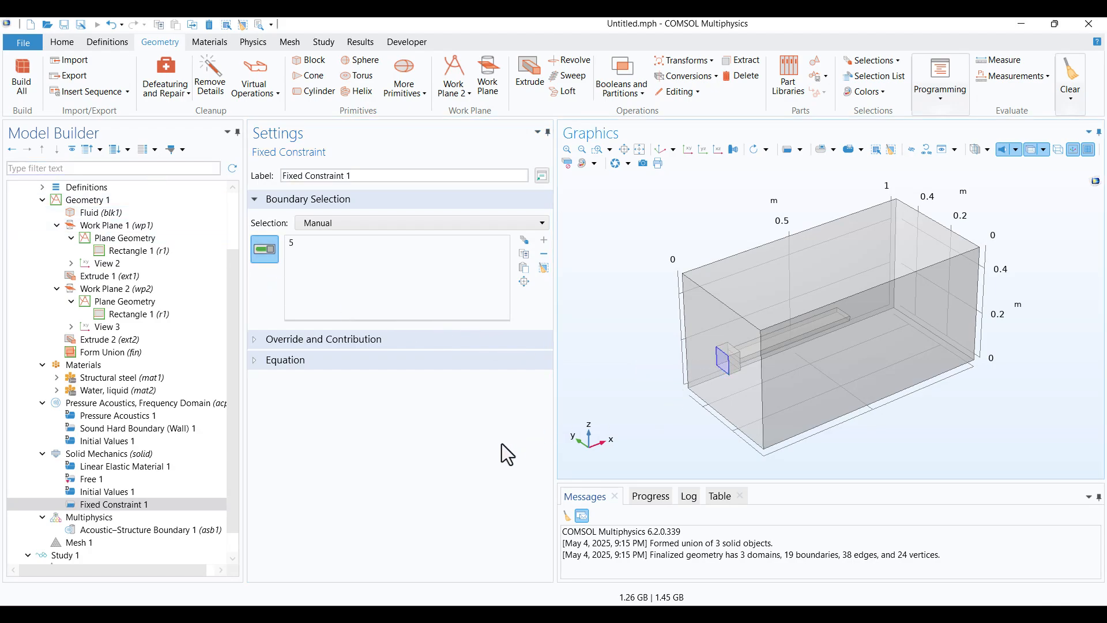
{"action": "mouse_move", "coordinate": [391, 474]}
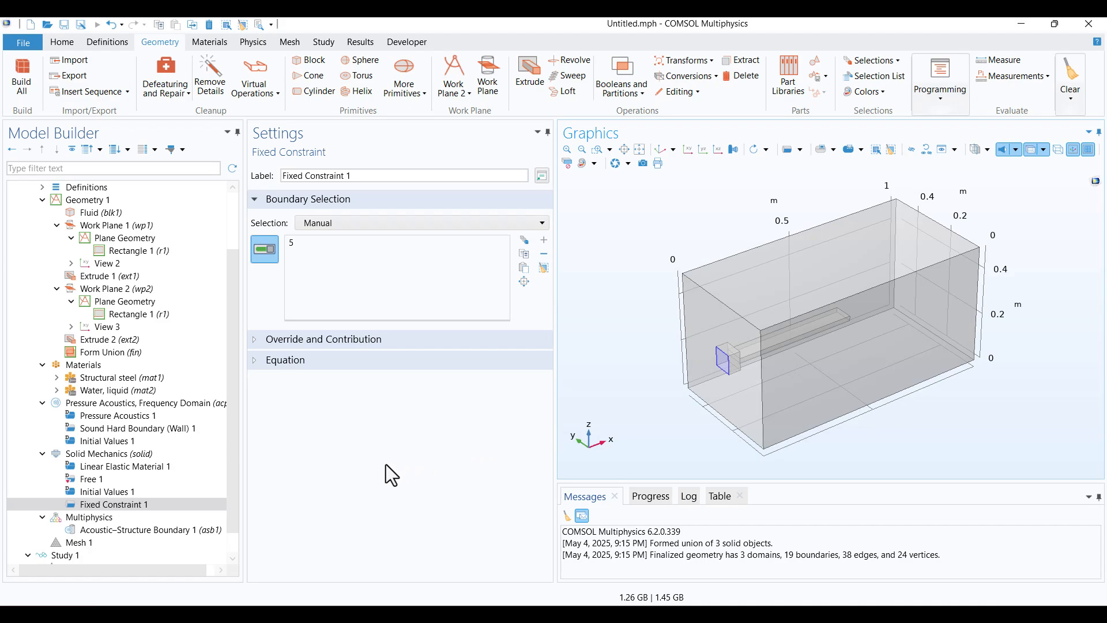
{"action": "mouse_move", "coordinate": [374, 477]}
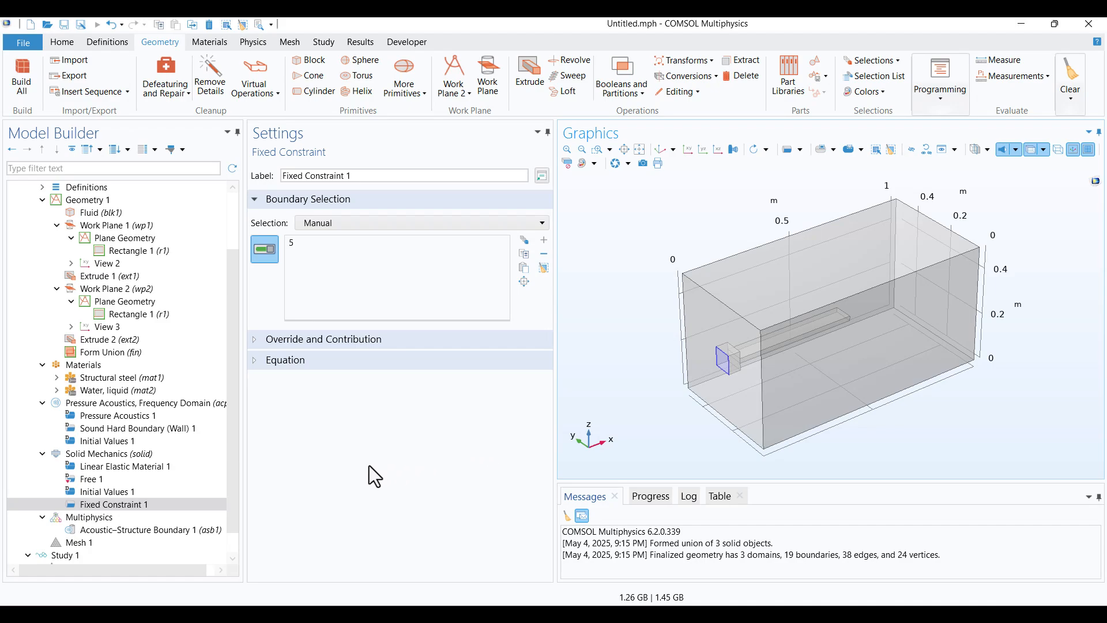
{"action": "mouse_move", "coordinate": [254, 471]}
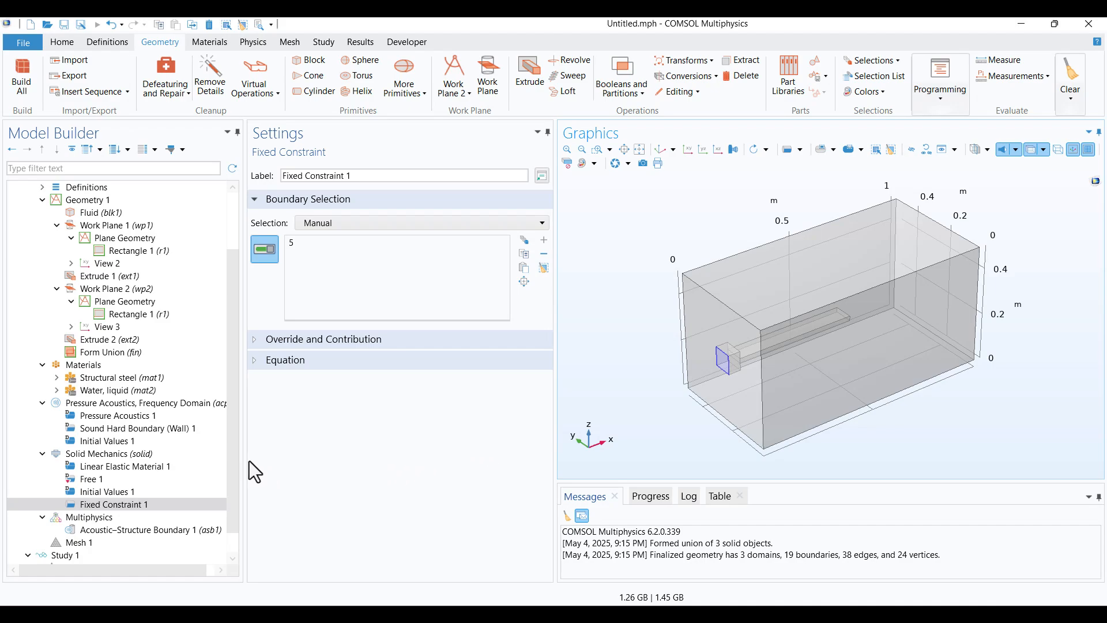
Add a 0 Pa Pressure condition on boundary 4, the fluid block's top face.
{"action": "left_click", "coordinate": [140, 404]}
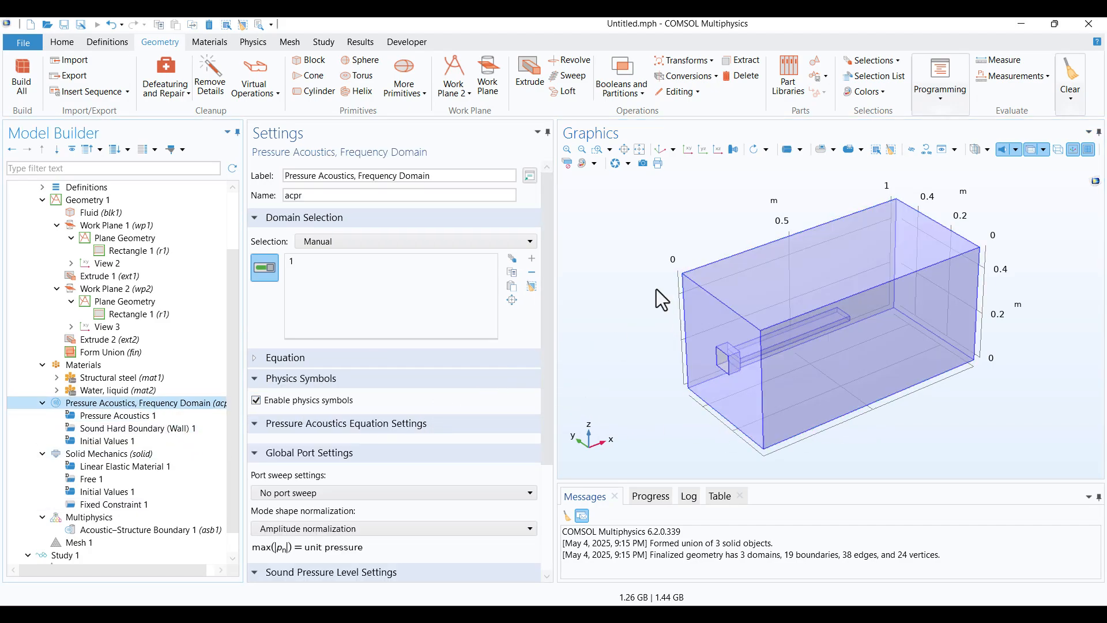
{"action": "mouse_move", "coordinate": [615, 302]}
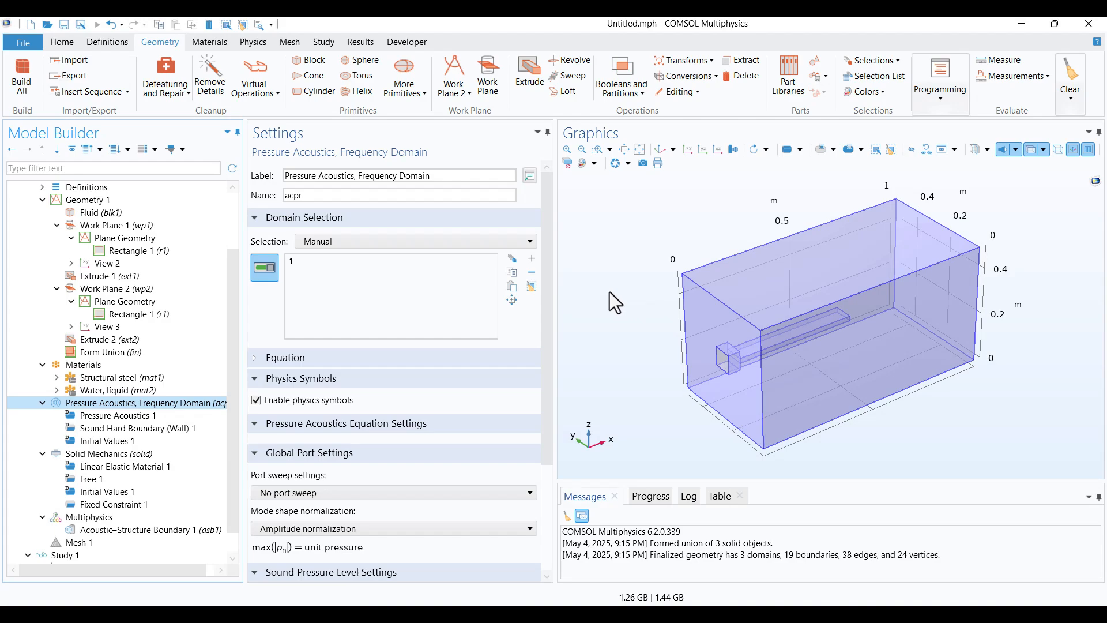
{"action": "mouse_move", "coordinate": [621, 276]}
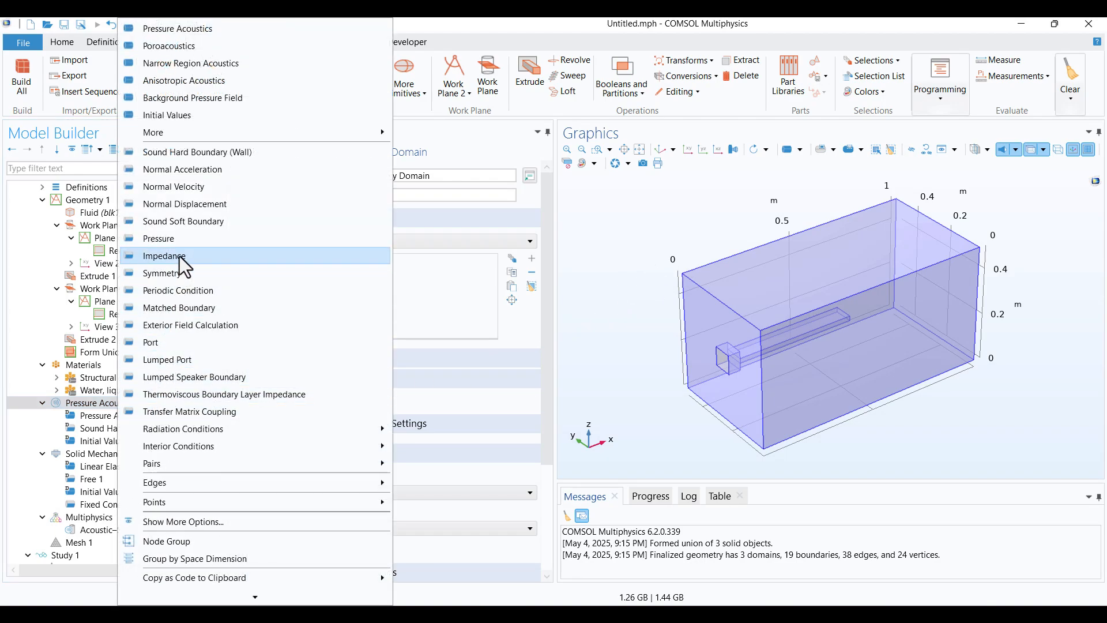
{"action": "left_click", "coordinate": [158, 238]}
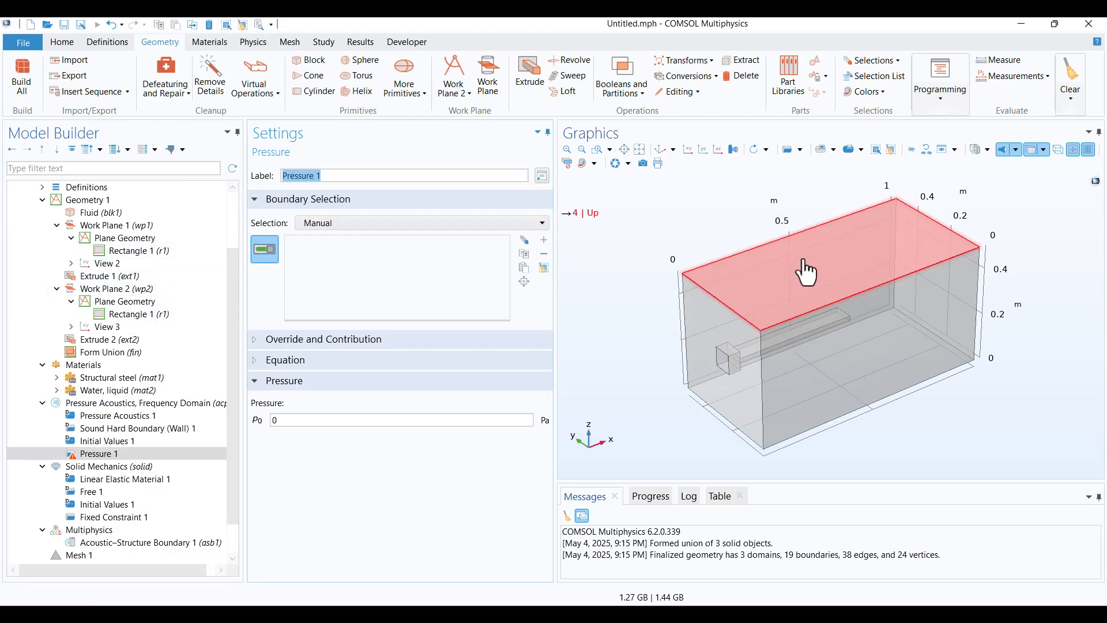
{"action": "left_click", "coordinate": [812, 272]}
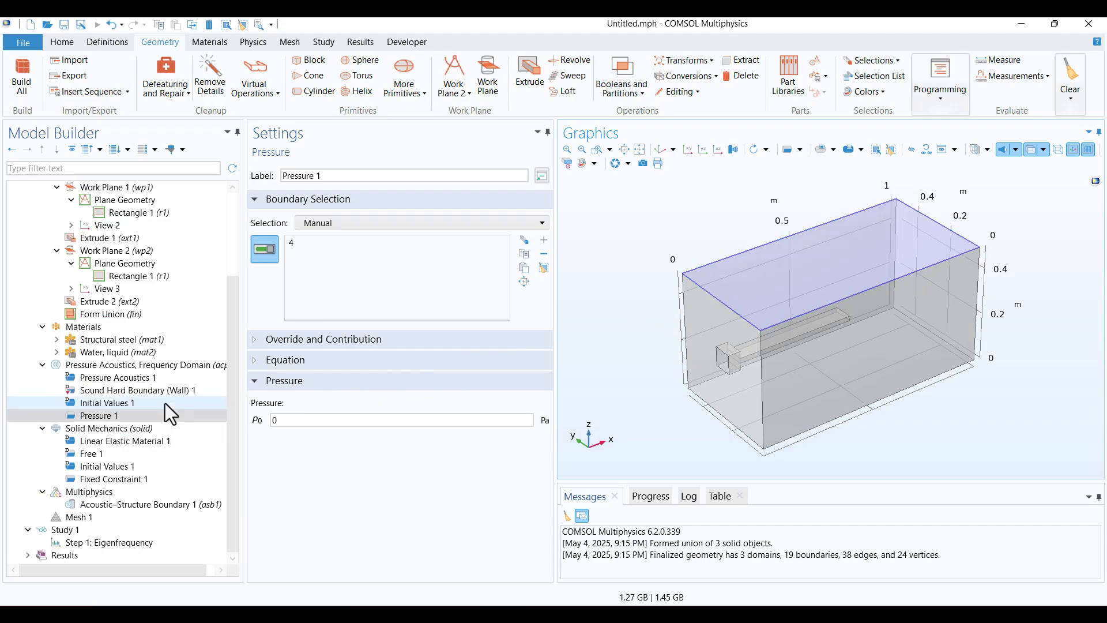
Set Mesh 1's maximum element size to be controlled by a 1000 Hz maximum frequency.
{"action": "left_click", "coordinate": [80, 517]}
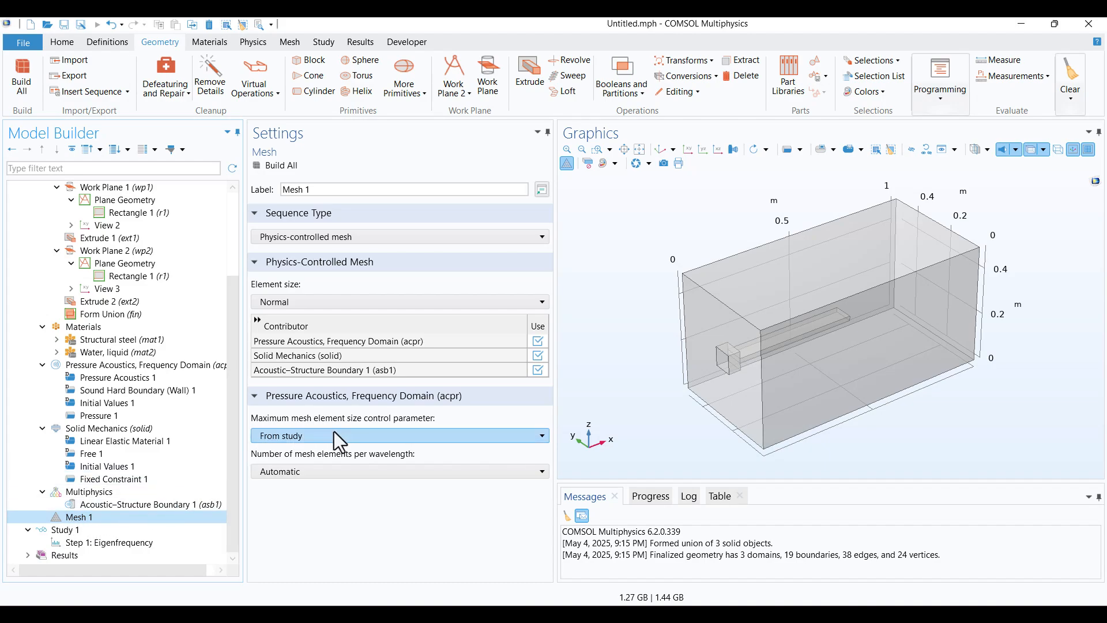
{"action": "left_click", "coordinate": [400, 435]}
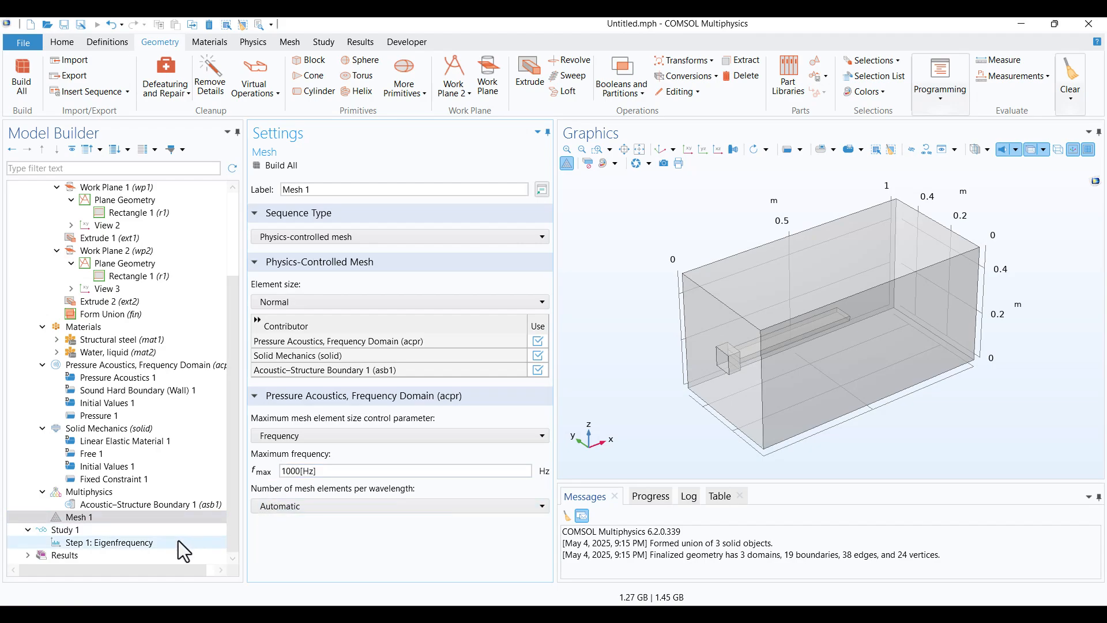
{"action": "left_click", "coordinate": [111, 542]}
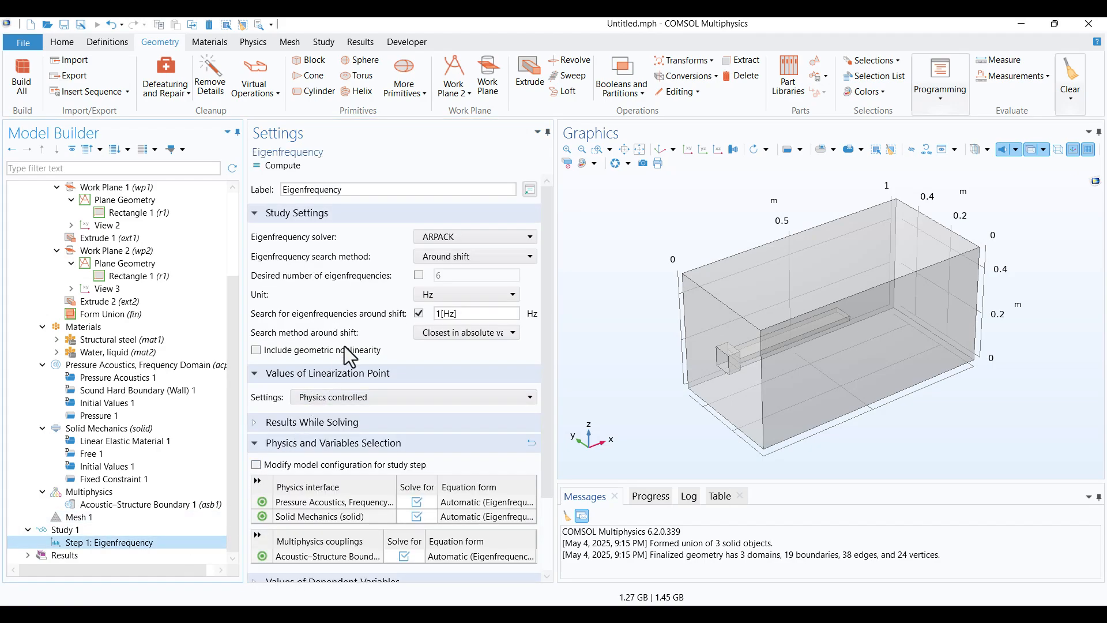
{"action": "mouse_move", "coordinate": [409, 267]}
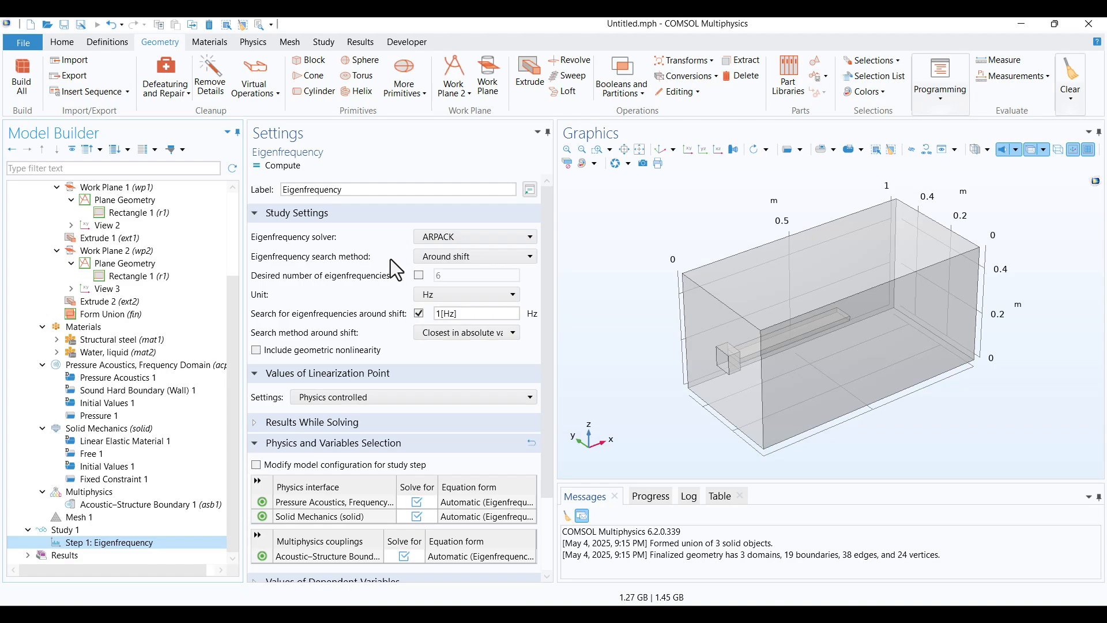
{"action": "left_click", "coordinate": [77, 517]}
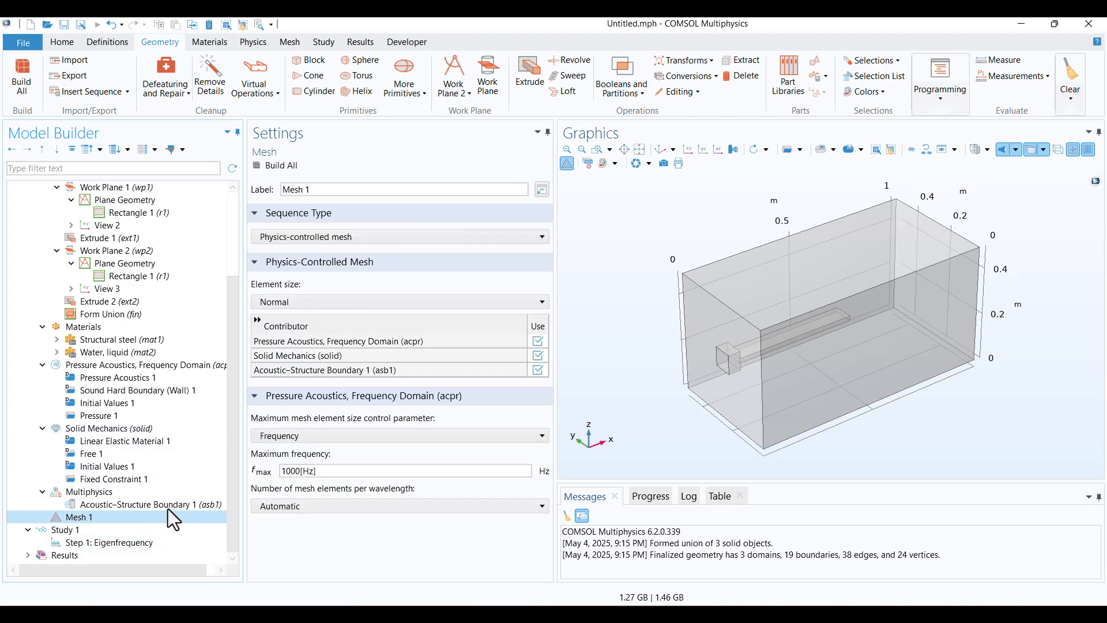
{"action": "left_click", "coordinate": [406, 471]}
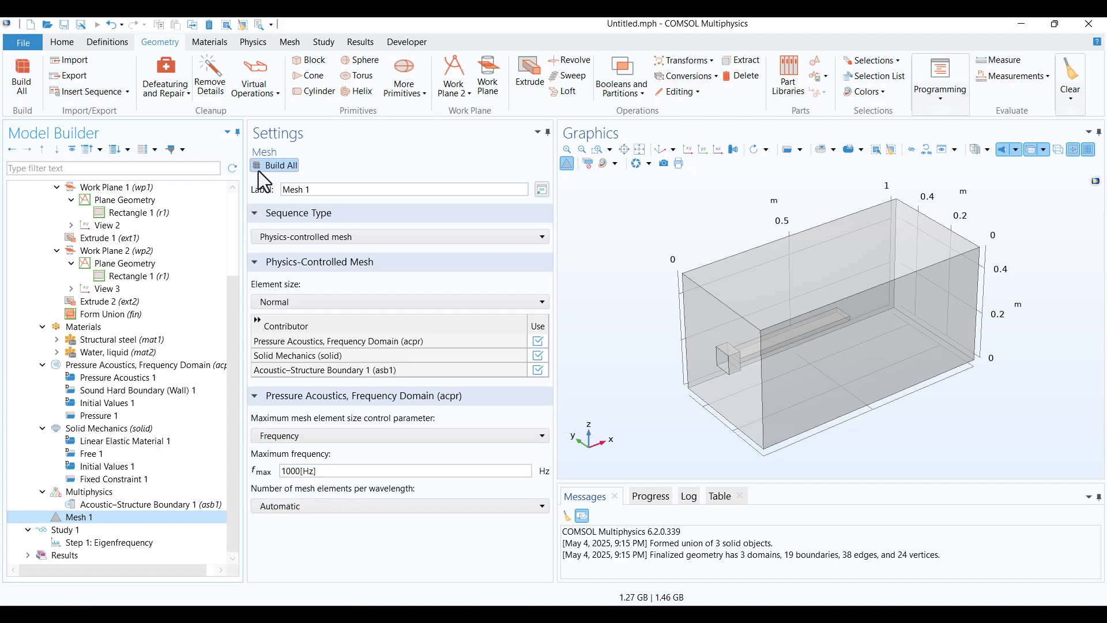
Build the whole physics-controlled Normal mesh for the geometry.
{"action": "left_click", "coordinate": [279, 165]}
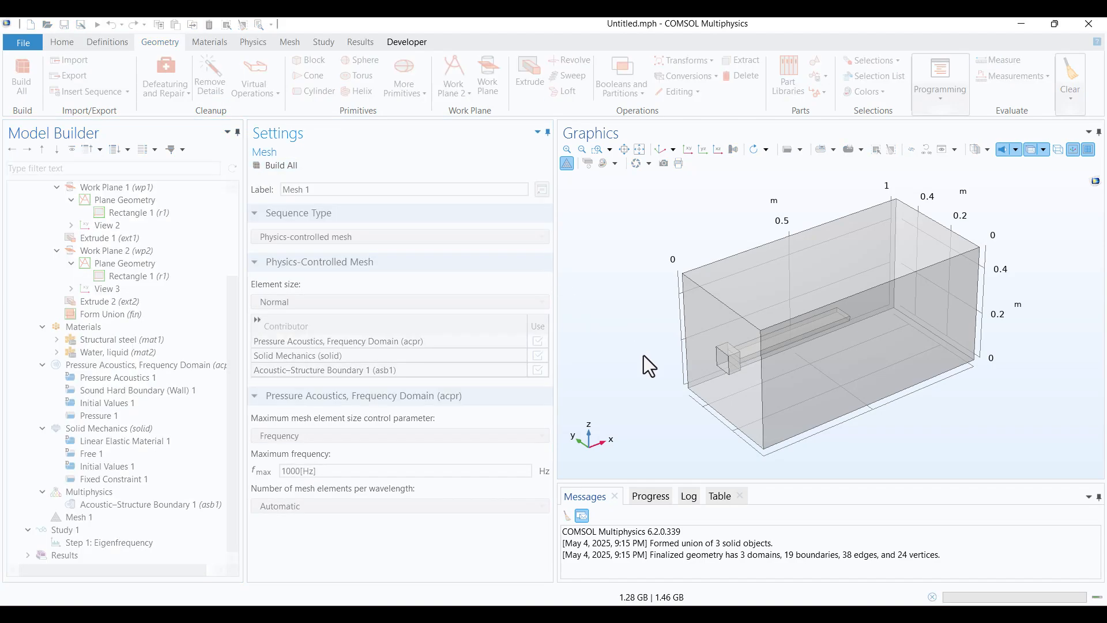
{"action": "left_click", "coordinate": [21, 76]}
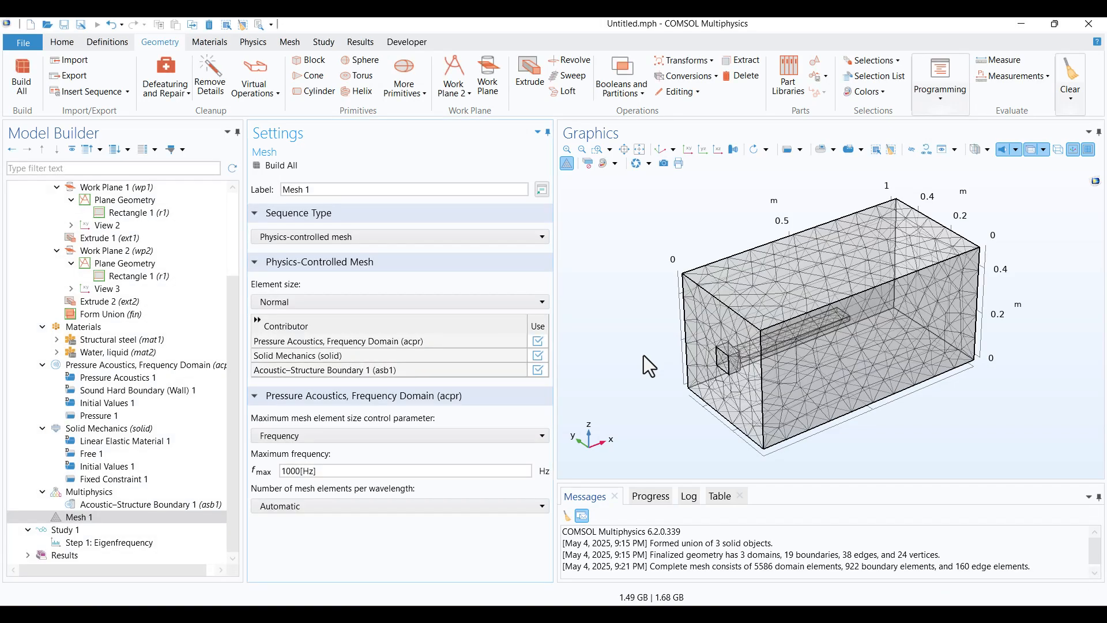
{"action": "left_click", "coordinate": [65, 529]}
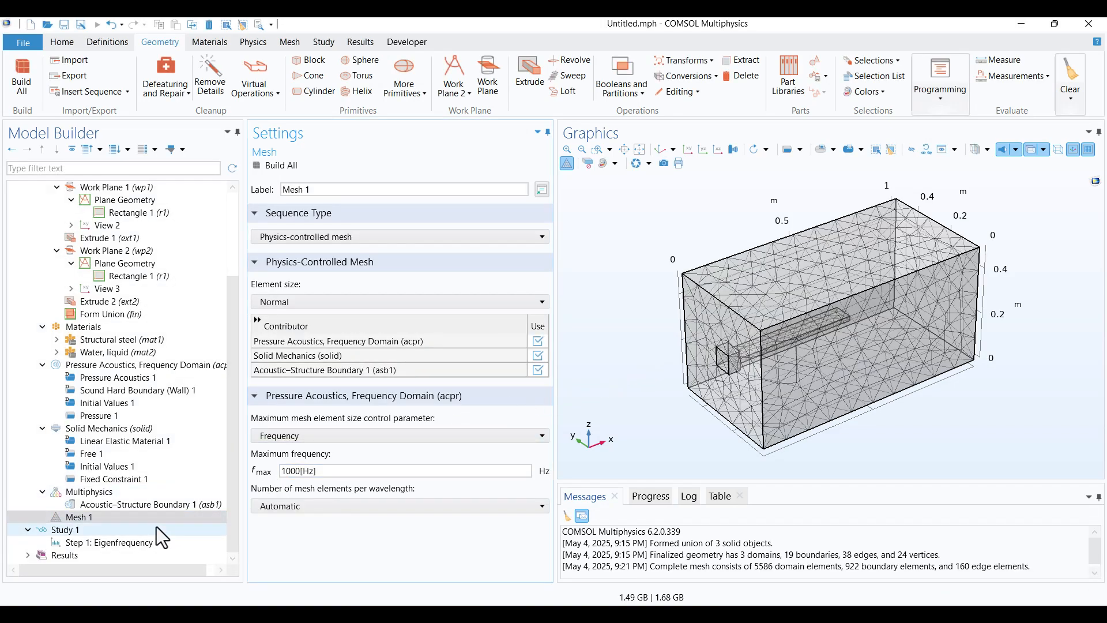
Compute Study 1 for 15 eigenfrequencies, showing the acoustic pressure mode at 54.705 Hz.
{"action": "left_click", "coordinate": [110, 542]}
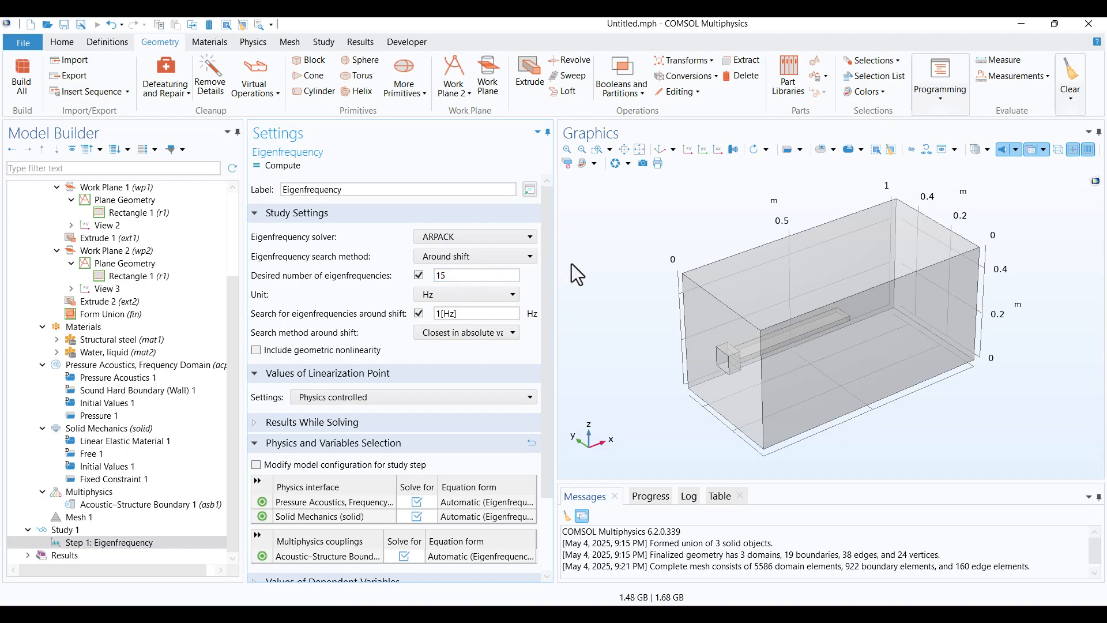
{"action": "left_click", "coordinate": [397, 189]}
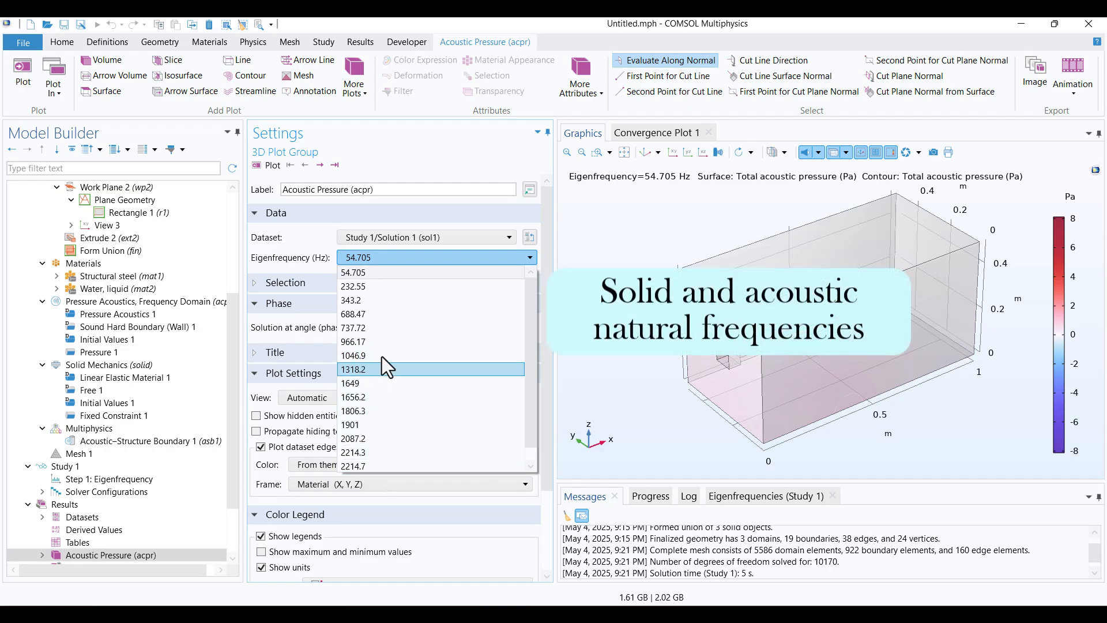
{"action": "left_click", "coordinate": [353, 272]}
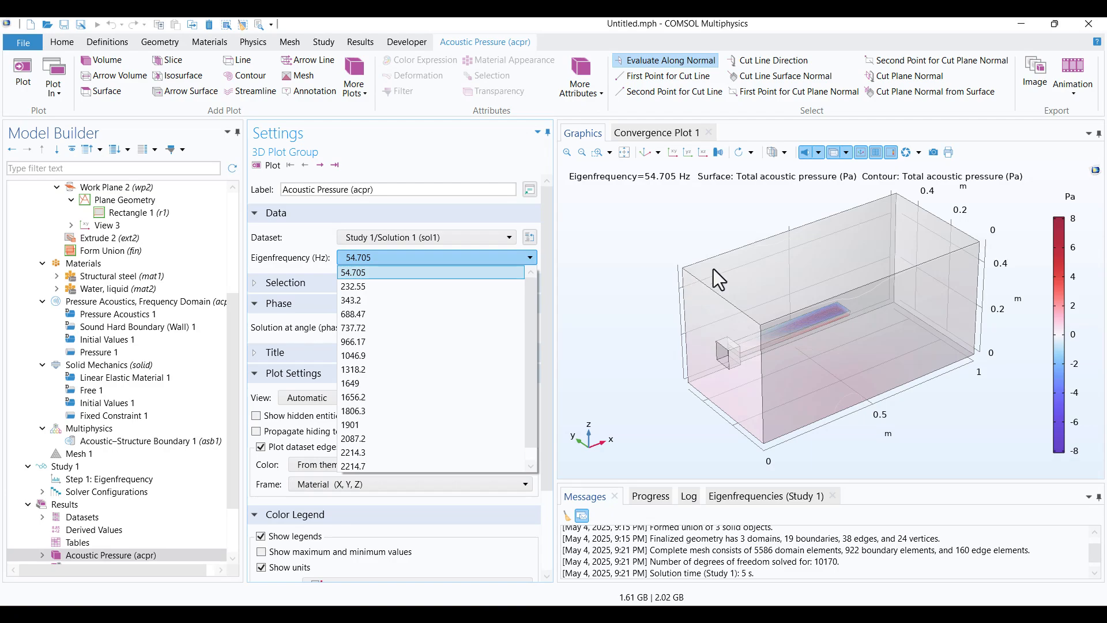
{"action": "mouse_move", "coordinate": [596, 276]}
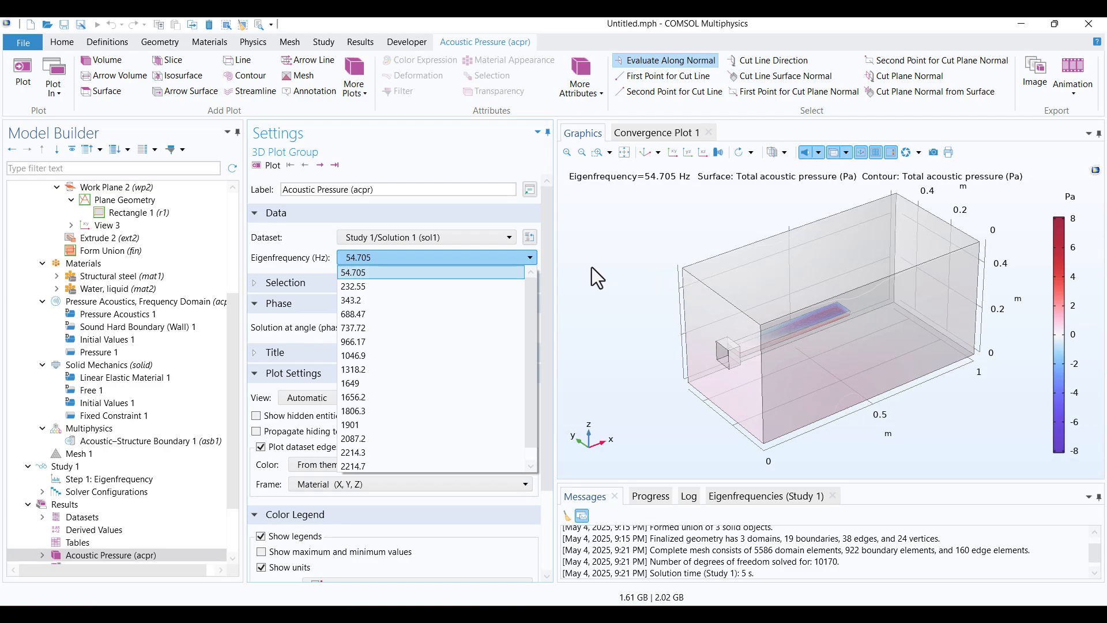
{"action": "left_click", "coordinate": [353, 272]}
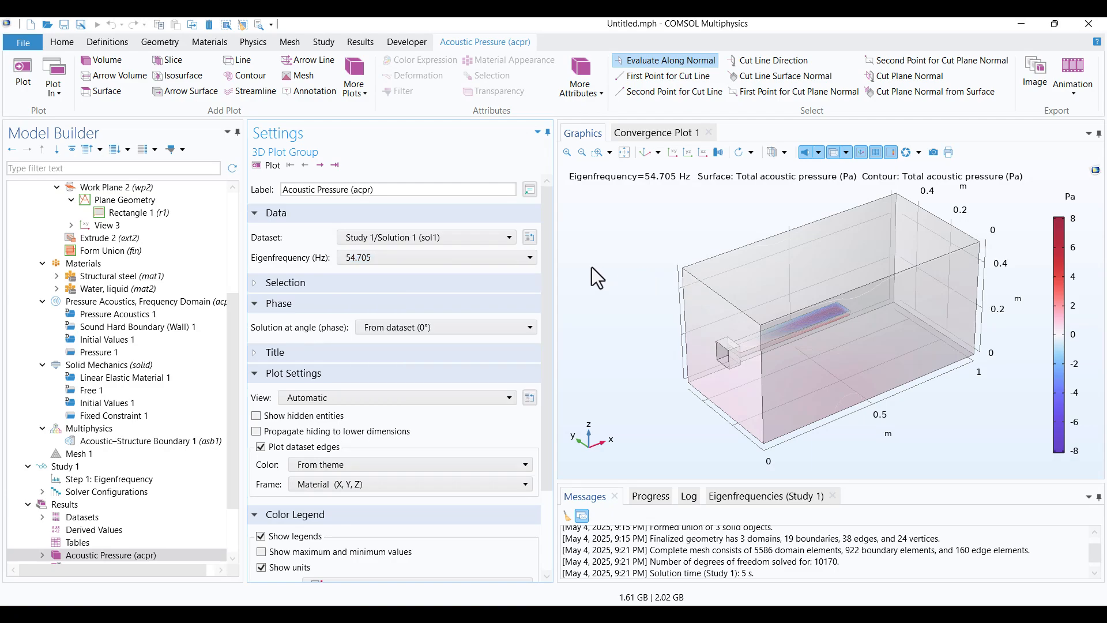
Add Study 2 as an Eigenfrequency study solving only Solid Mechanics, excluding acoustics and coupling.
{"action": "left_click", "coordinate": [323, 41]}
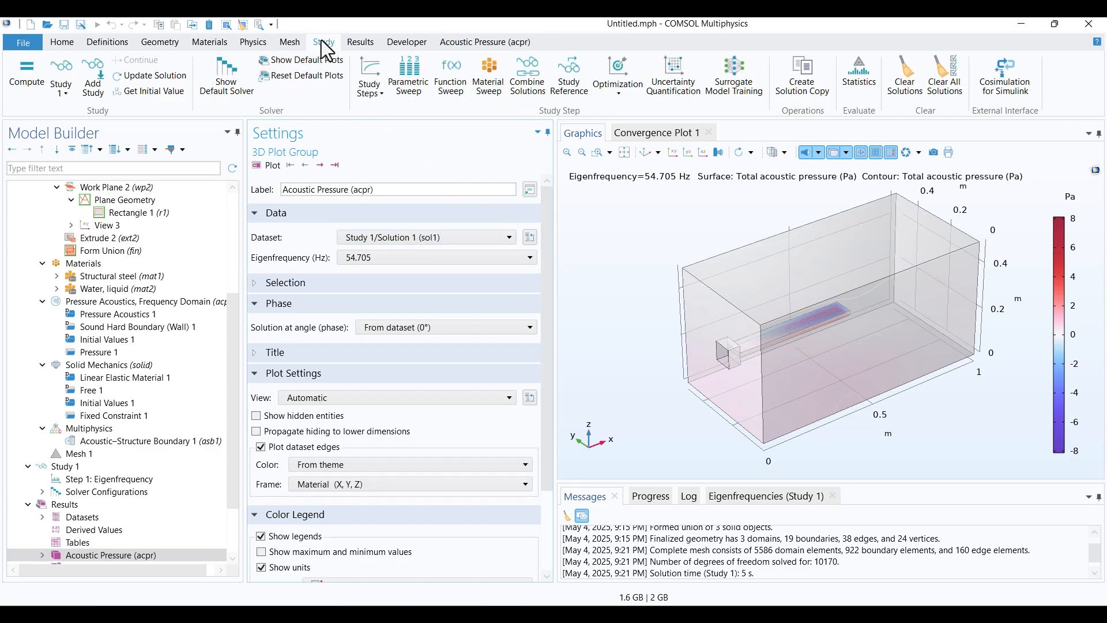
{"action": "mouse_move", "coordinate": [93, 76]}
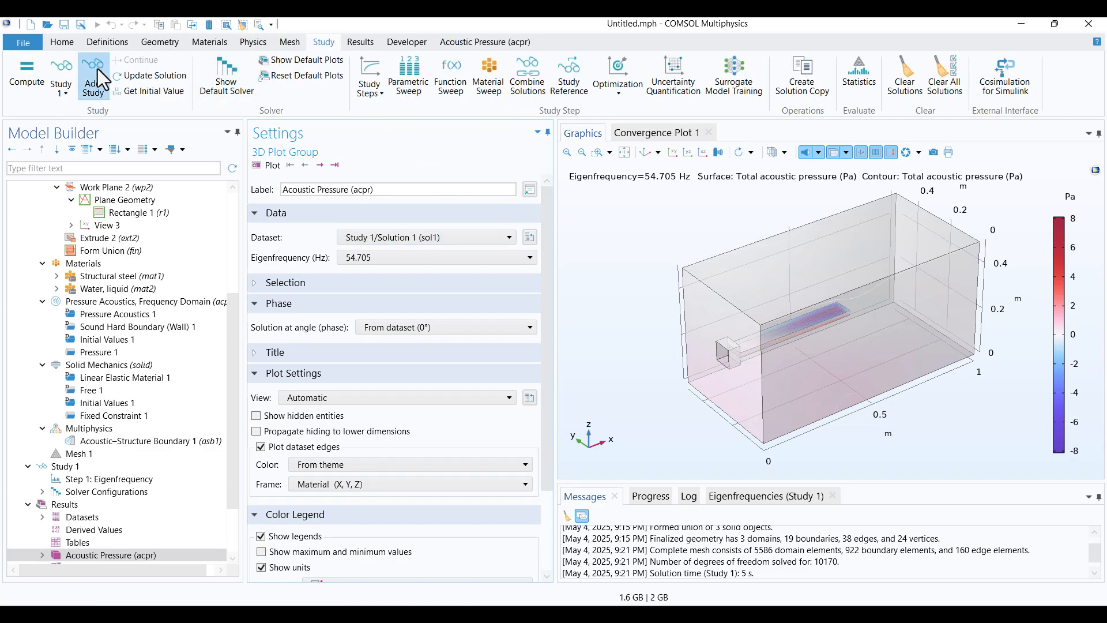
{"action": "left_click", "coordinate": [93, 76]}
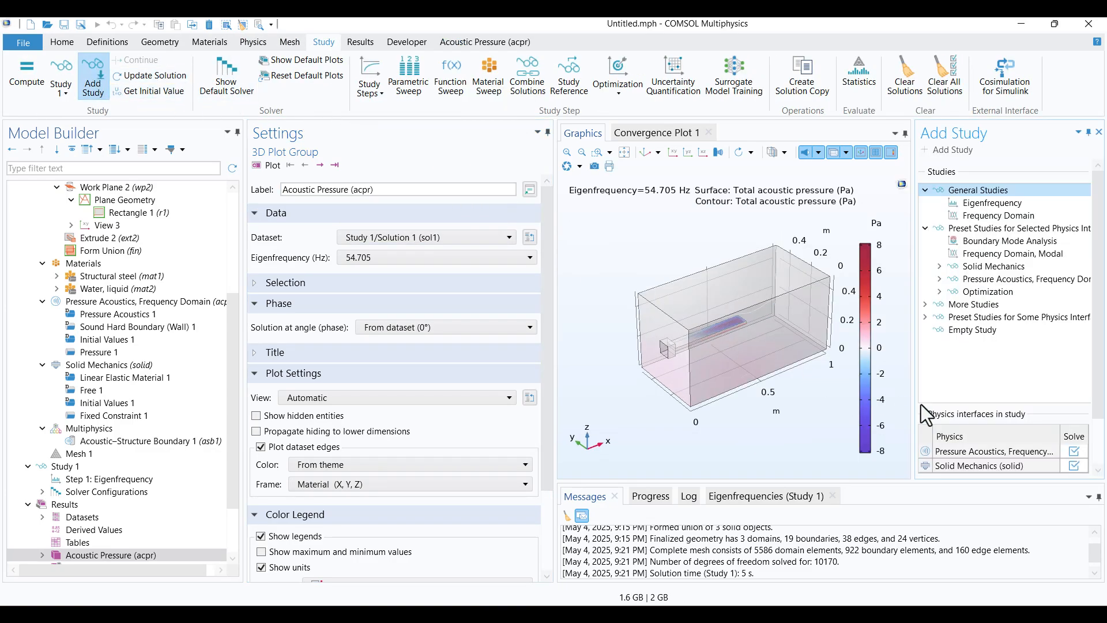
{"action": "scroll", "scroll_direction": "down", "scroll_amount": 3}
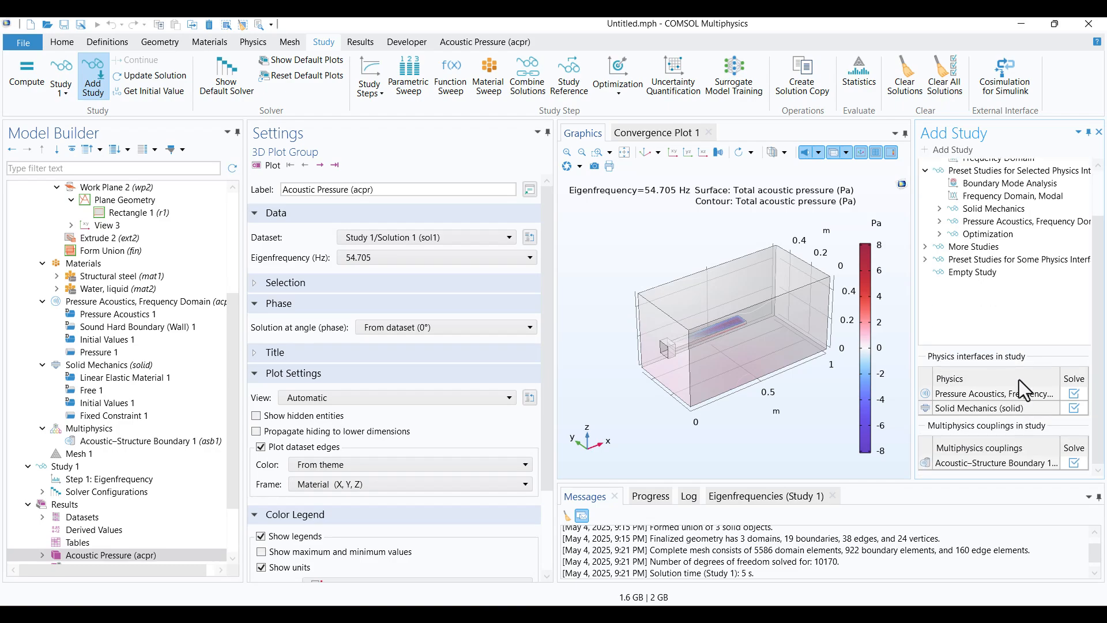
{"action": "mouse_move", "coordinate": [1065, 401]}
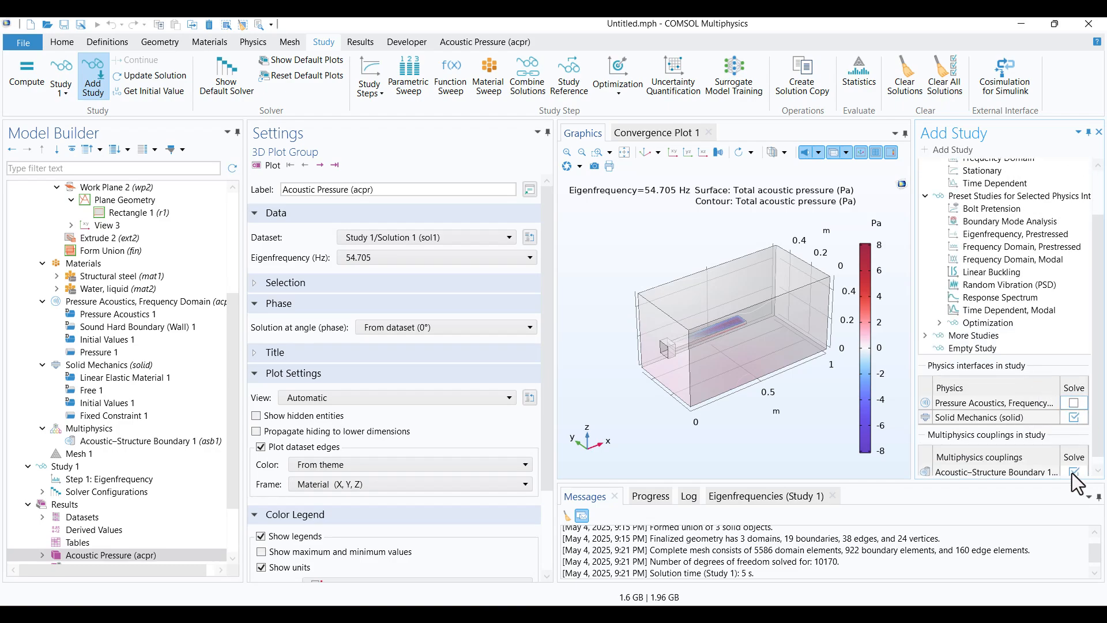
{"action": "left_click", "coordinate": [1074, 414]}
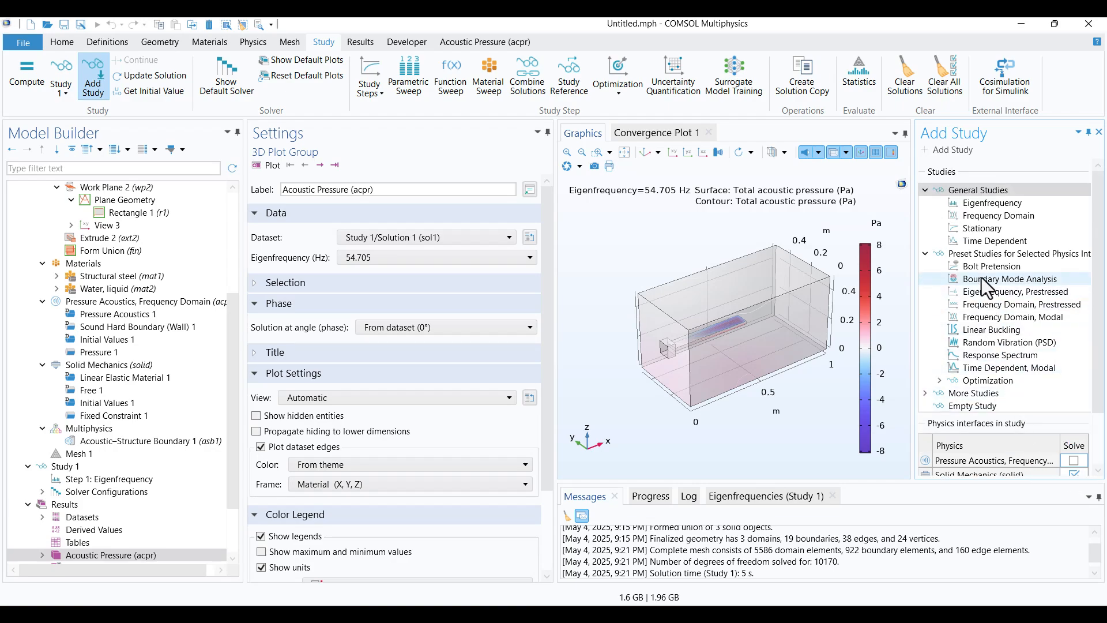
{"action": "left_click", "coordinate": [993, 203]}
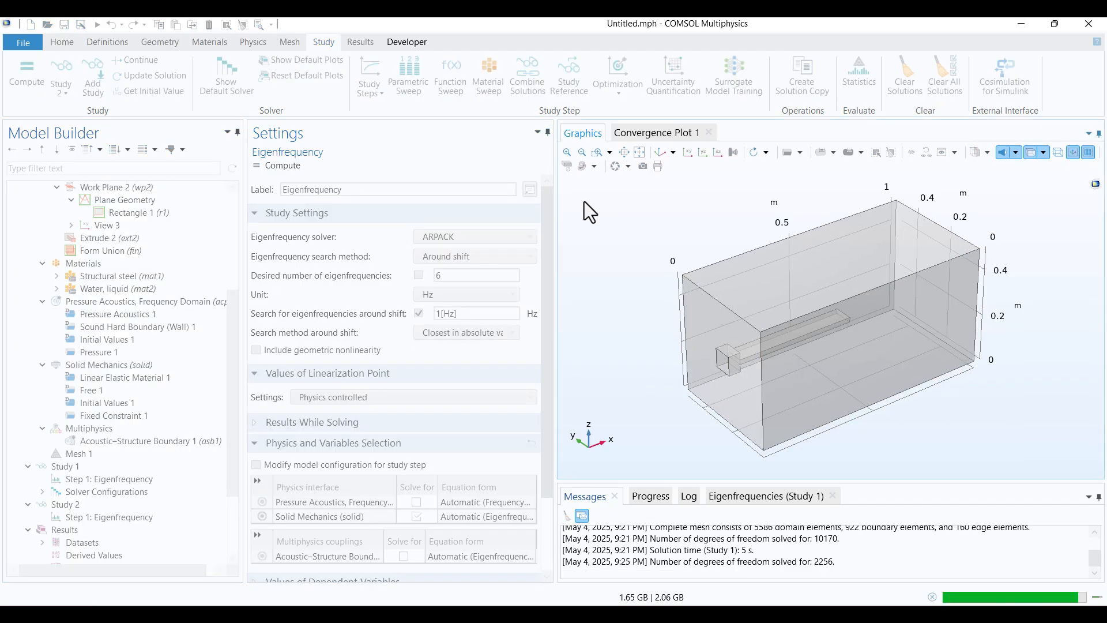
Review Study 2's solid-only eigenfrequencies and keep the first mode shape at 64.47 Hz.
{"action": "left_click", "coordinate": [106, 555]}
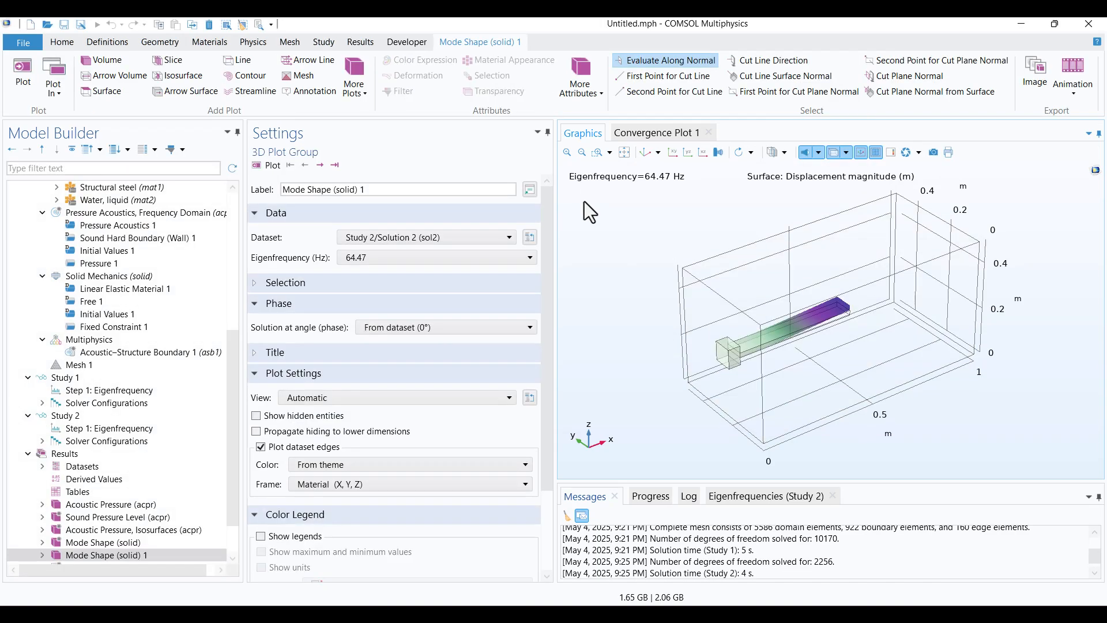
{"action": "mouse_move", "coordinate": [603, 227]}
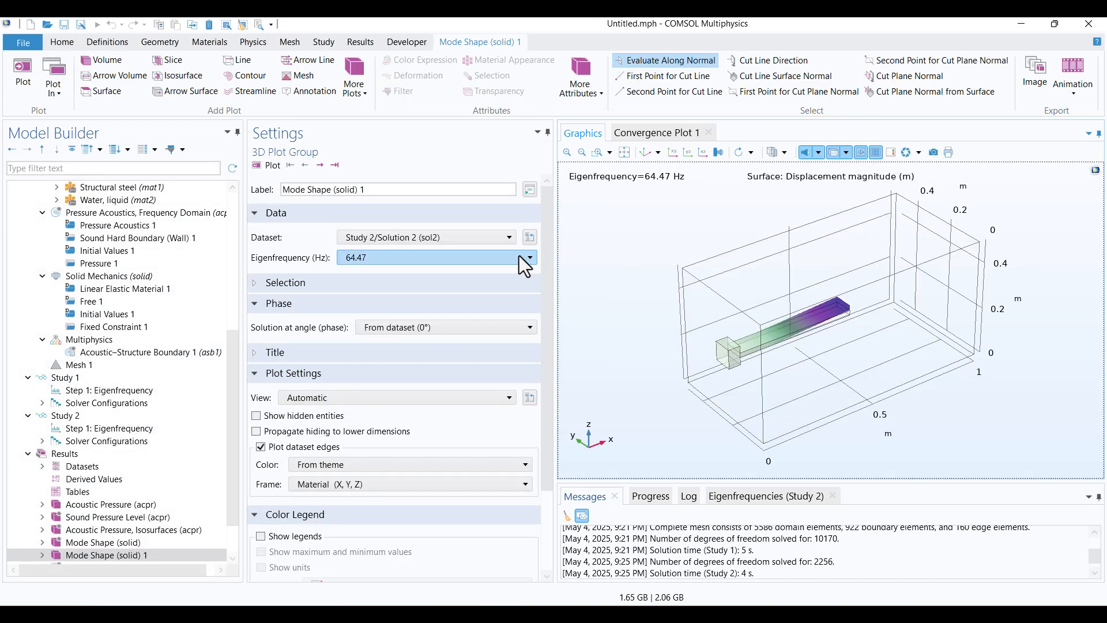
{"action": "left_click", "coordinate": [528, 257]}
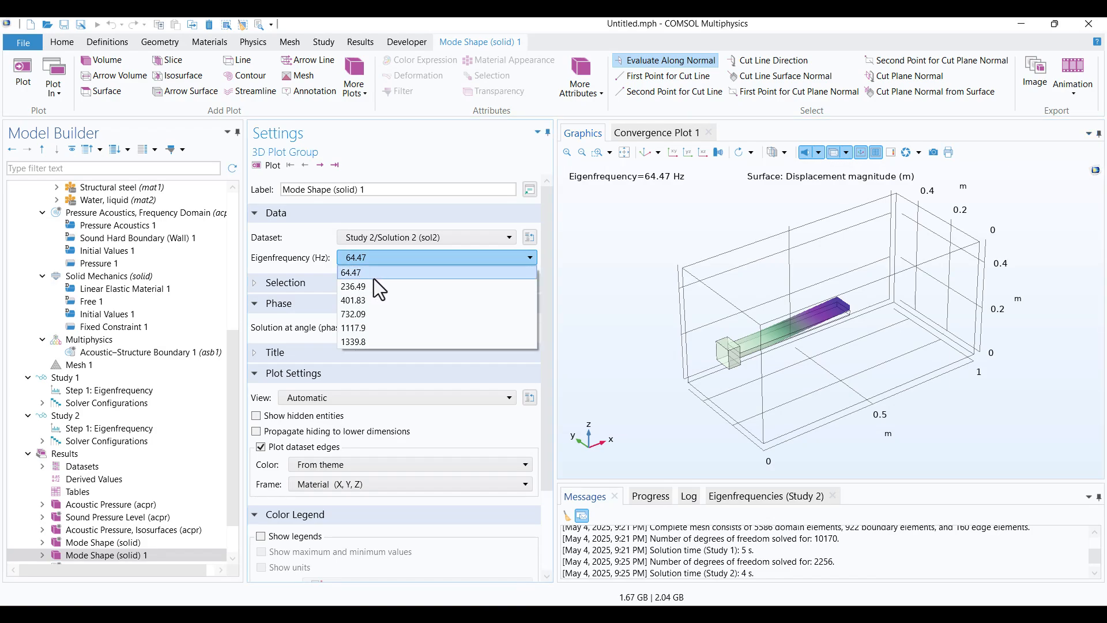
{"action": "mouse_move", "coordinate": [396, 289]}
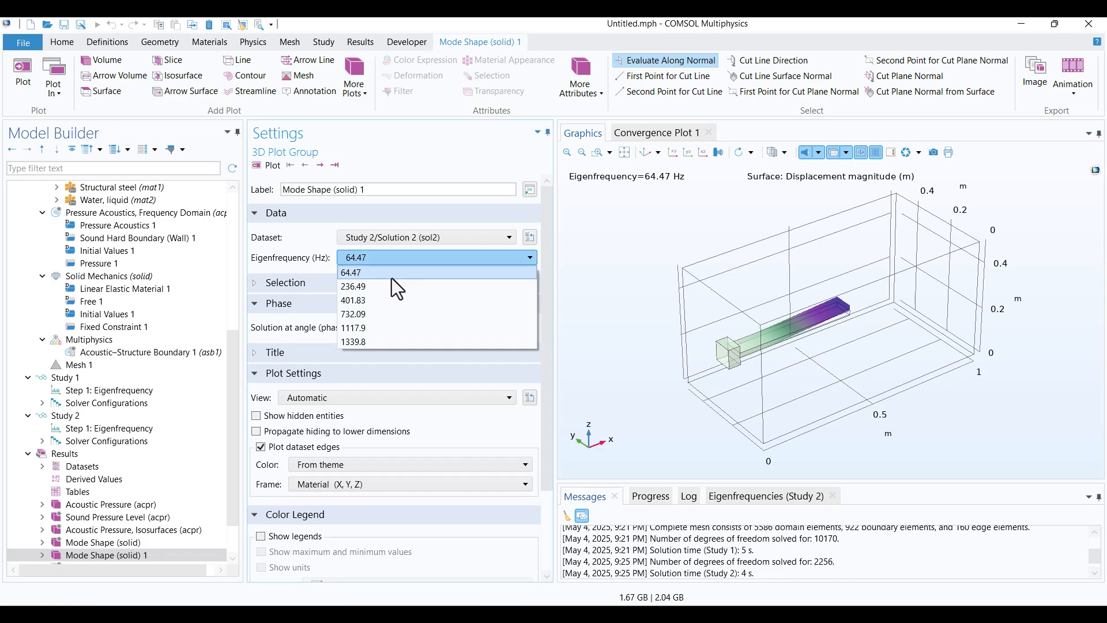
{"action": "left_click", "coordinate": [351, 272]}
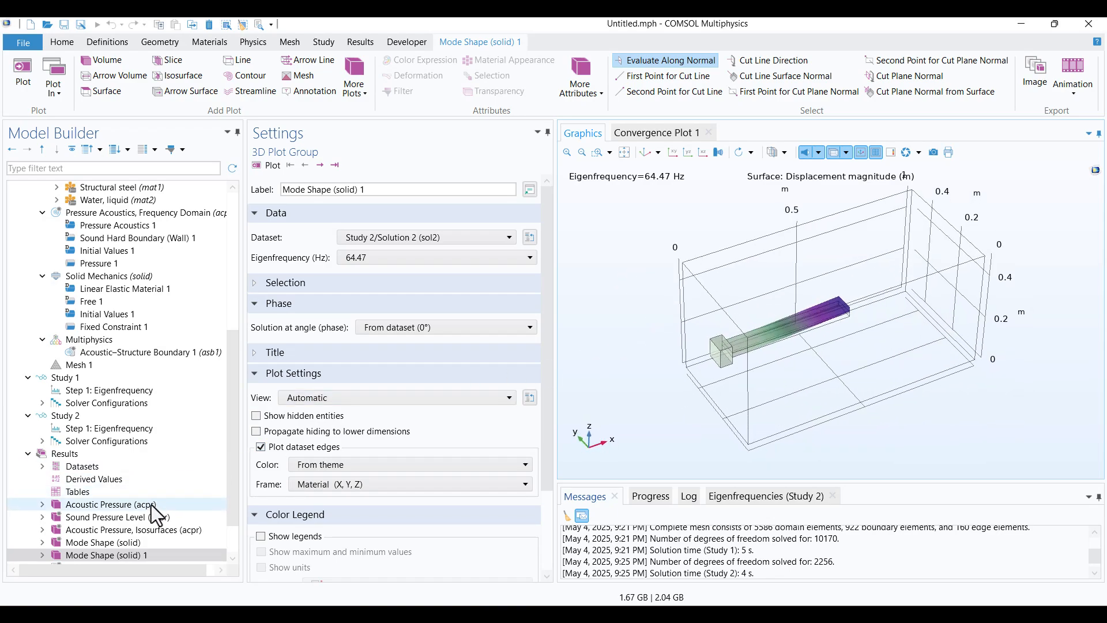
{"action": "left_click", "coordinate": [398, 189]}
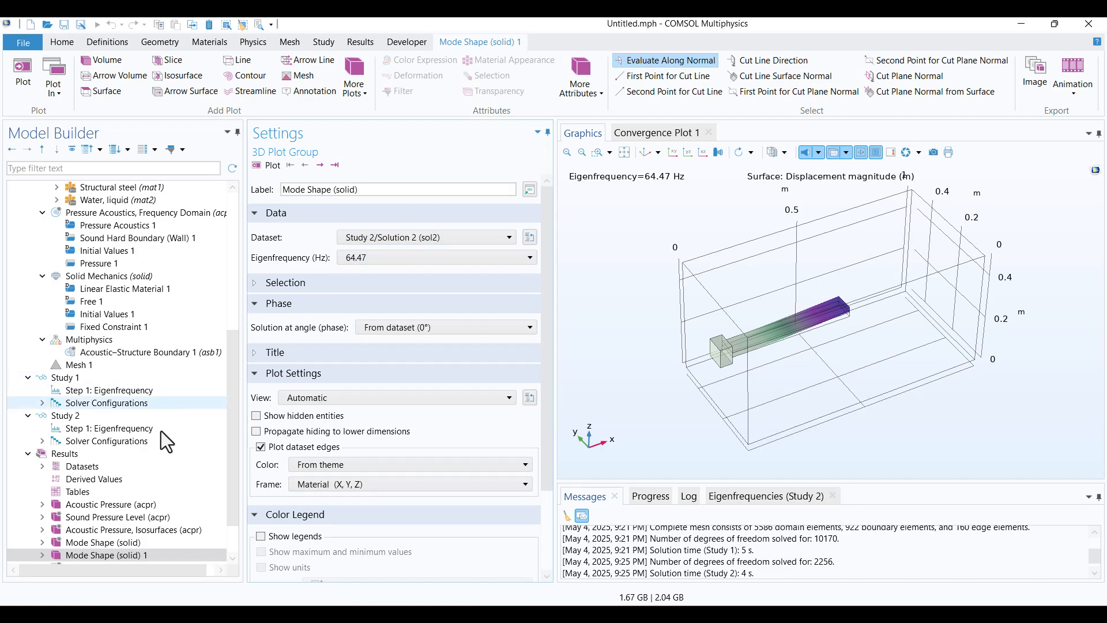
Rename the coupled study's plot to 'Mode Shape (solid) in water' showing the 54.705 Hz mode.
{"action": "left_click", "coordinate": [104, 542]}
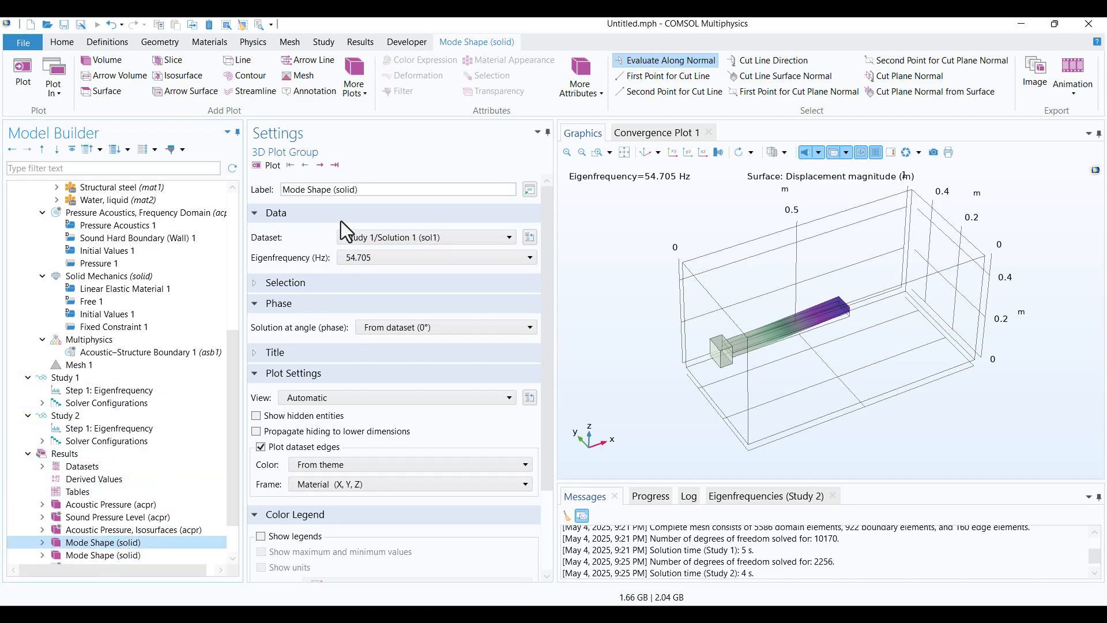
{"action": "left_click", "coordinate": [399, 189]}
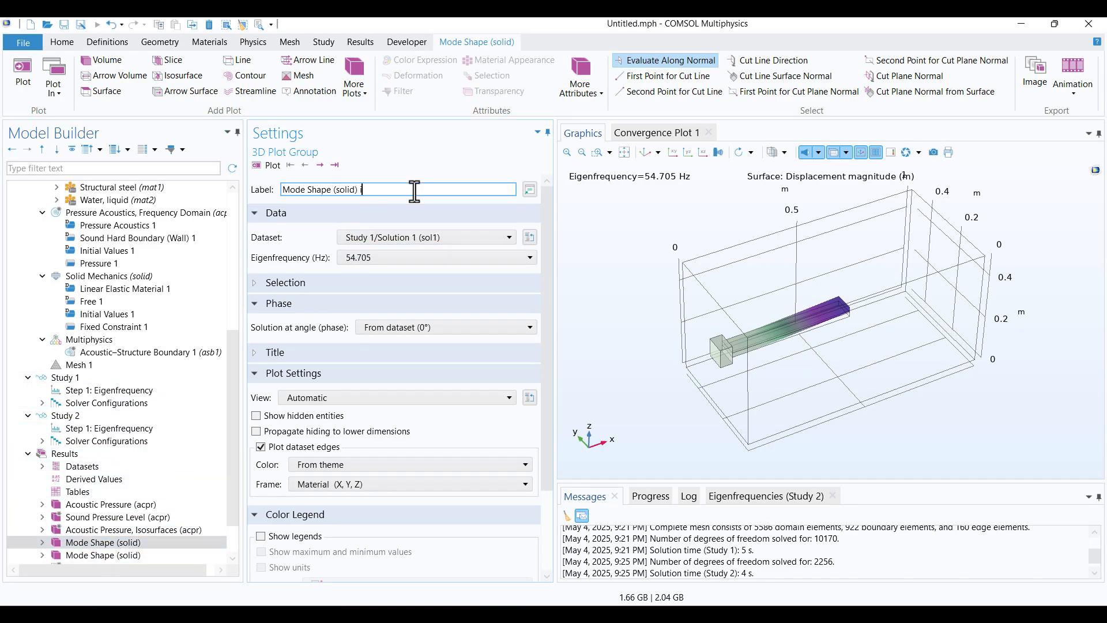
{"action": "type", "text": "in water"}
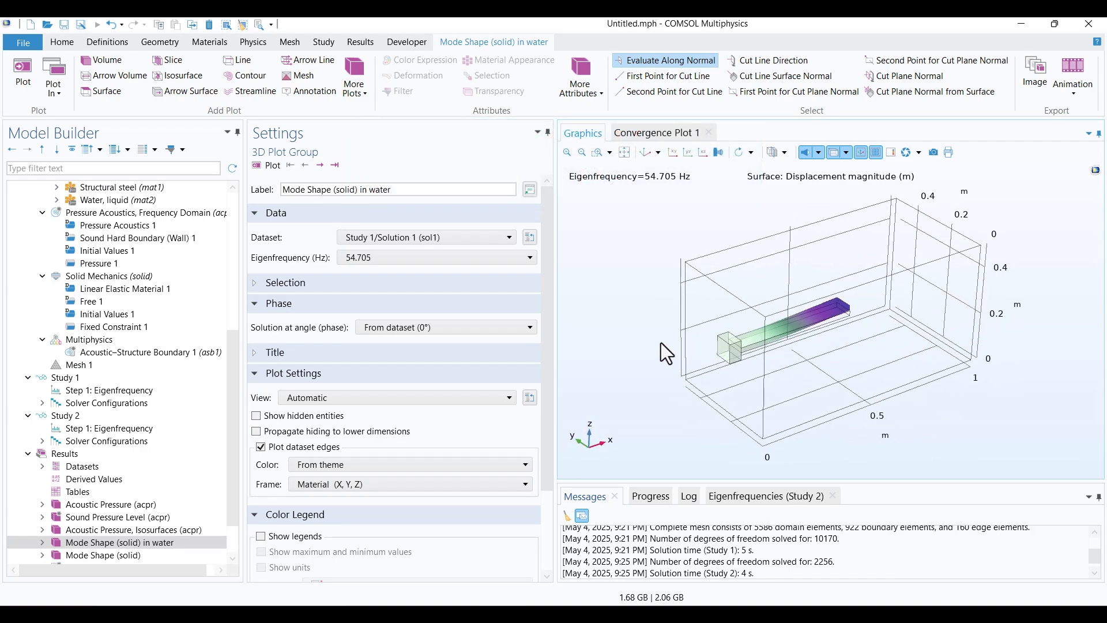
{"action": "mouse_move", "coordinate": [662, 351]}
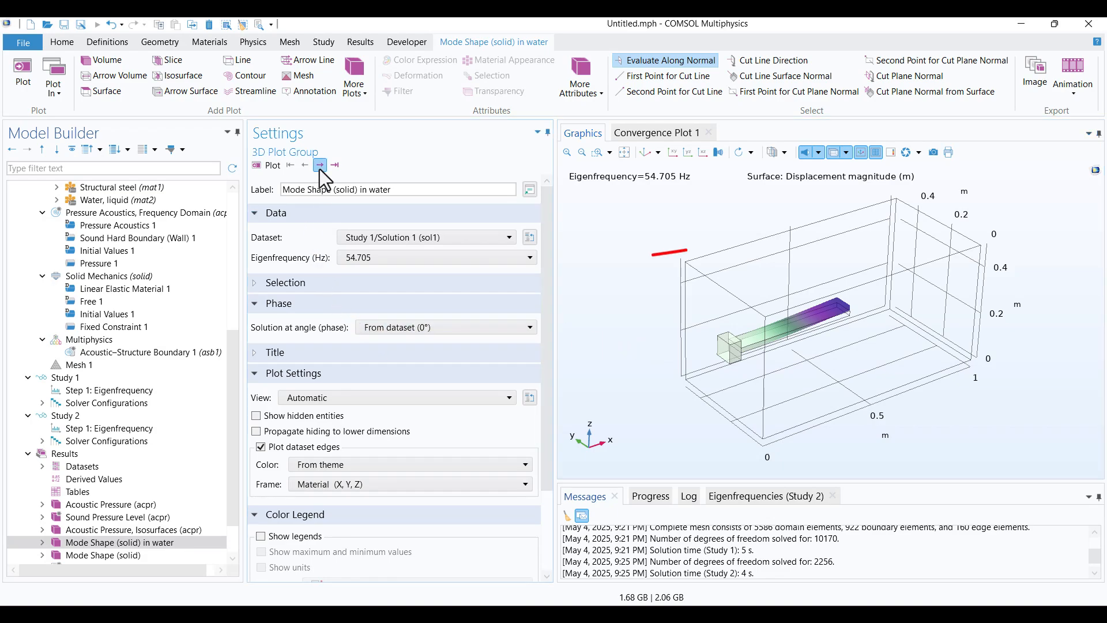
Compare the 232.55 Hz water mode with the 236.49 Hz vacuum mode.
{"action": "left_click", "coordinate": [318, 165]}
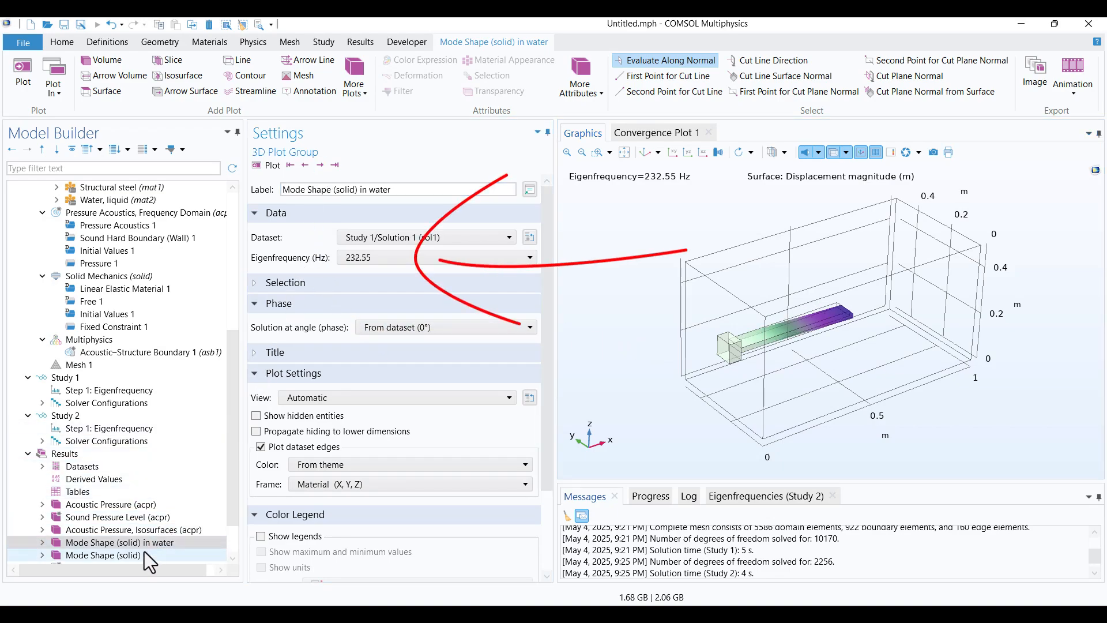
{"action": "left_click", "coordinate": [103, 555]}
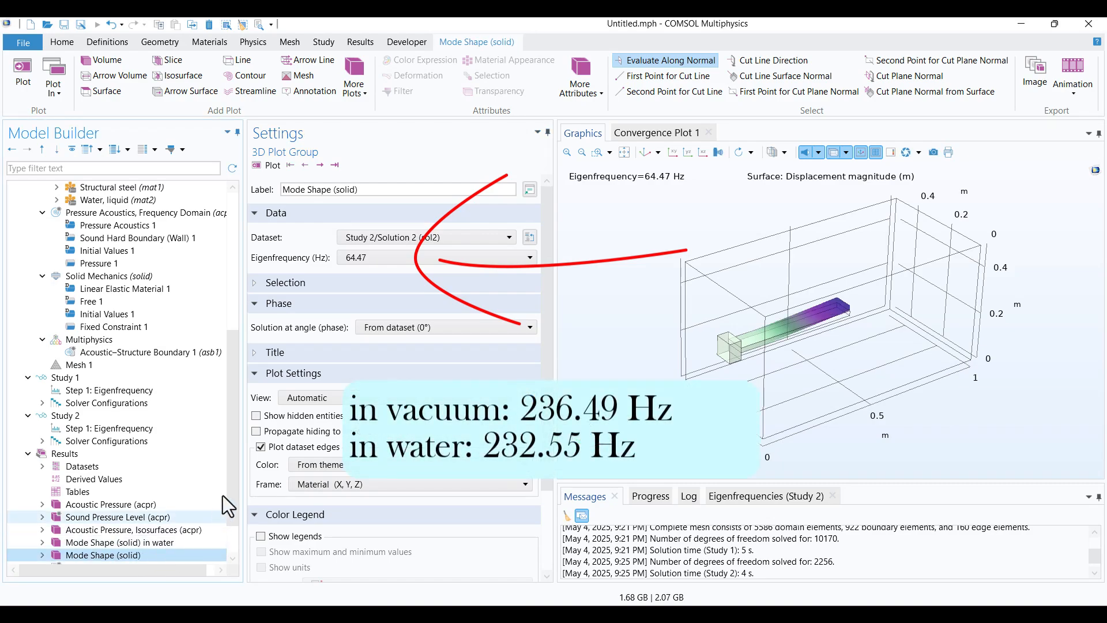
{"action": "left_click", "coordinate": [527, 258]}
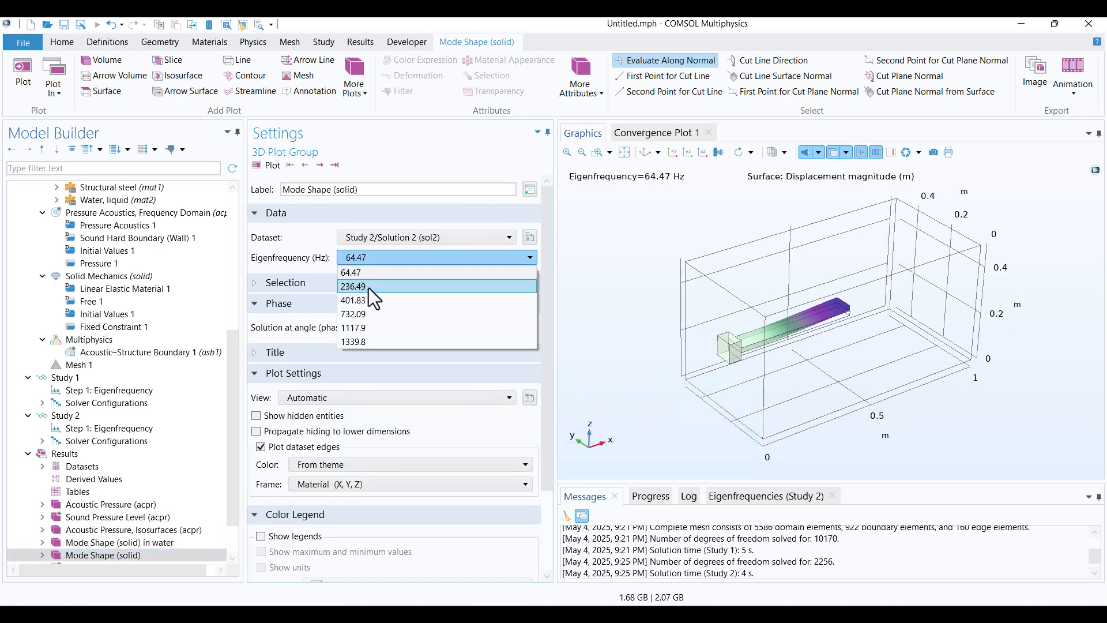
{"action": "left_click", "coordinate": [353, 287]}
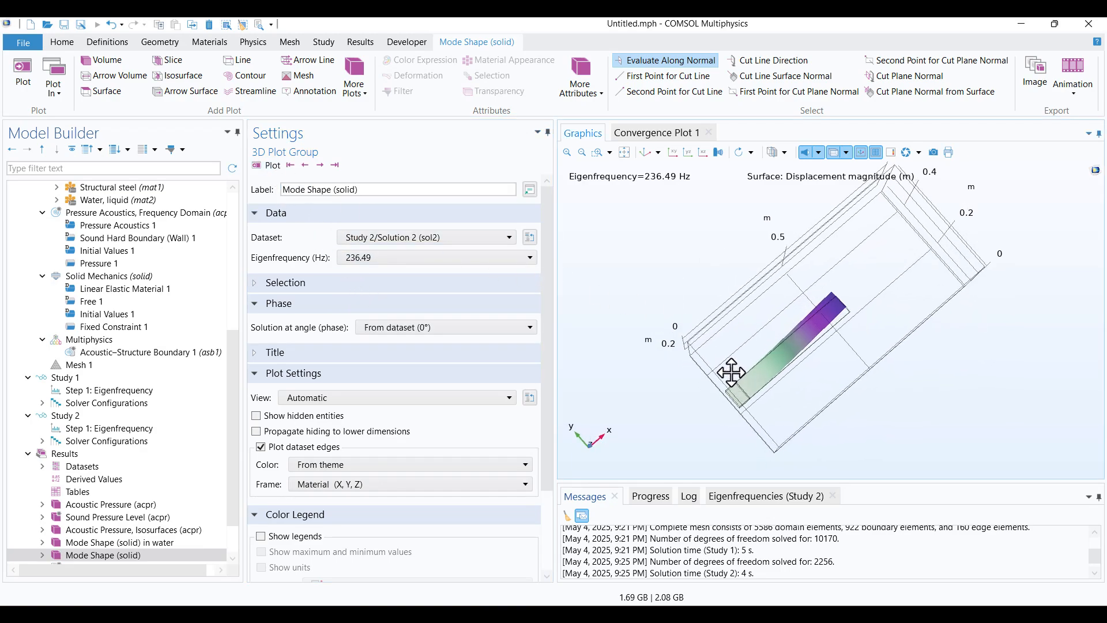
{"action": "left_click", "coordinate": [119, 542]}
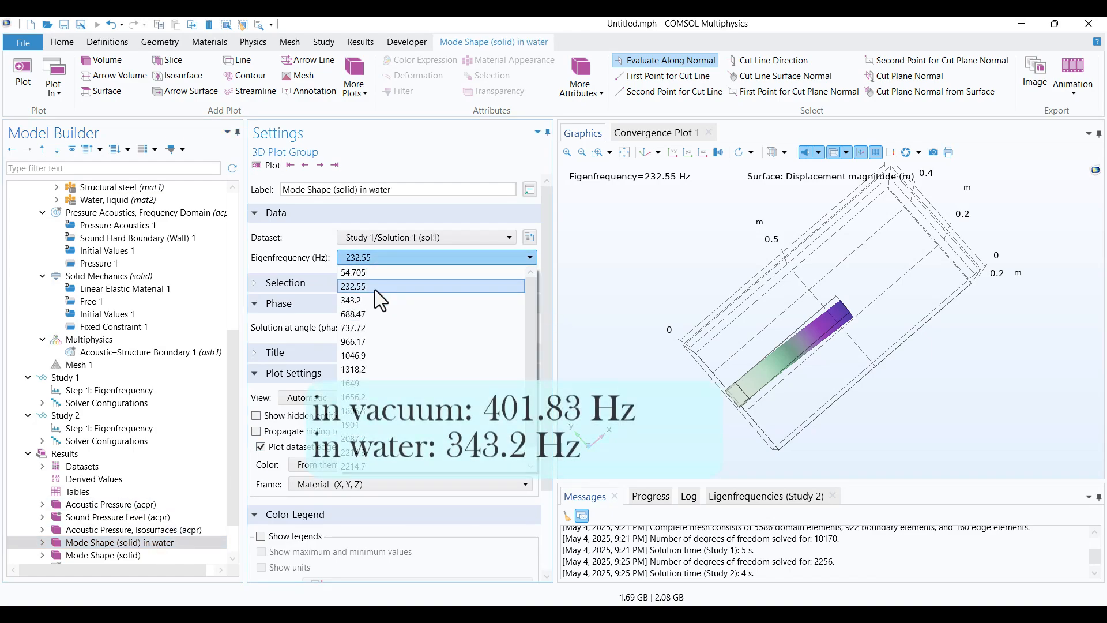
{"action": "left_click", "coordinate": [361, 286]}
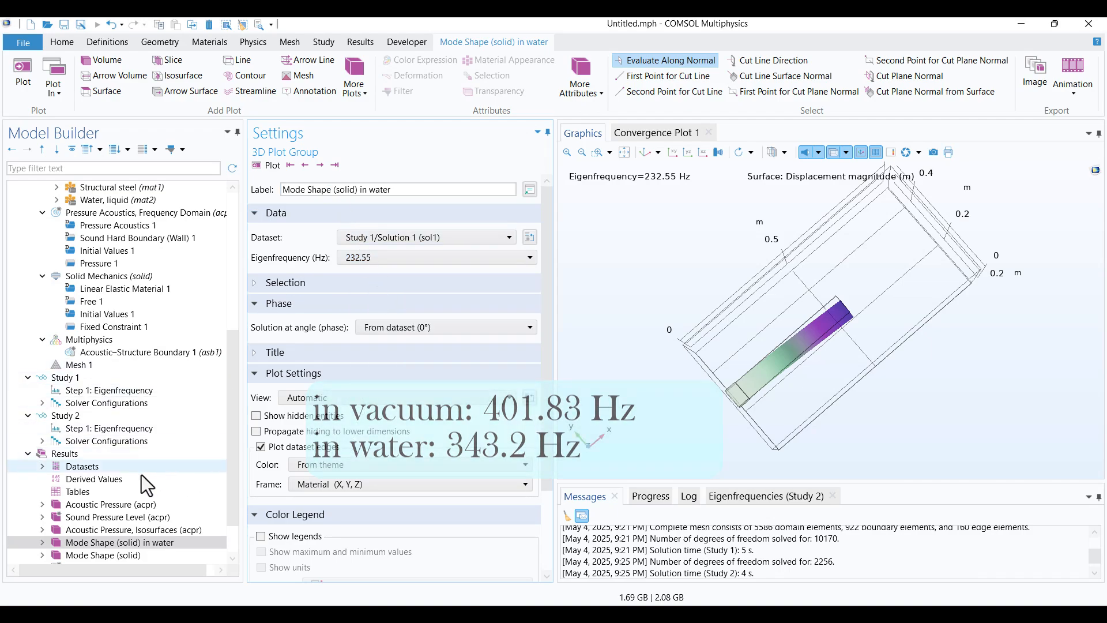
Compare the 401.83 Hz vacuum mode with water, ending on the 688.47 Hz water mode in perspective.
{"action": "left_click", "coordinate": [103, 556]}
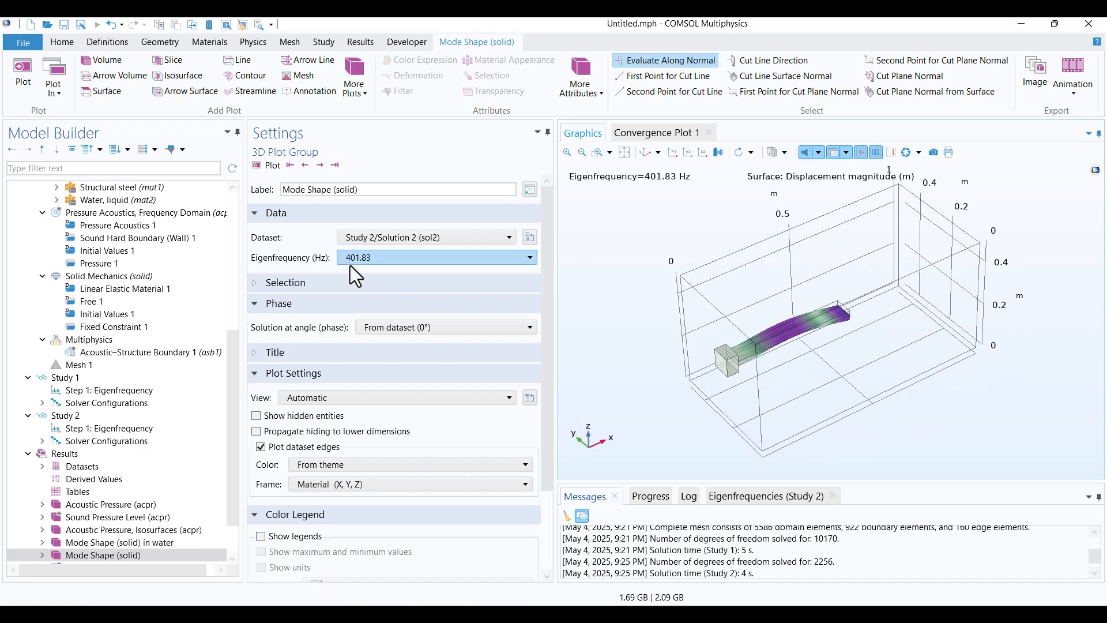
{"action": "left_click", "coordinate": [320, 165]}
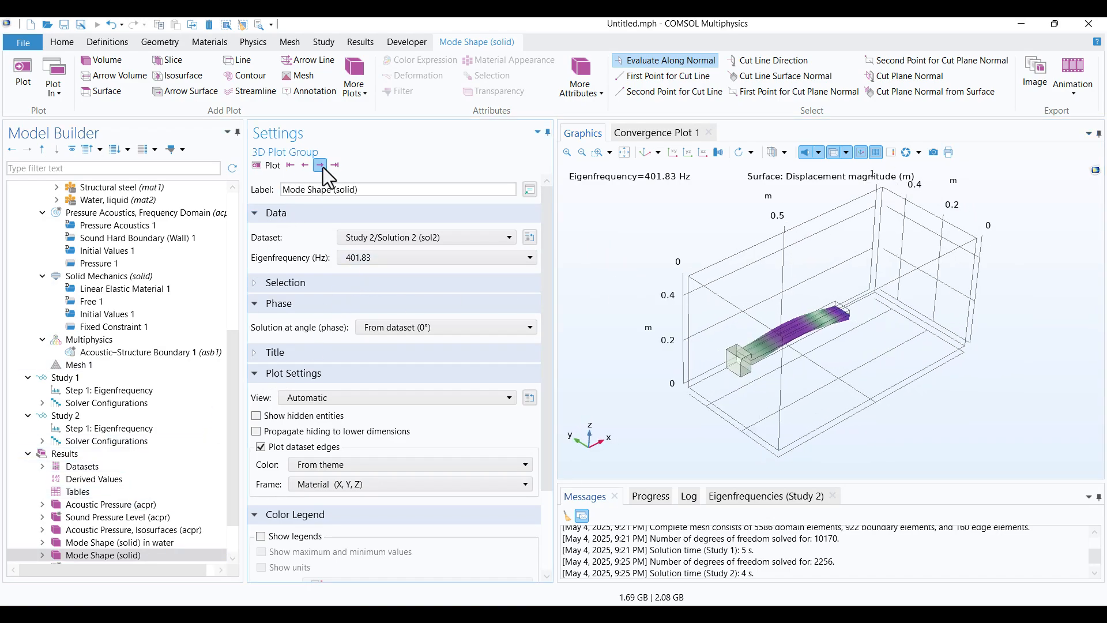
{"action": "left_click", "coordinate": [319, 165]}
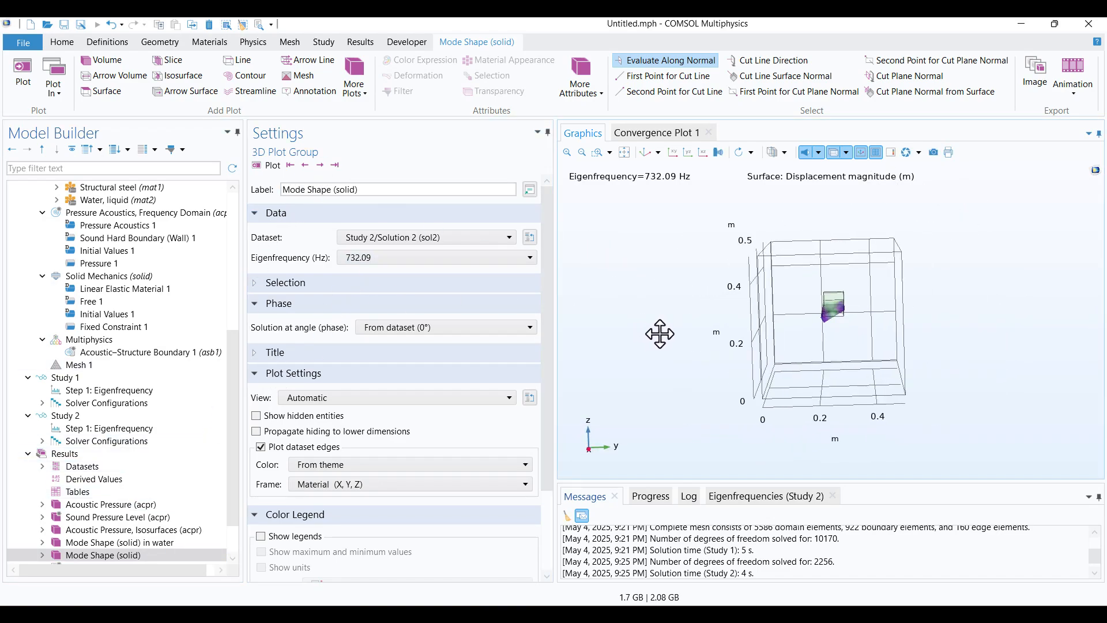
{"action": "left_click", "coordinate": [120, 542]}
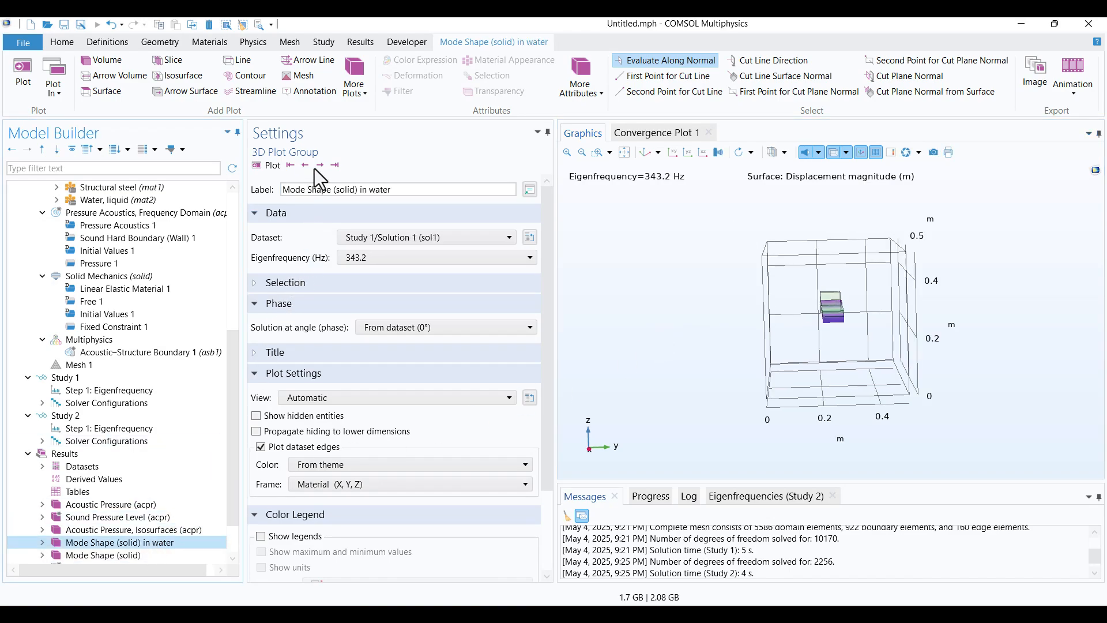
{"action": "left_click", "coordinate": [319, 164]}
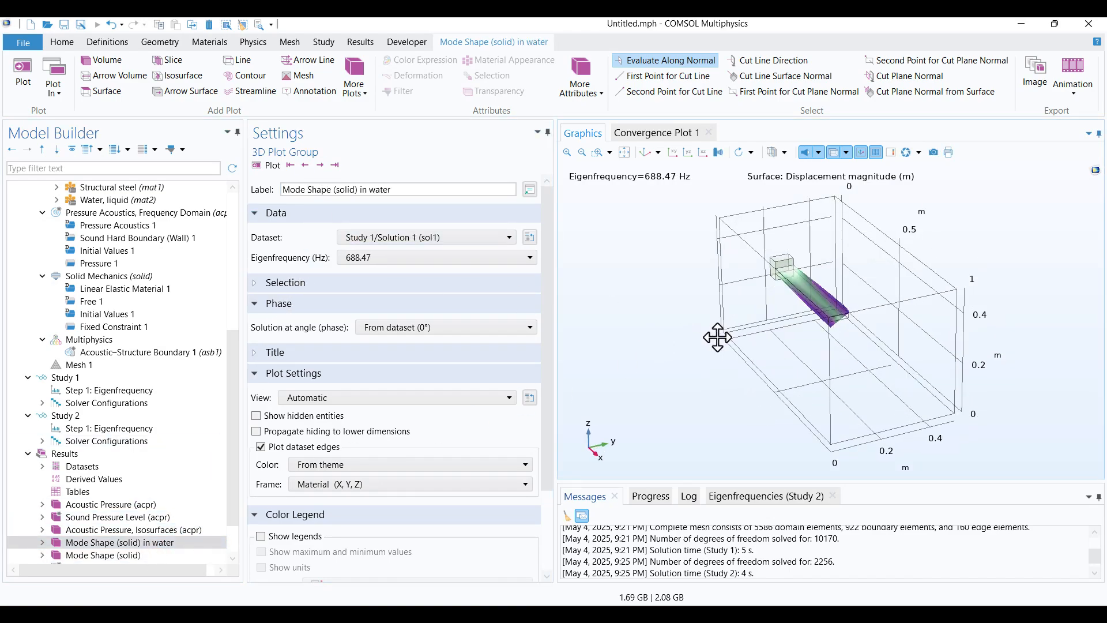
{"action": "left_click_drag", "start_coordinate": [716, 338], "coordinate": [699, 349]}
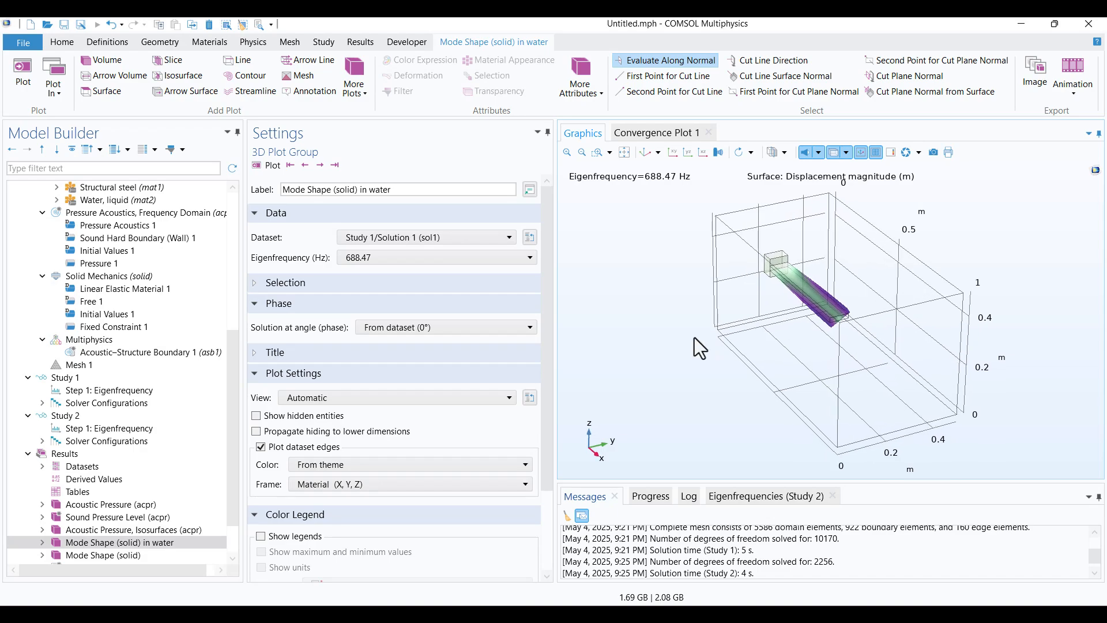
{"action": "mouse_move", "coordinate": [630, 233]}
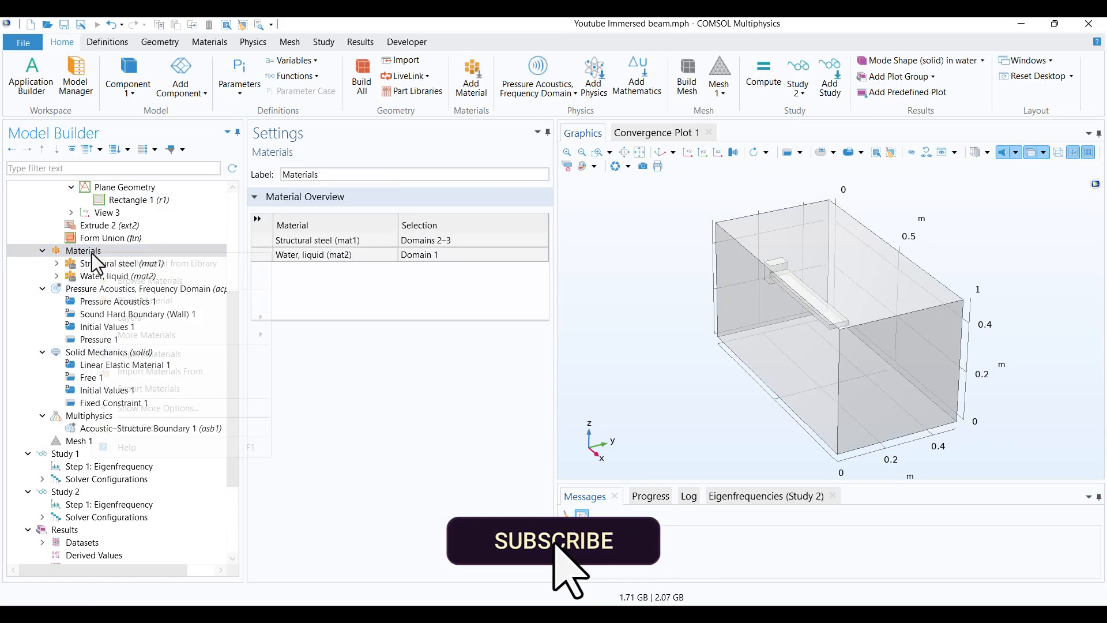
Add Air from the Material Library and disable the Water, liquid material.
{"action": "left_click", "coordinate": [471, 76]}
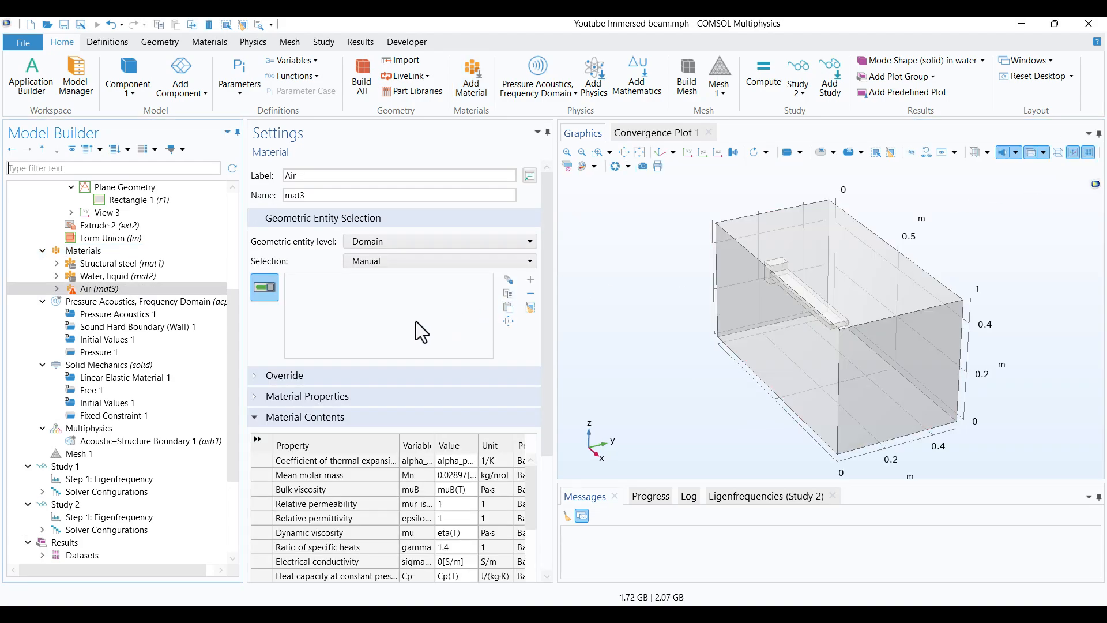
{"action": "left_click", "coordinate": [119, 276]}
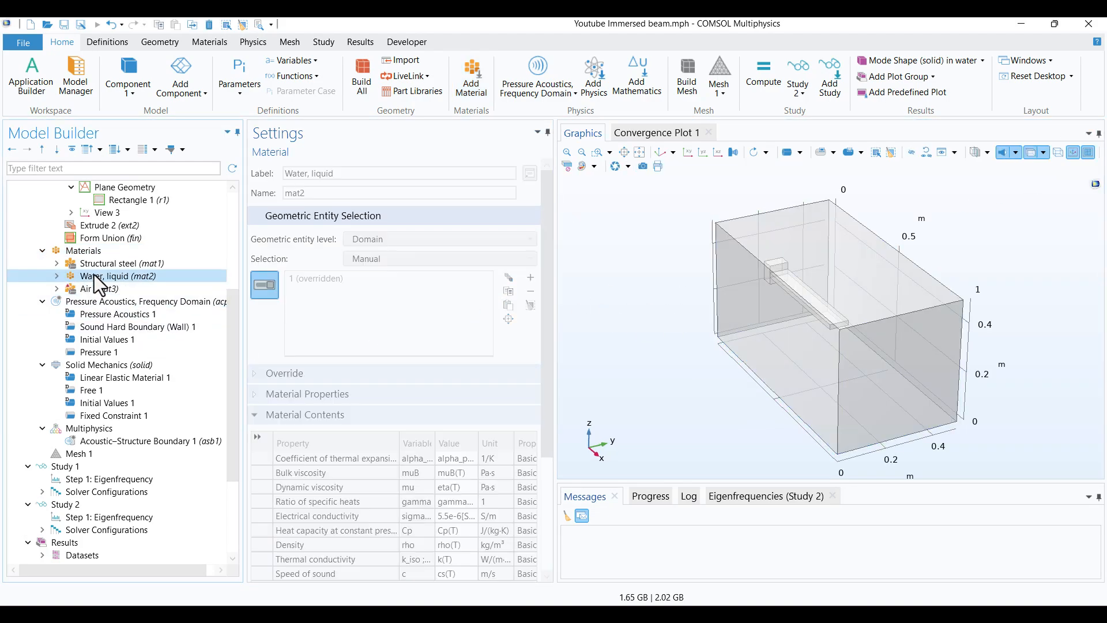
{"action": "right_click", "coordinate": [118, 276]}
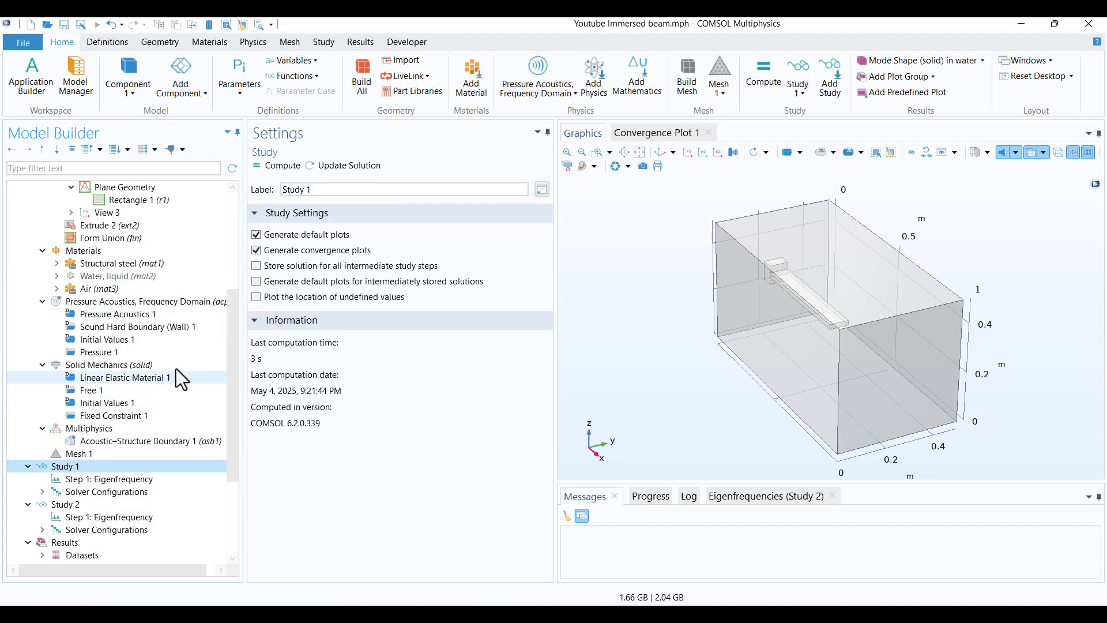
{"action": "mouse_move", "coordinate": [653, 347]}
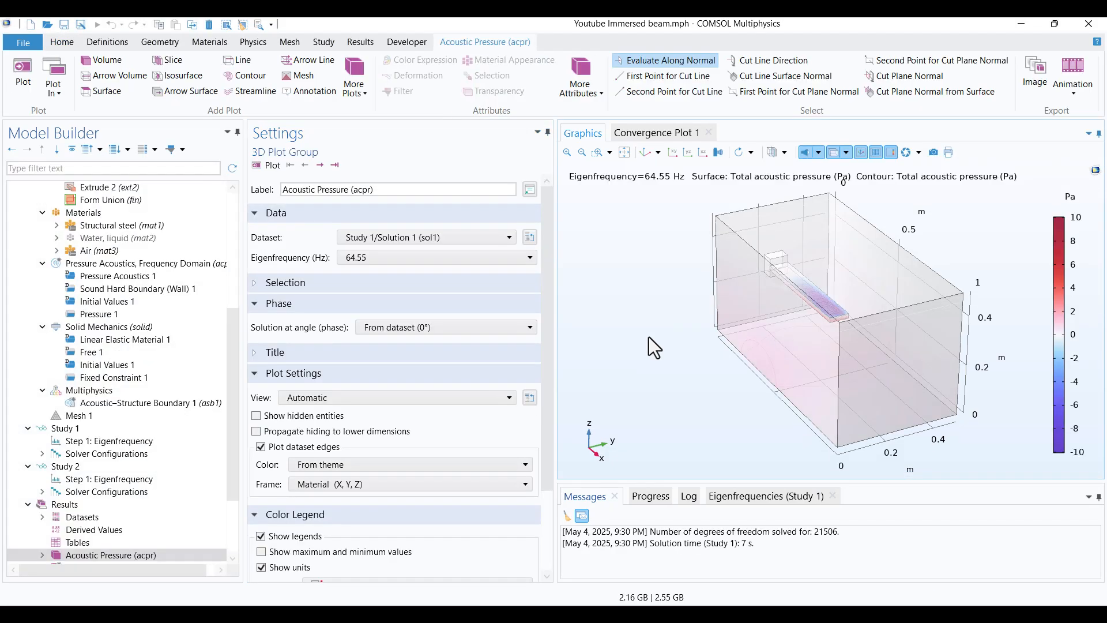
Recompute Study 1 in air and relabel its mode-shape plot 'in air', showing 64.55 Hz.
{"action": "left_click", "coordinate": [526, 257]}
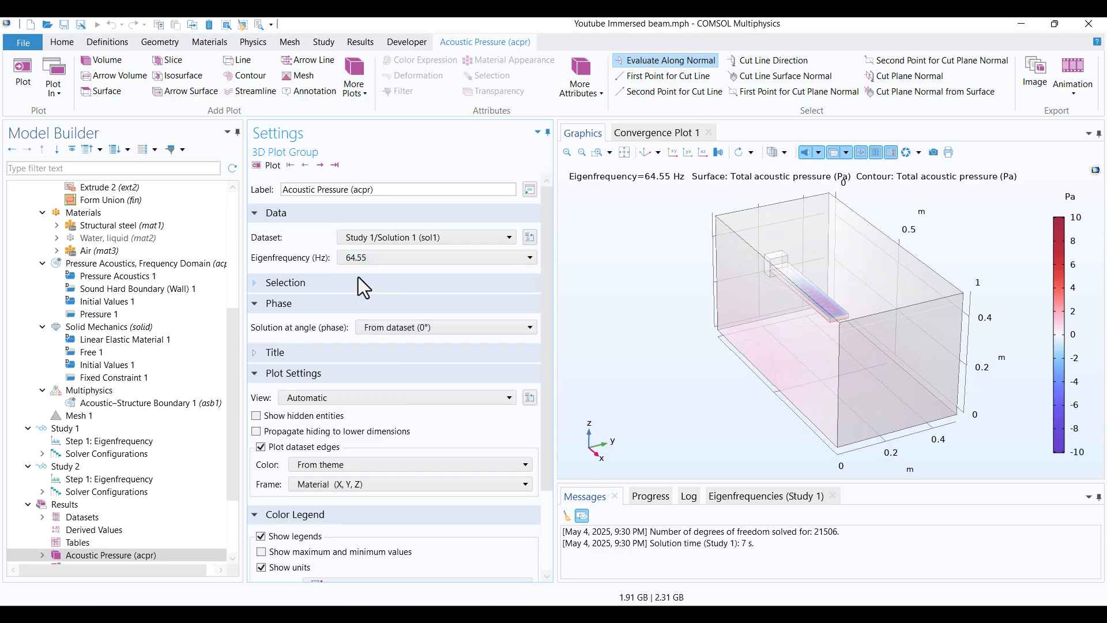
{"action": "scroll", "scroll_direction": "down", "scroll_amount": 3}
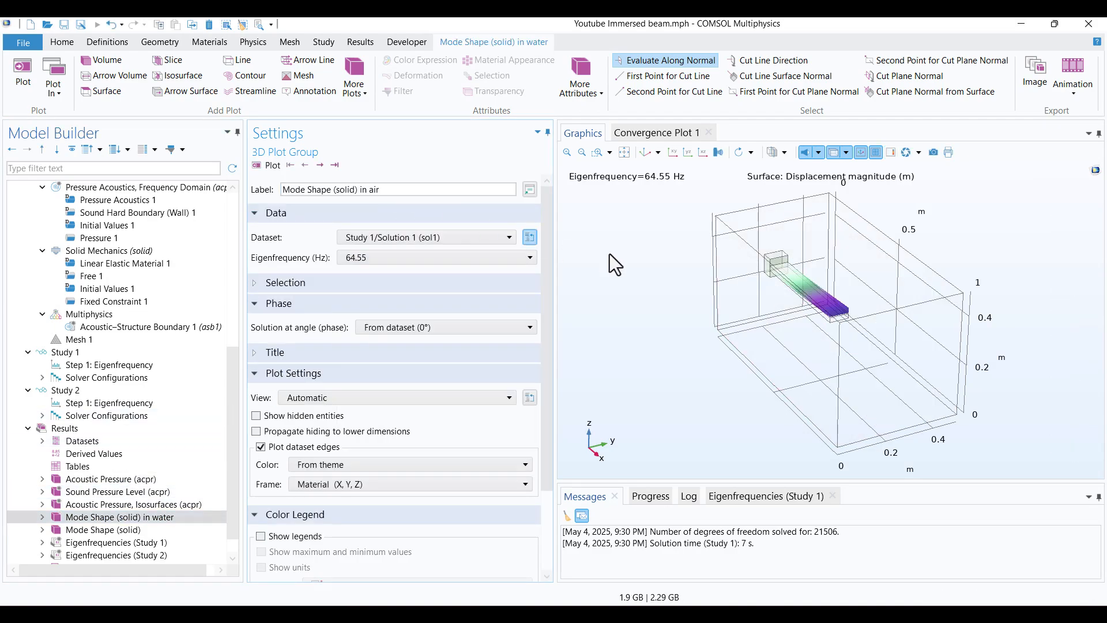
Show the 236.49 Hz mode in the vacuum mode-shape plot.
{"action": "left_click", "coordinate": [102, 529]}
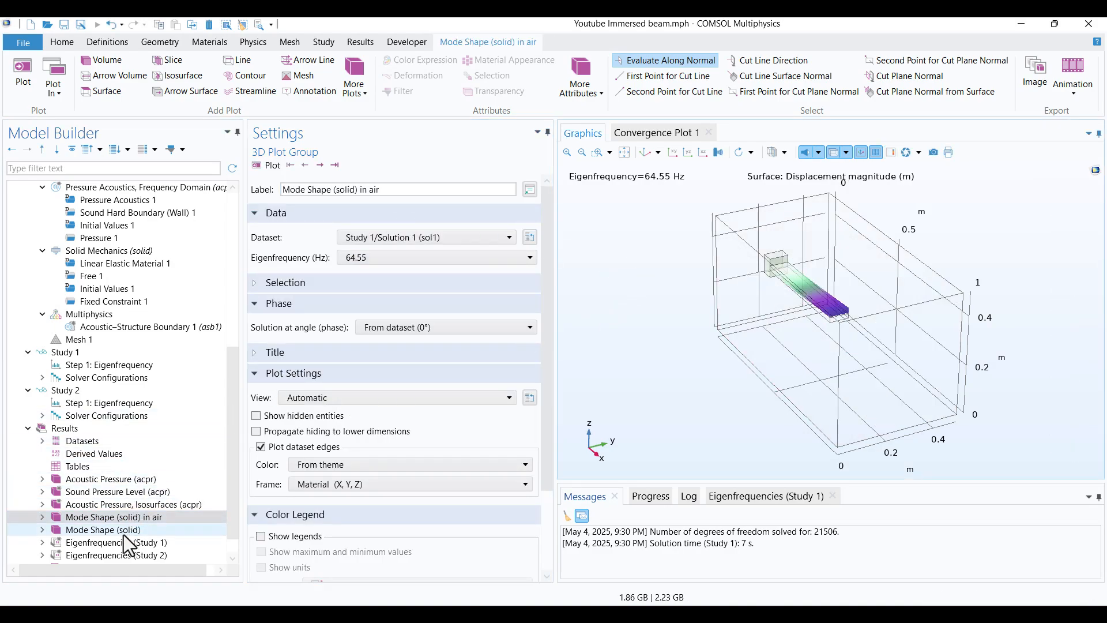
{"action": "left_click", "coordinate": [102, 530]}
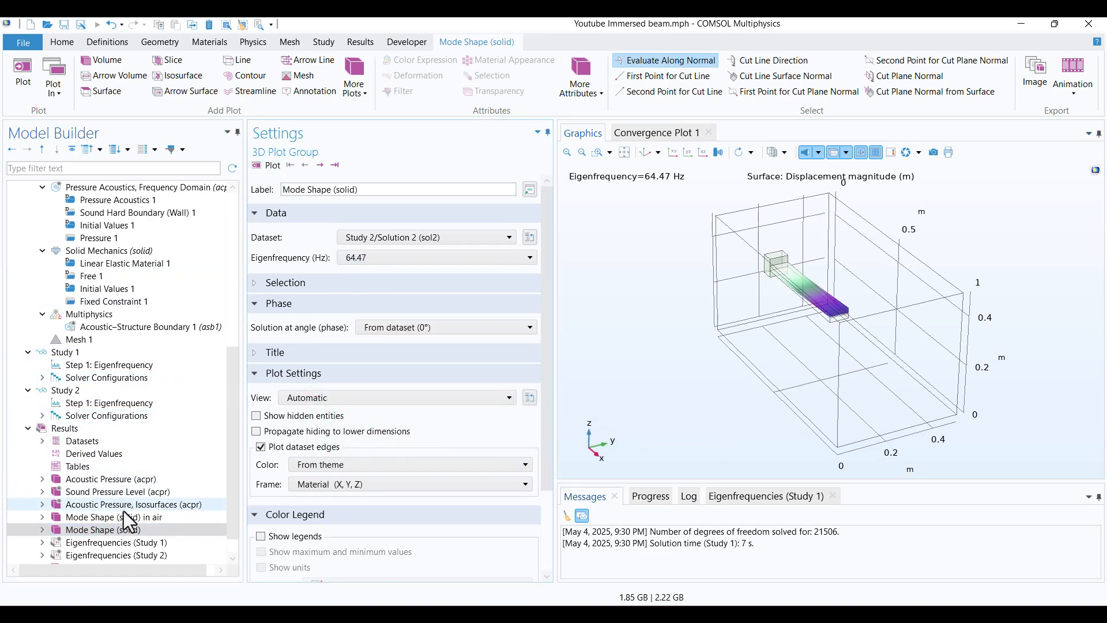
{"action": "left_click", "coordinate": [113, 516]}
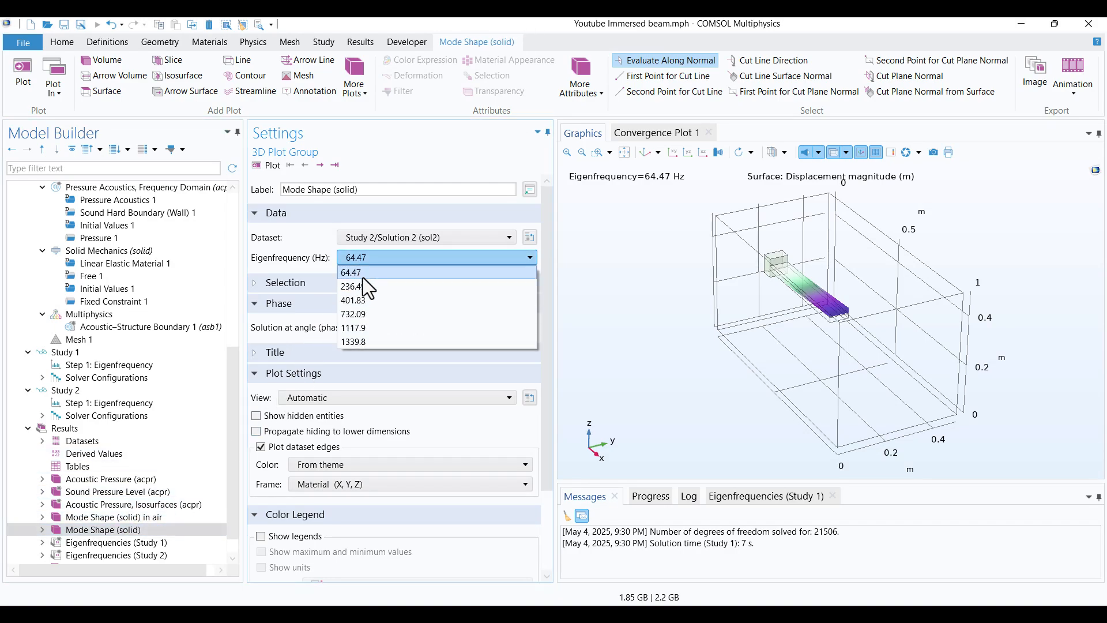
{"action": "left_click", "coordinate": [352, 286]}
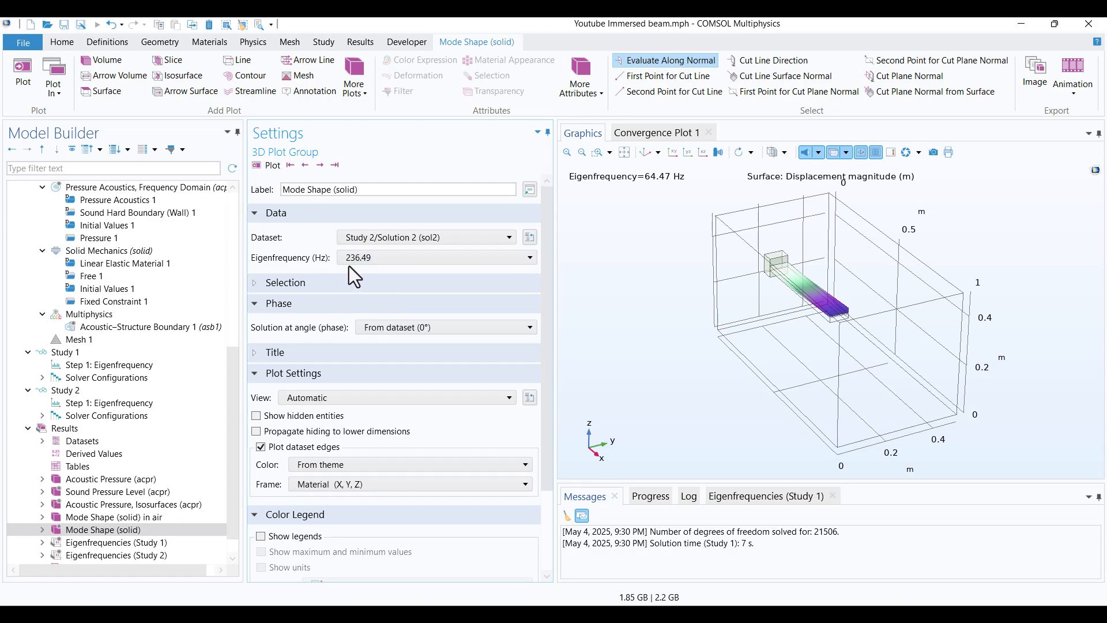
Step the in-air plot through 170.52 and 236.69 Hz, then return to the vacuum plot.
{"action": "left_click", "coordinate": [113, 516]}
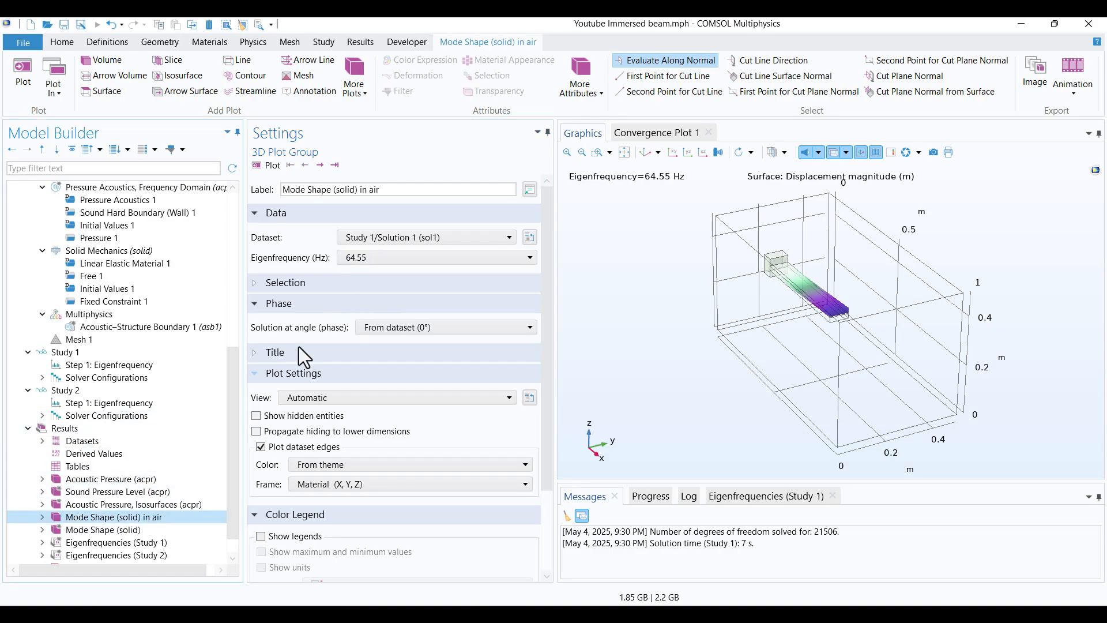
{"action": "left_click", "coordinate": [527, 258]}
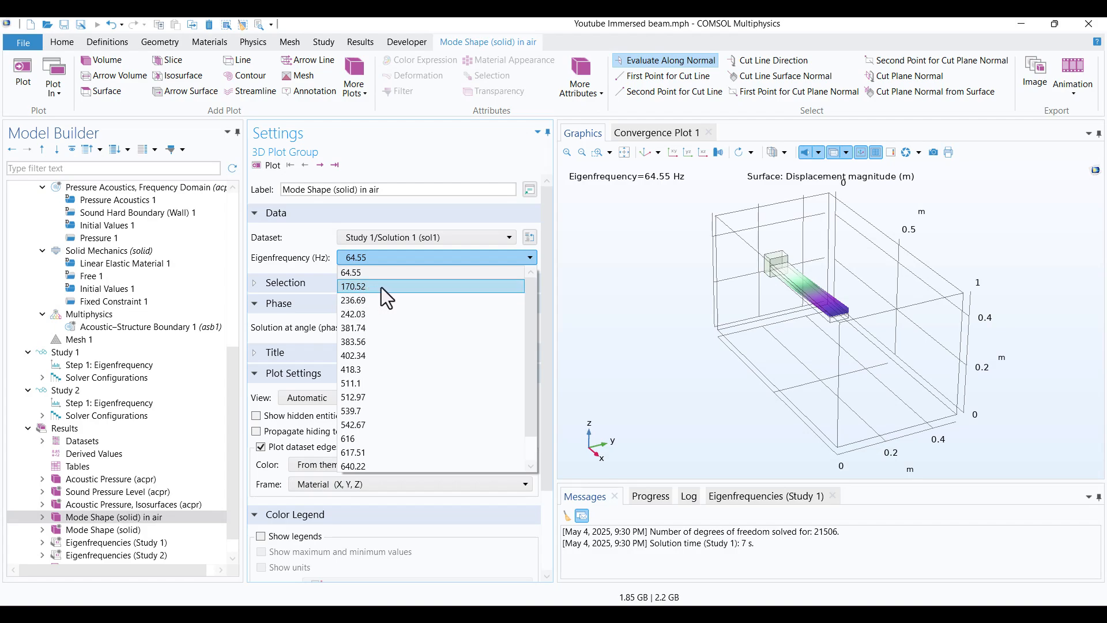
{"action": "left_click", "coordinate": [352, 286]}
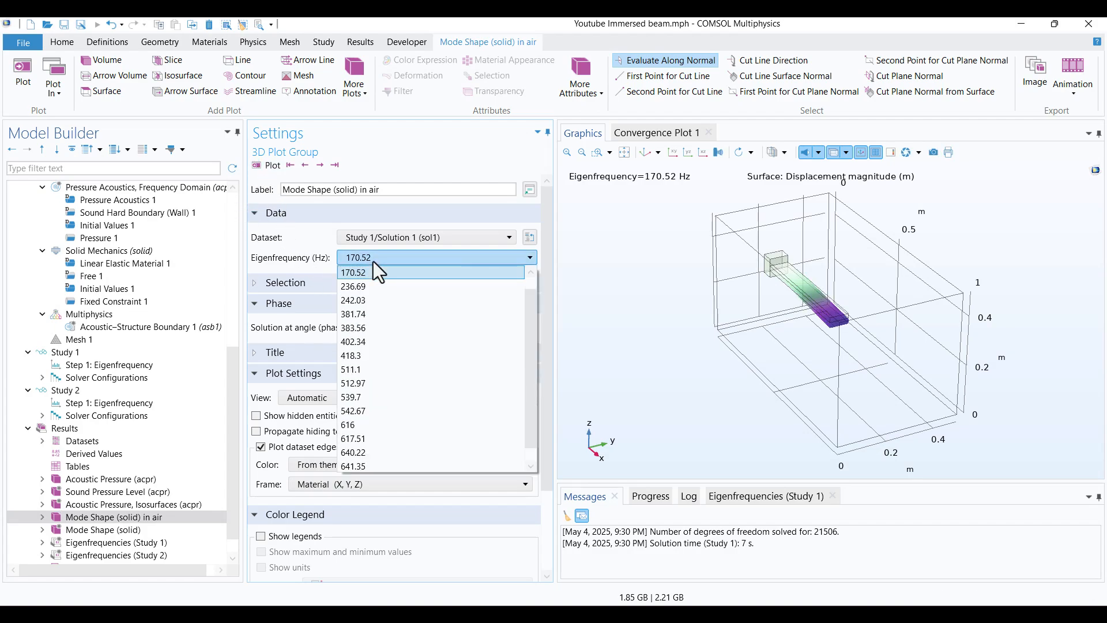
{"action": "left_click", "coordinate": [352, 286]}
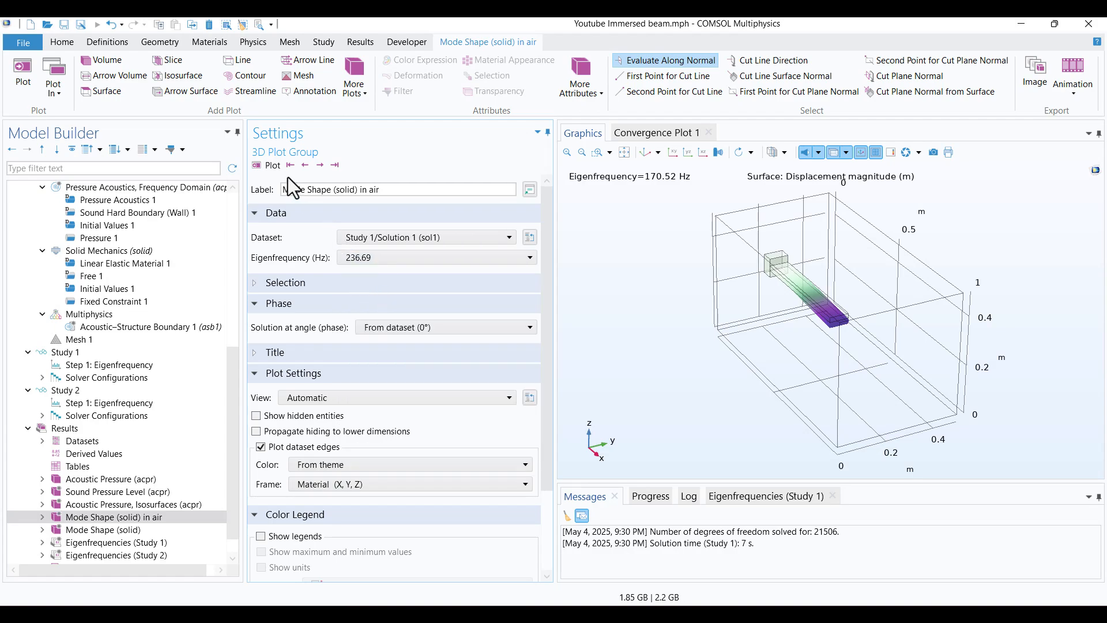
{"action": "left_click", "coordinate": [103, 529]}
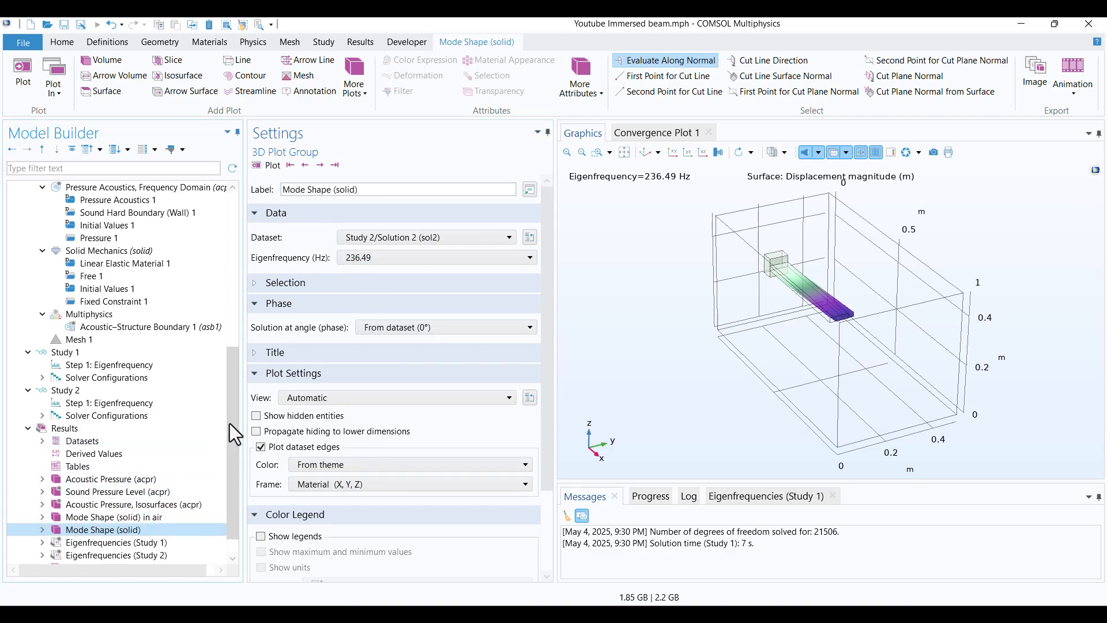
{"action": "mouse_move", "coordinate": [669, 372]}
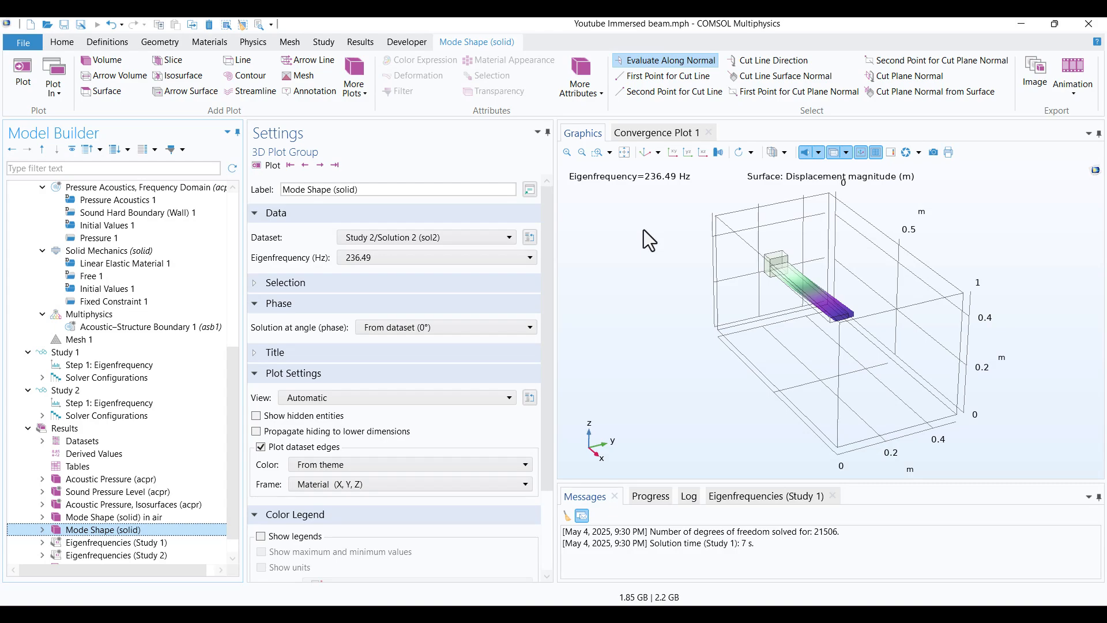
{"action": "mouse_move", "coordinate": [653, 266]}
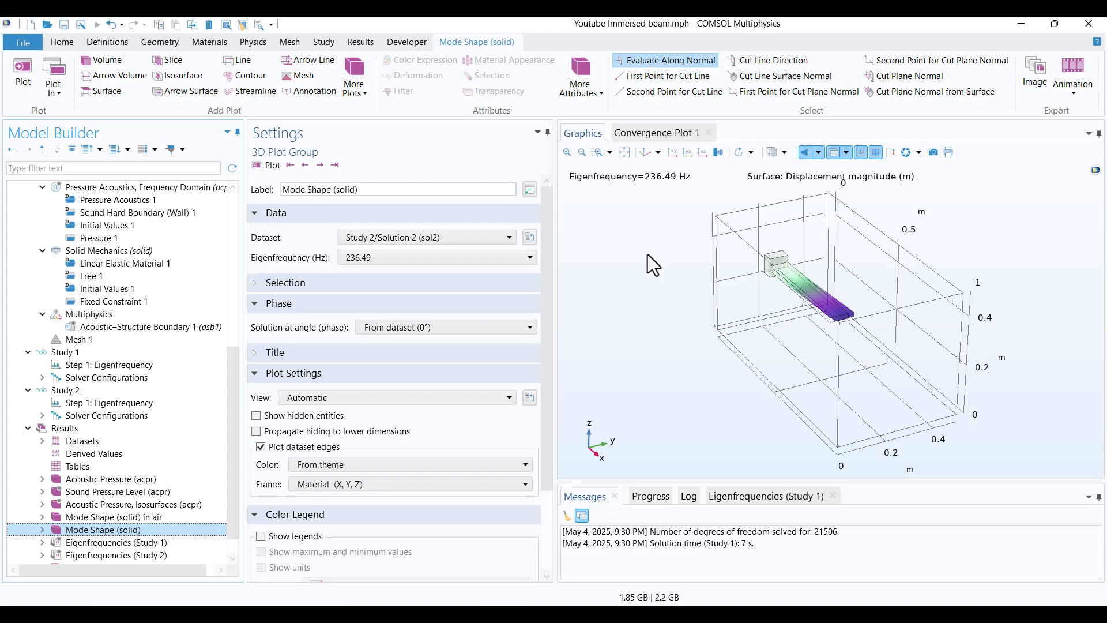